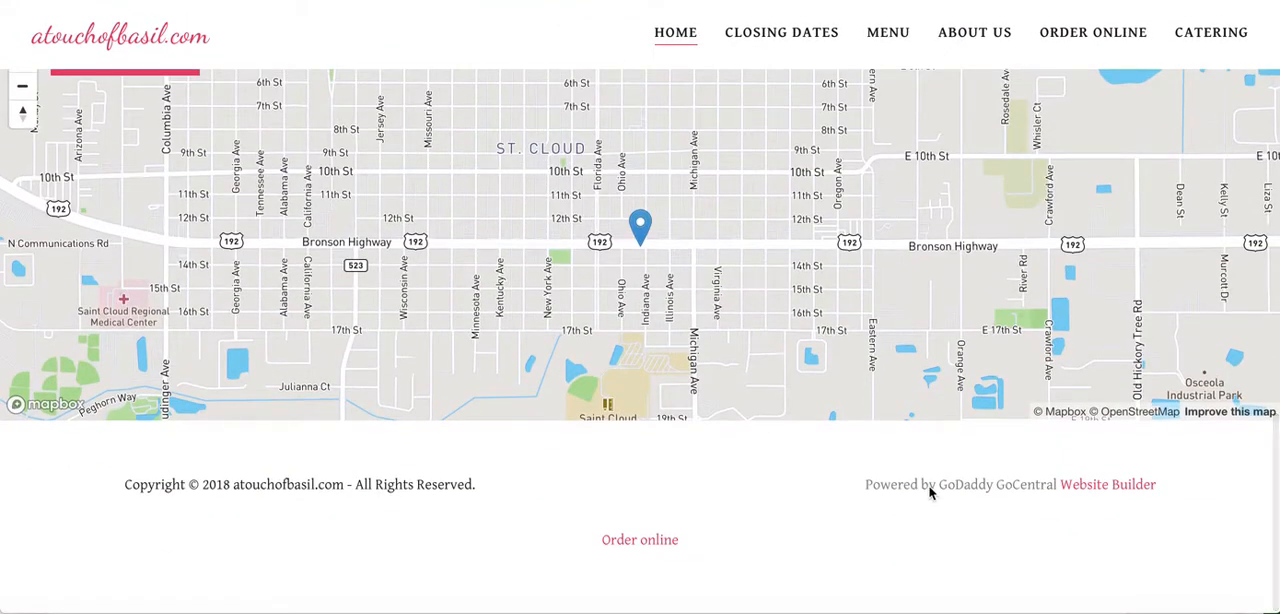
mouse_move(976, 492)
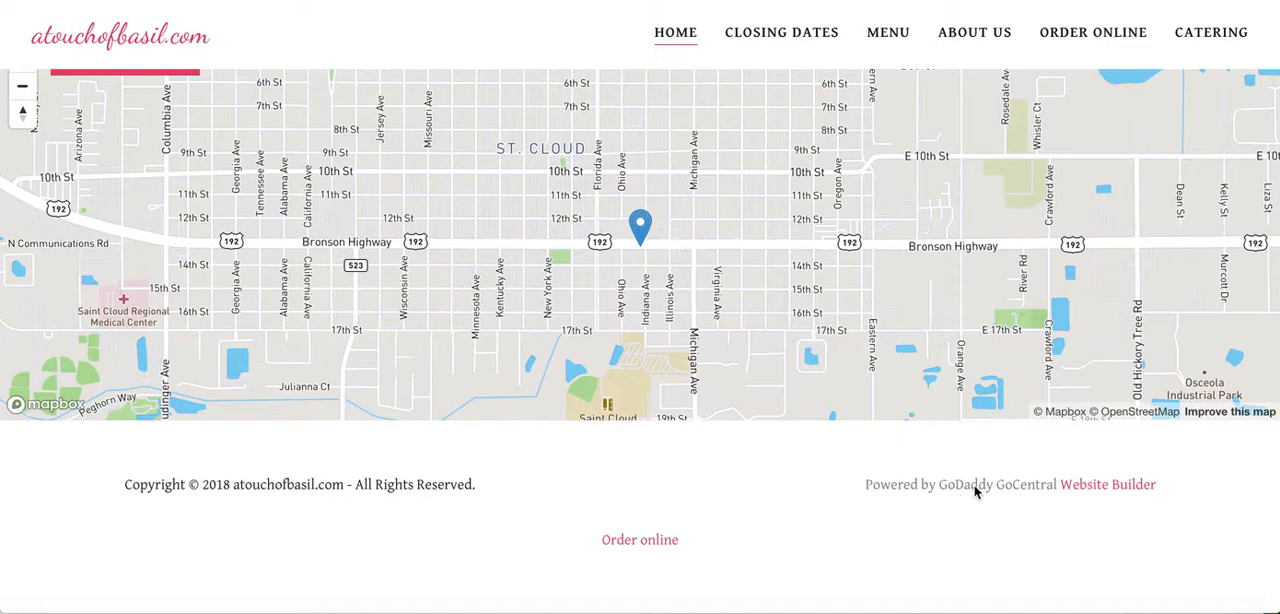
mouse_move(728, 478)
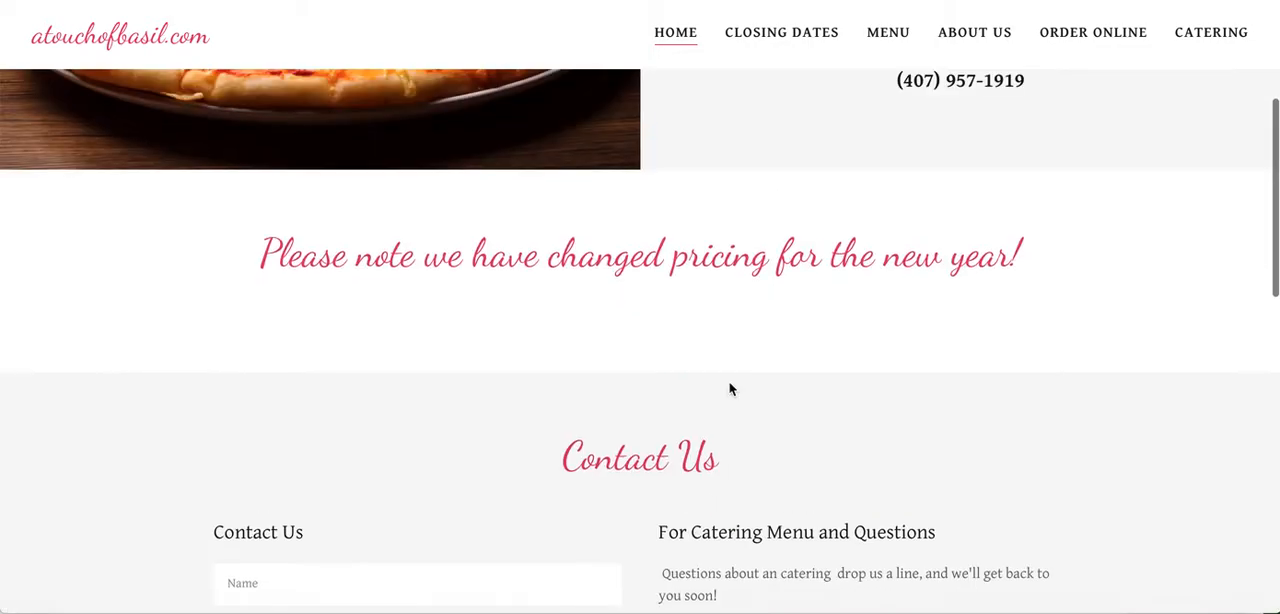
Step: Open the Order Online page from the atouchofbasil.com navigation bar
left_click(1092, 32)
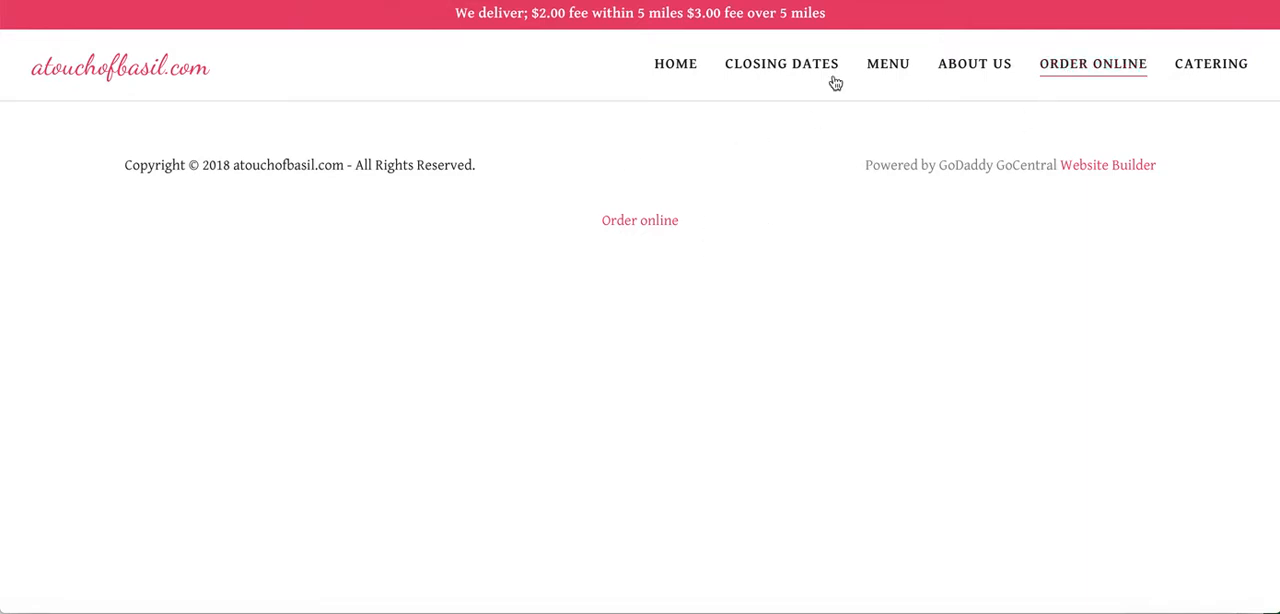
Step: Return home, then view the Smart Online Order Lunch menu with prices and cart options
left_click(676, 64)
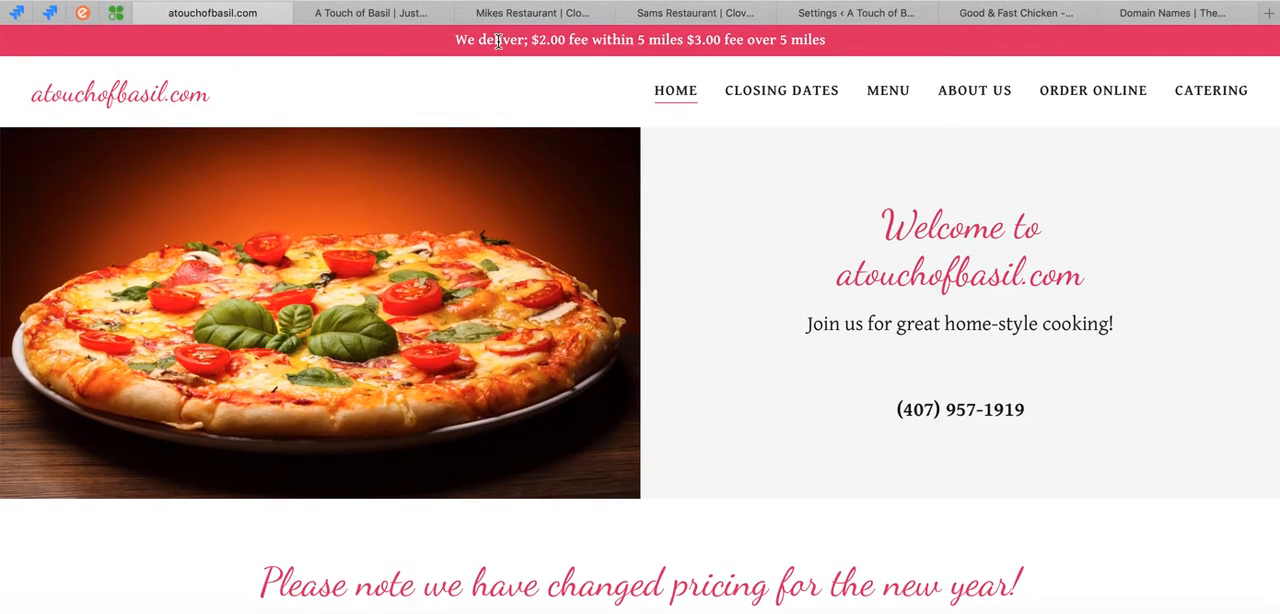
left_click(372, 12)
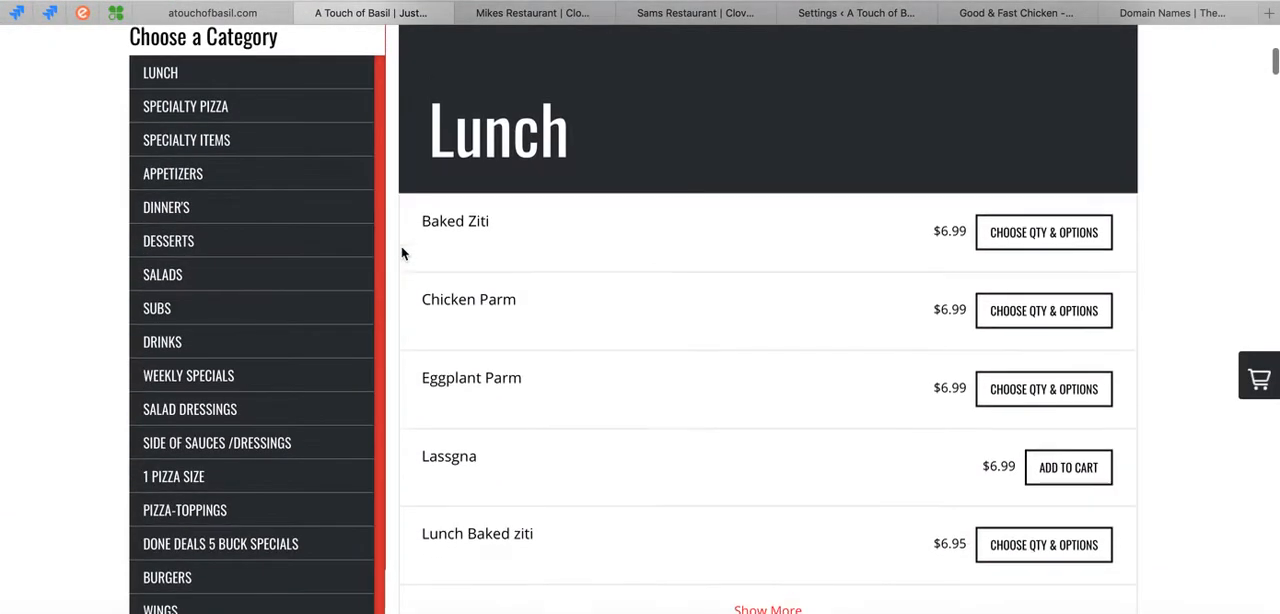
scroll("down", 3)
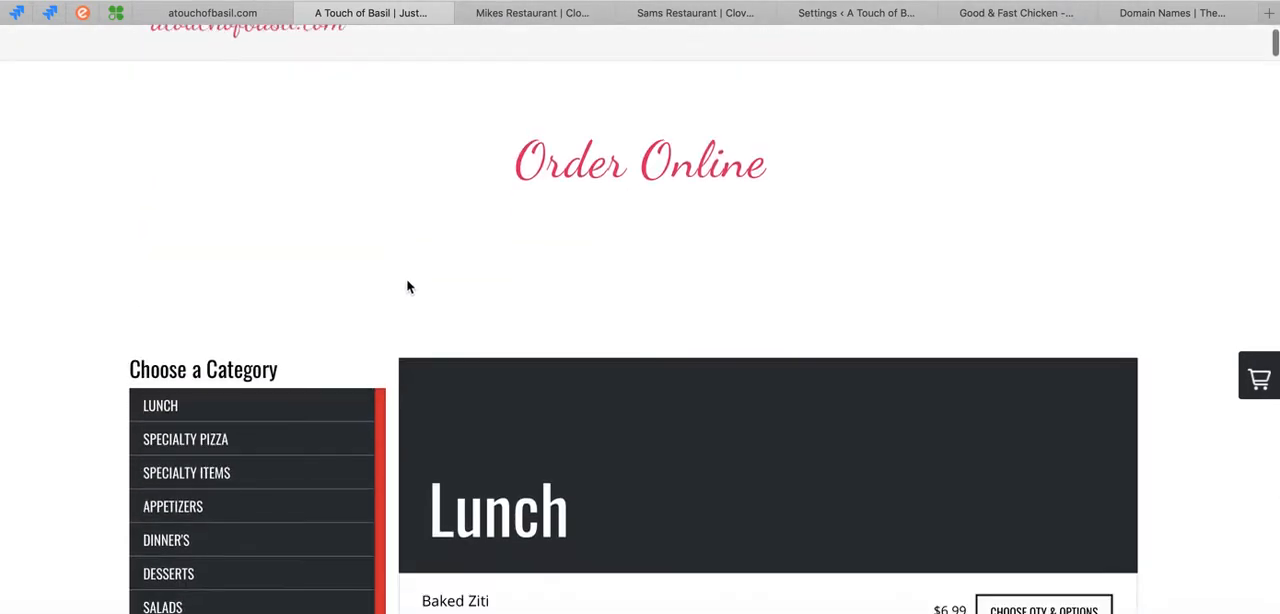
mouse_move(1156, 98)
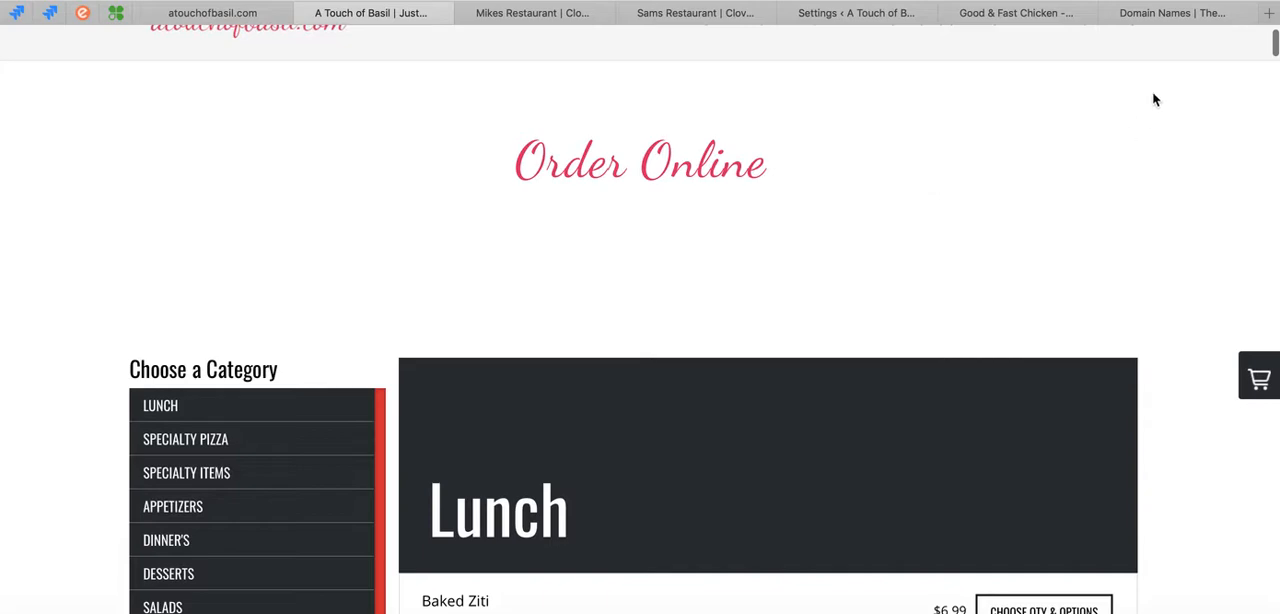
Step: Sign in to GoDaddy and reach the account home for atouchofbasil.com
left_click(1170, 12)
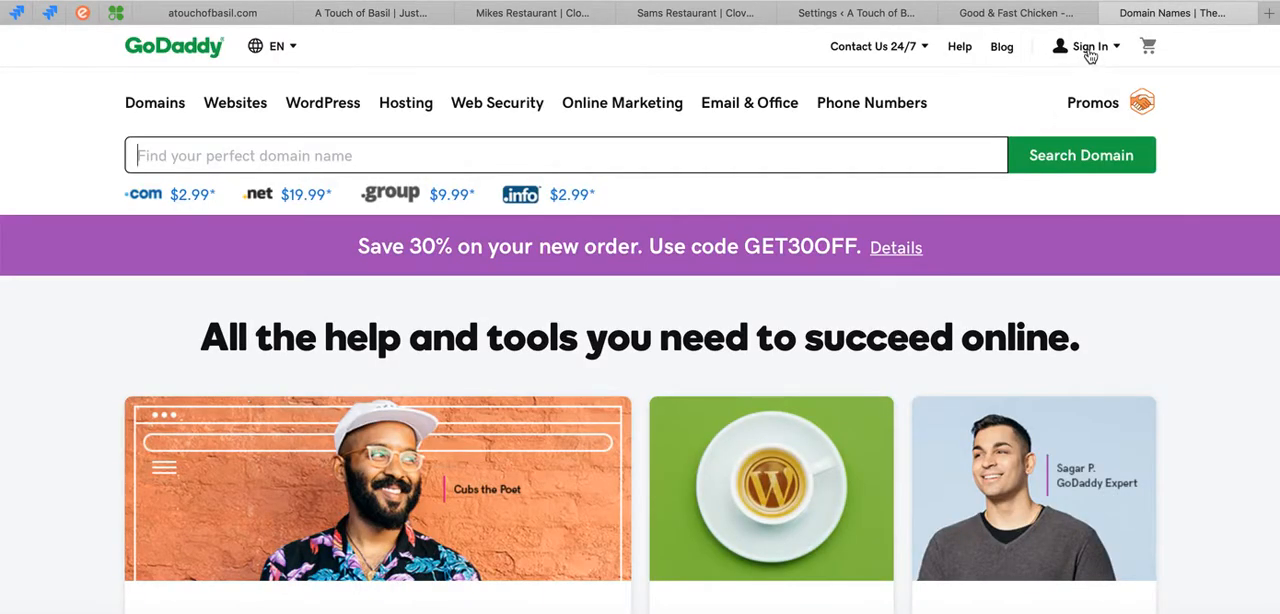
left_click(1088, 46)
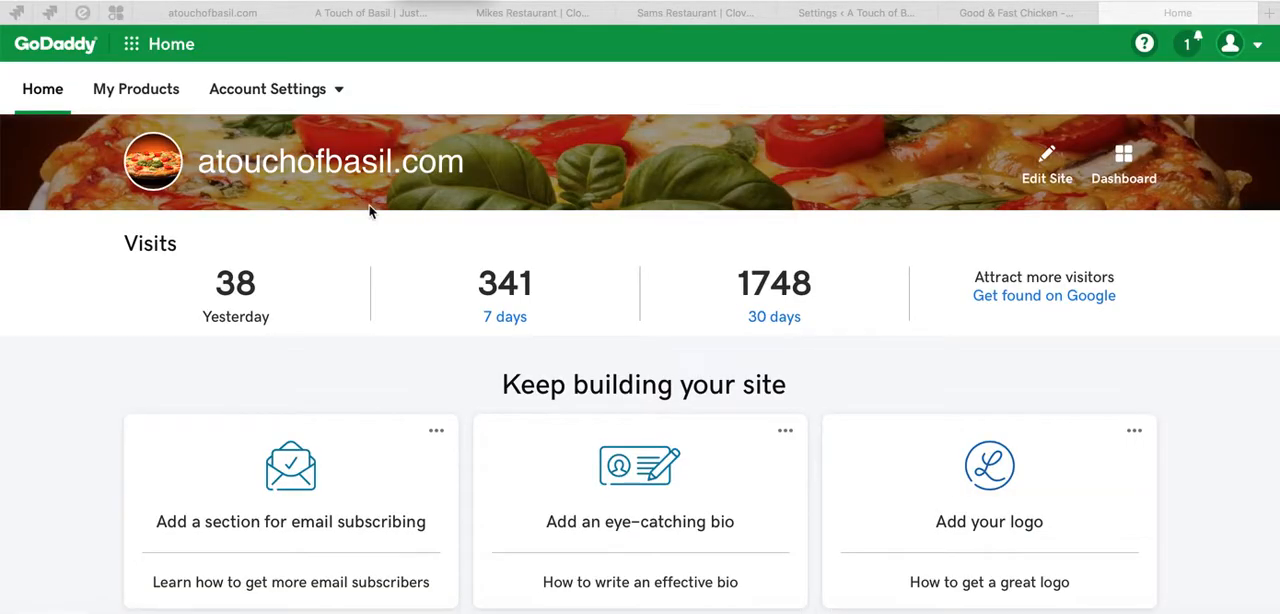
scroll("down", 3)
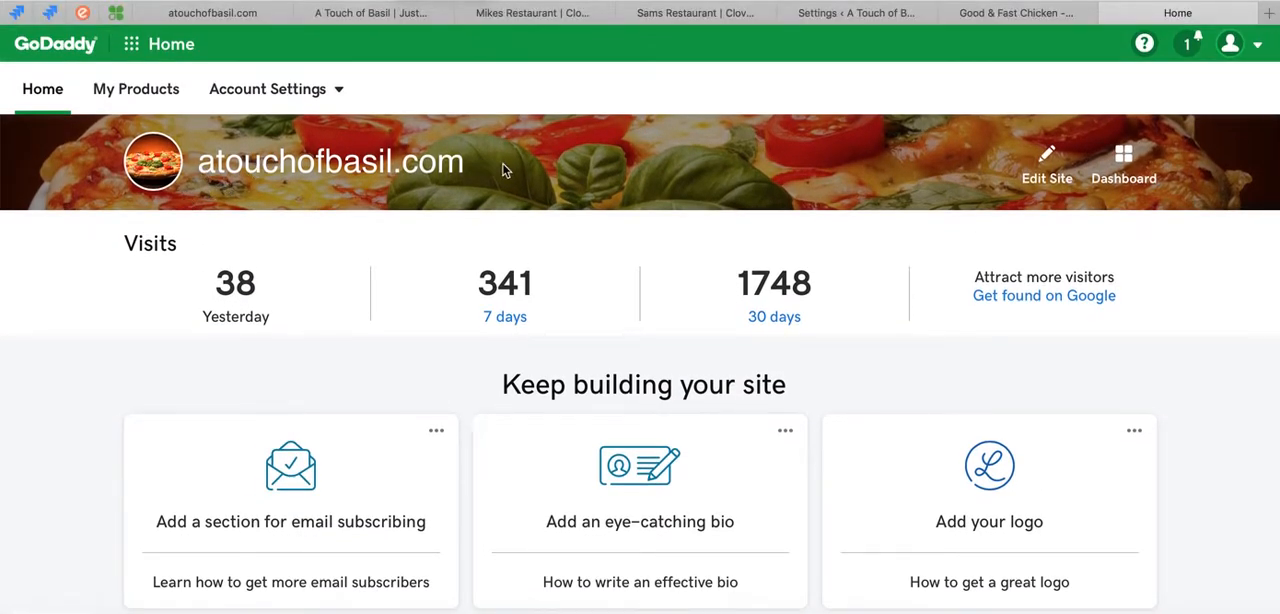
mouse_move(1040, 164)
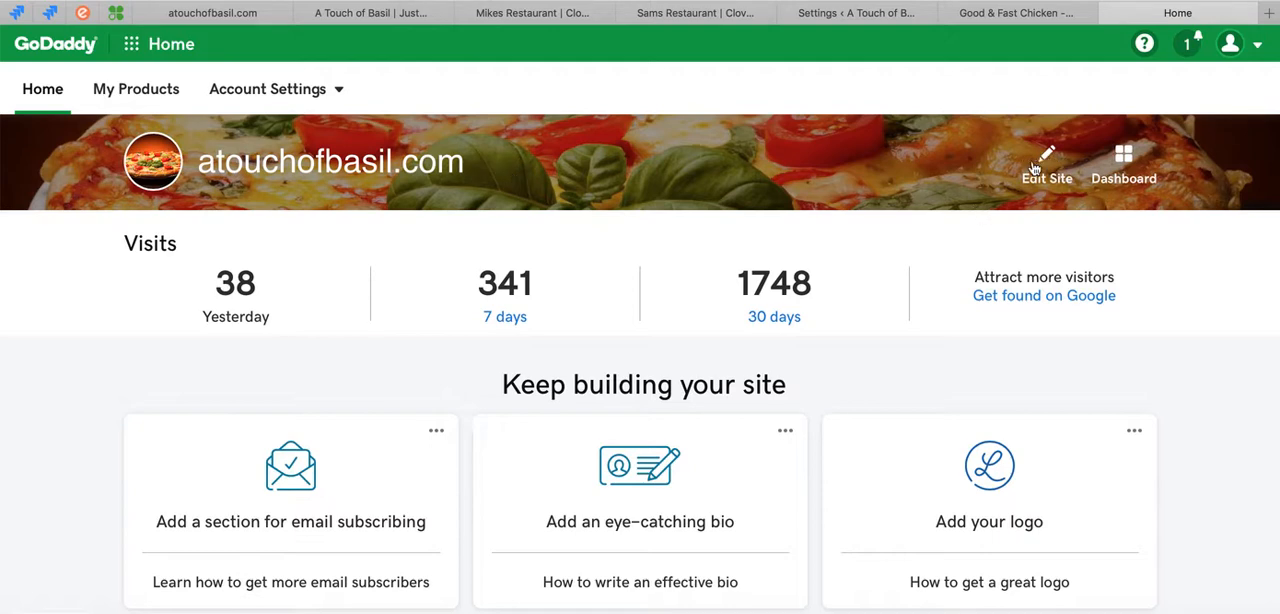
mouse_move(566, 176)
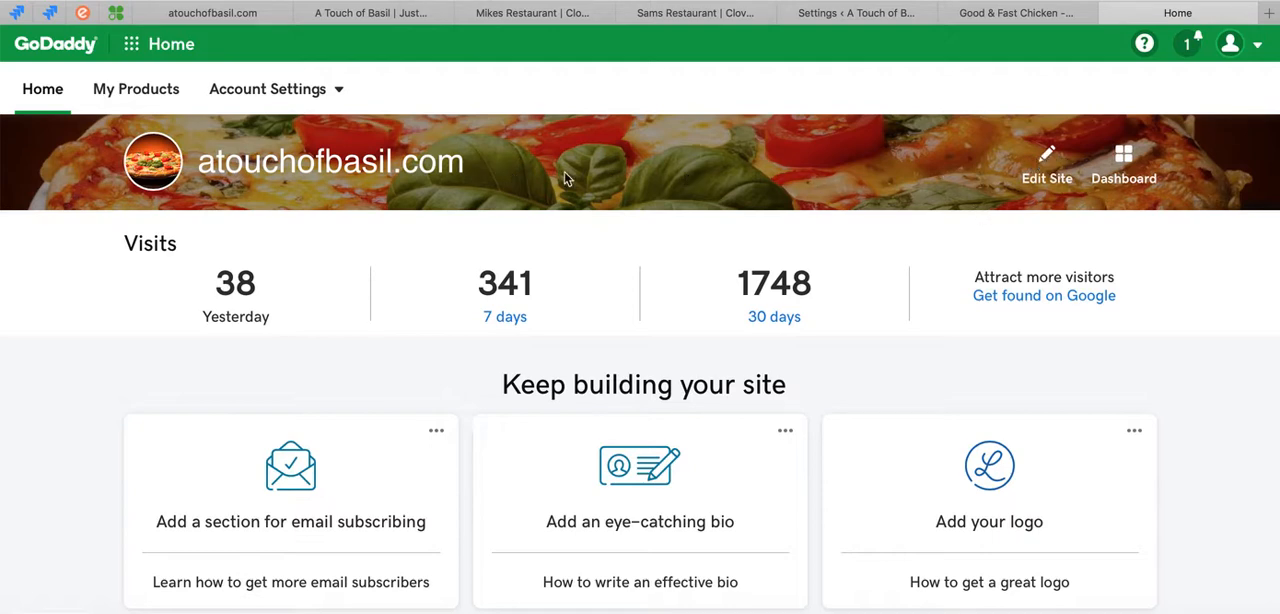
mouse_move(930, 196)
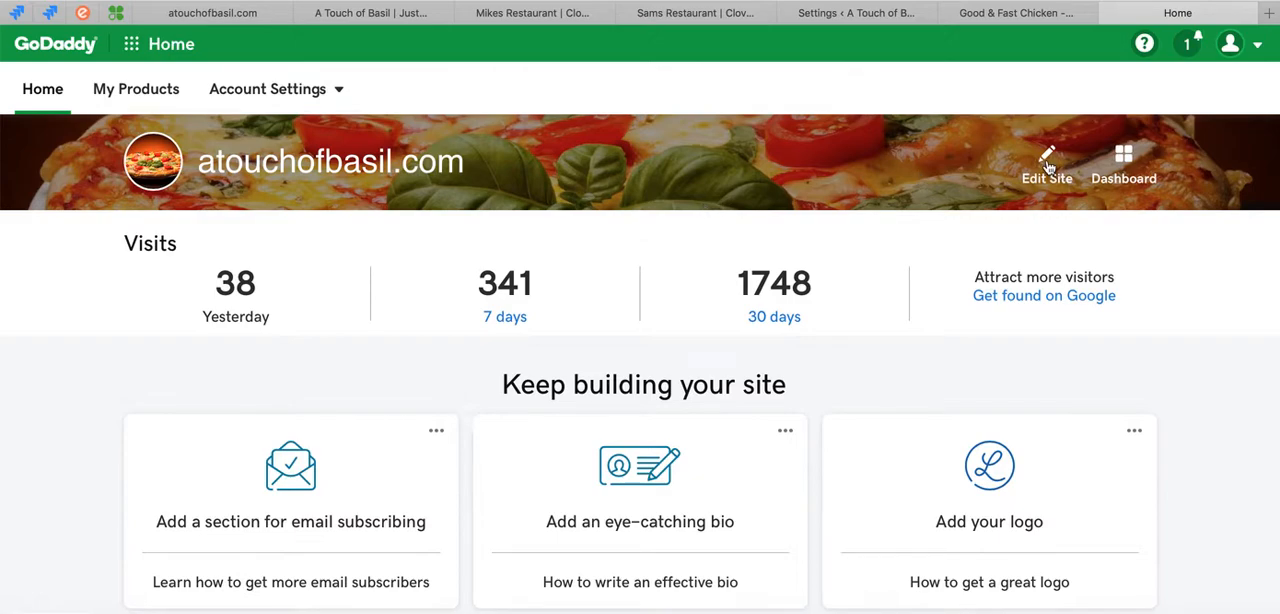
Step: Open the atouchofbasil.com site in the GoCentral editor via Edit Site
left_click(1048, 164)
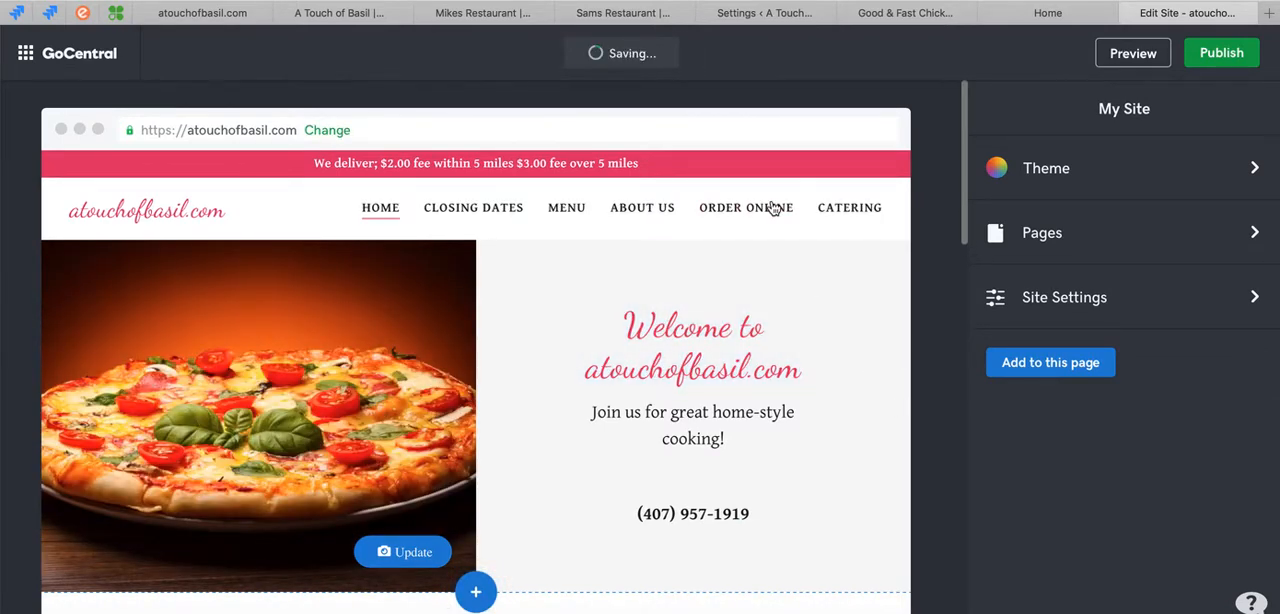
mouse_move(746, 208)
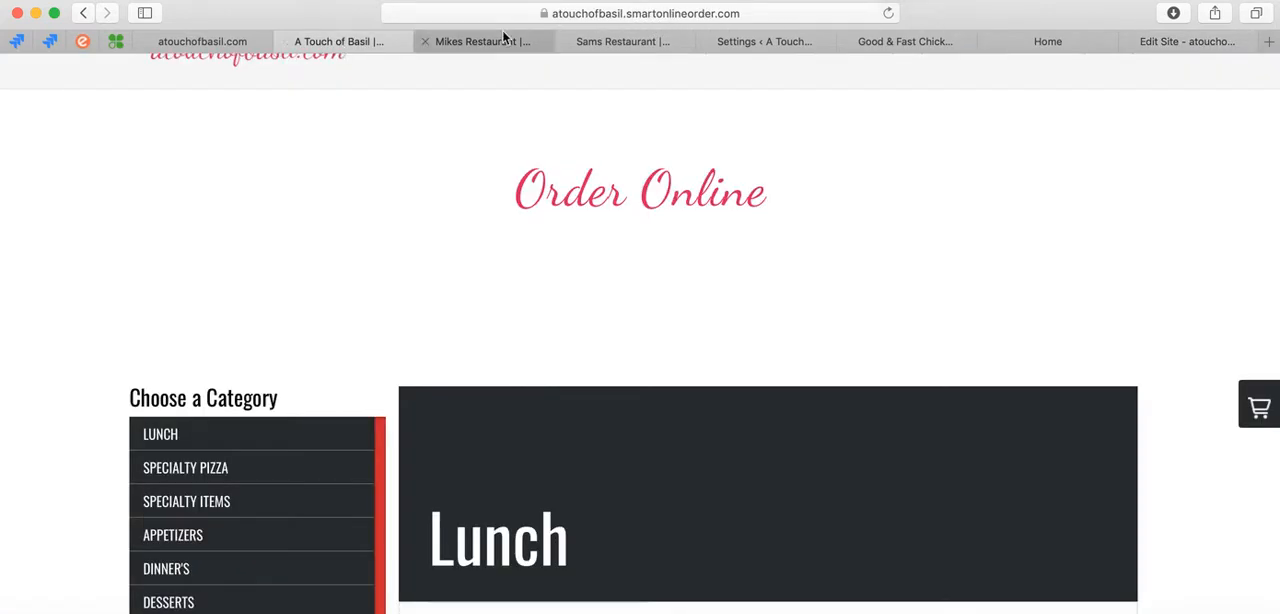
left_click(640, 12)
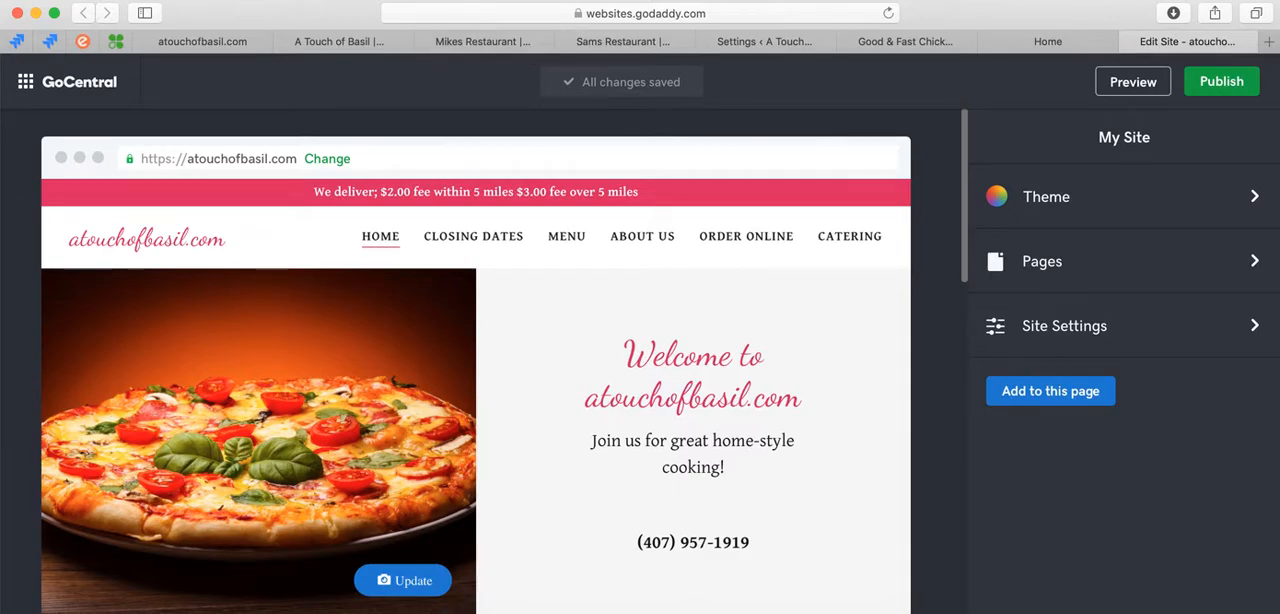
Step: View the empty Order online page and its settings in the Pages list, then return to My Site
left_click(746, 236)
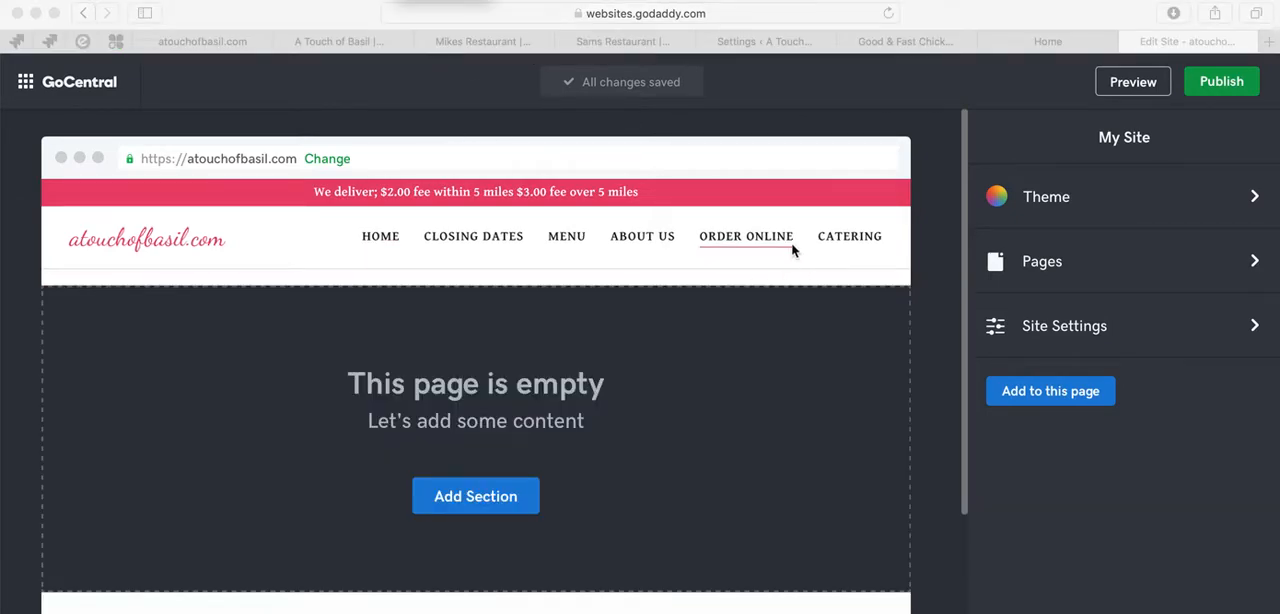
mouse_move(750, 248)
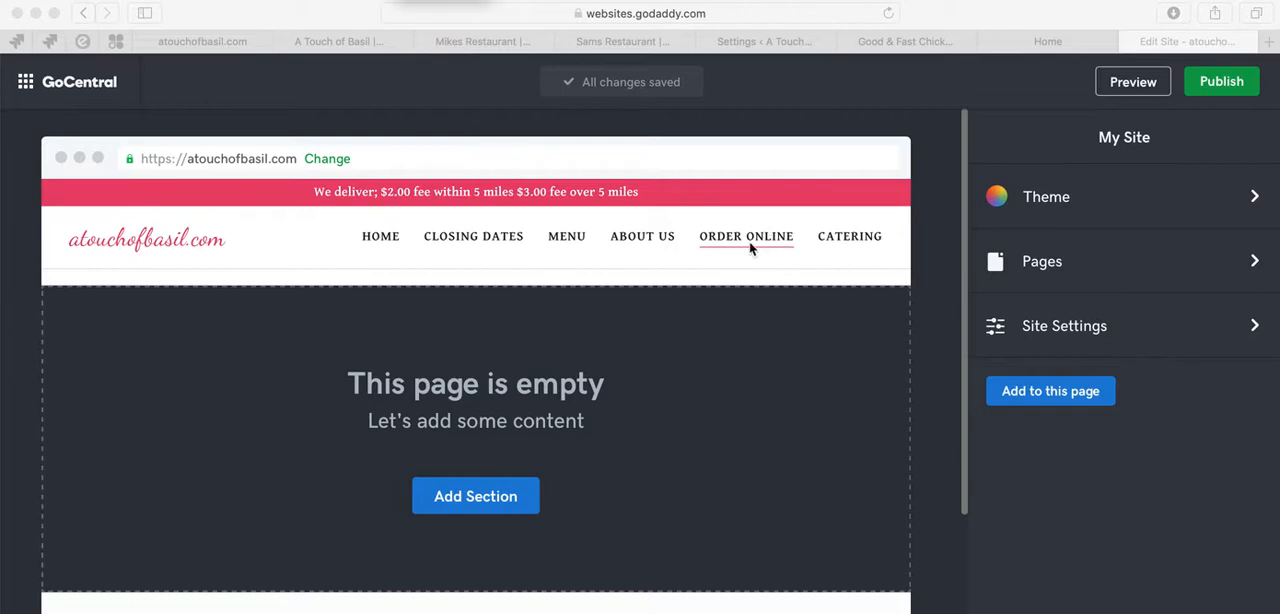
mouse_move(1104, 200)
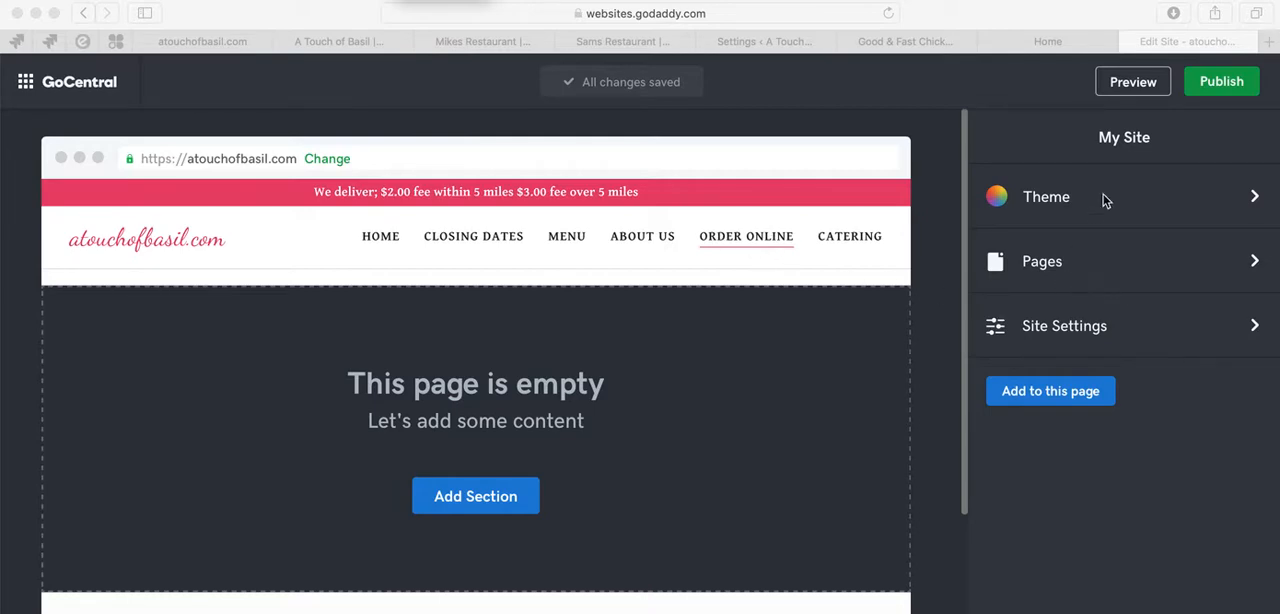
left_click(1042, 260)
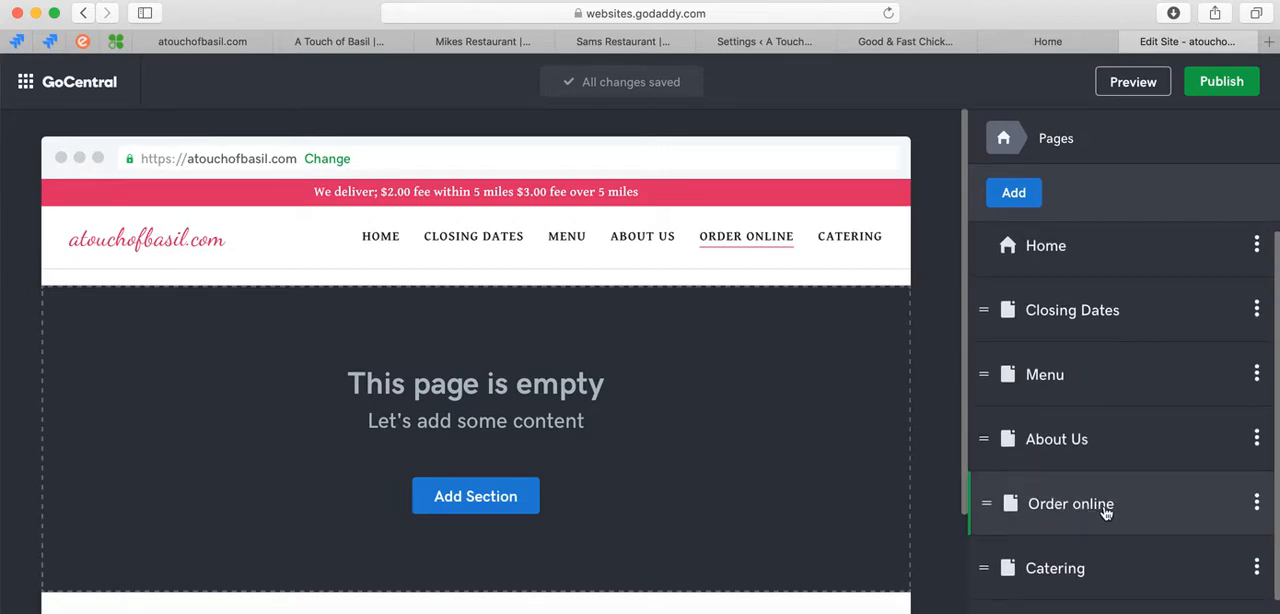
mouse_move(1256, 510)
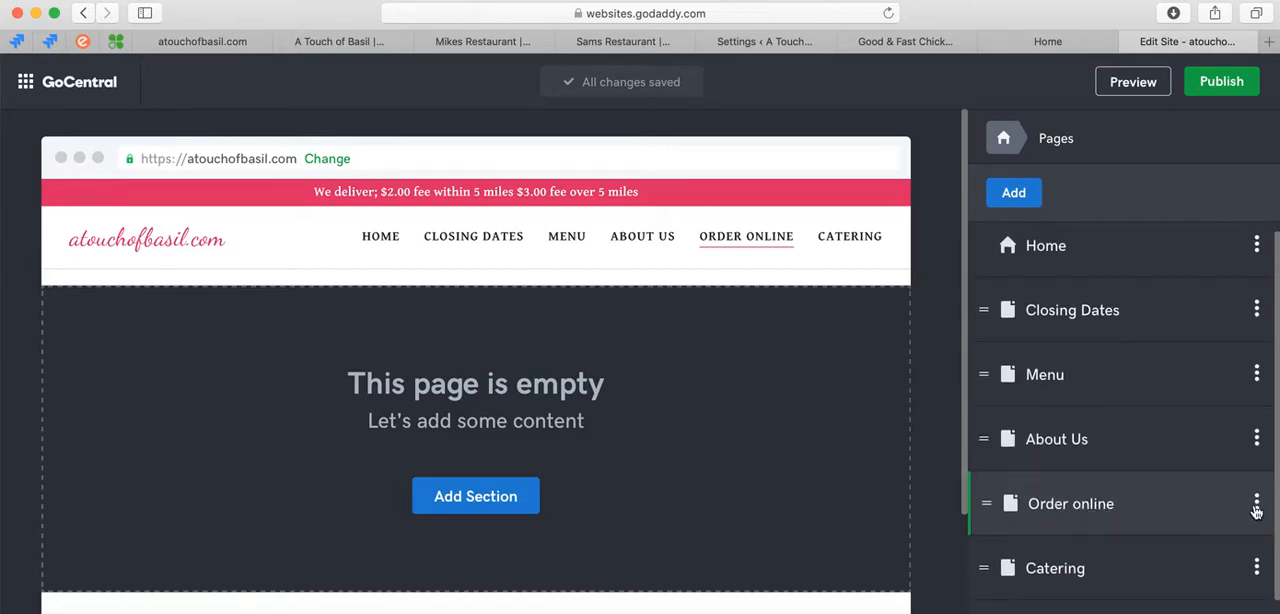
mouse_move(1196, 558)
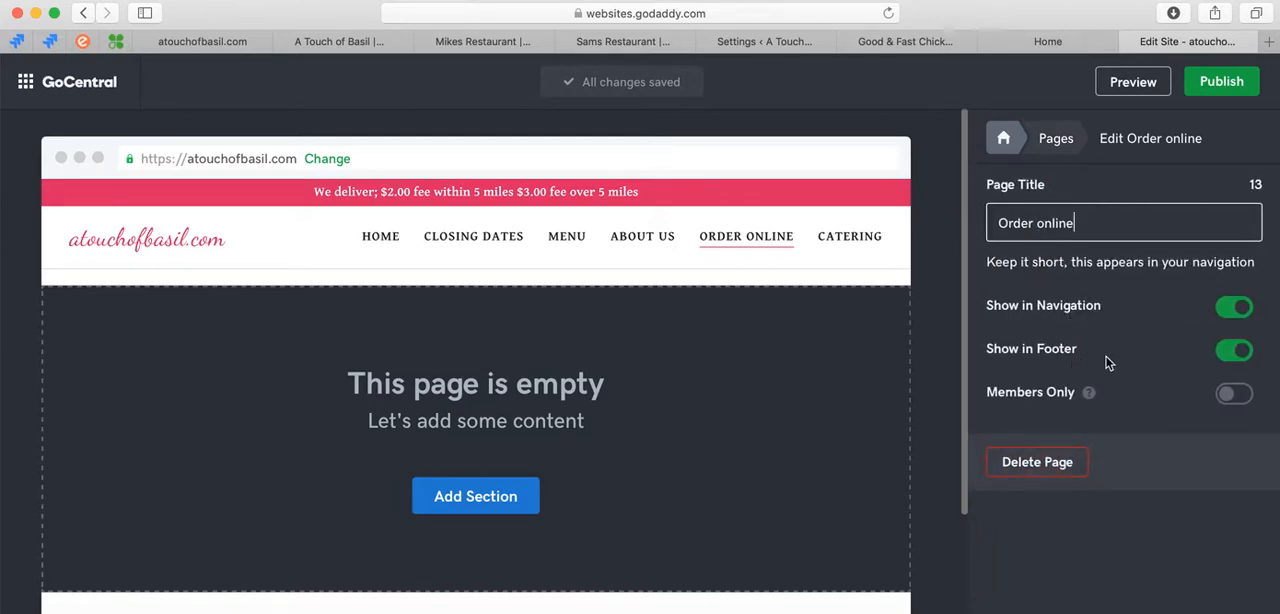
left_click(1004, 138)
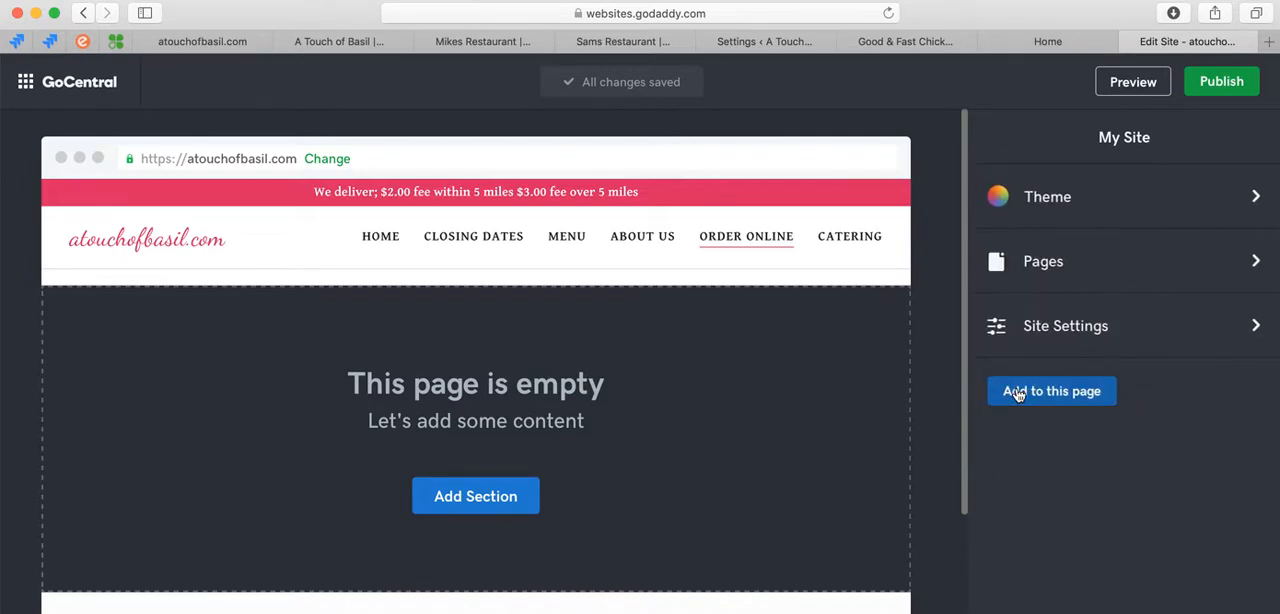
Step: Start adding a new page as a link to an external website
left_click(1044, 260)
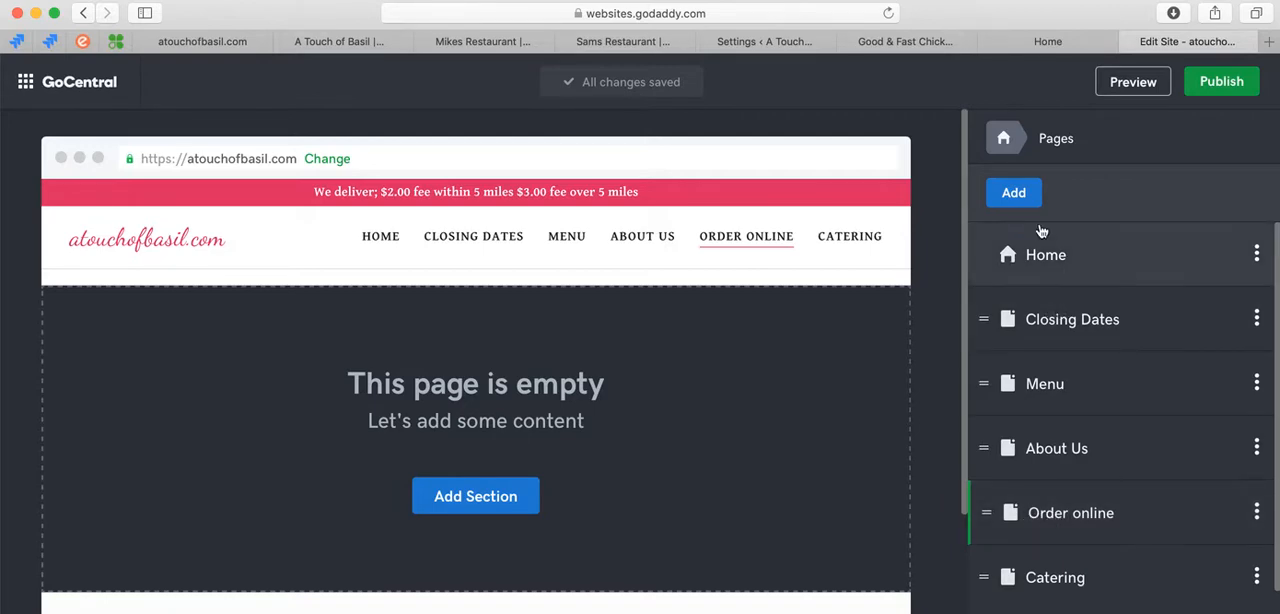
left_click(1012, 192)
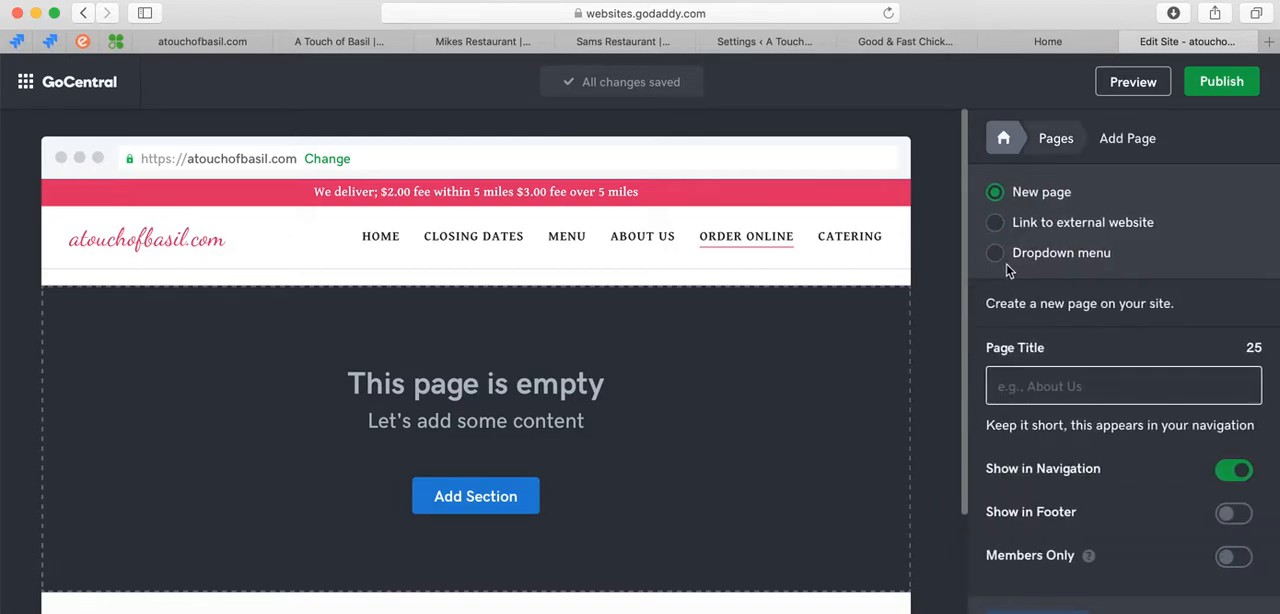
mouse_move(1060, 222)
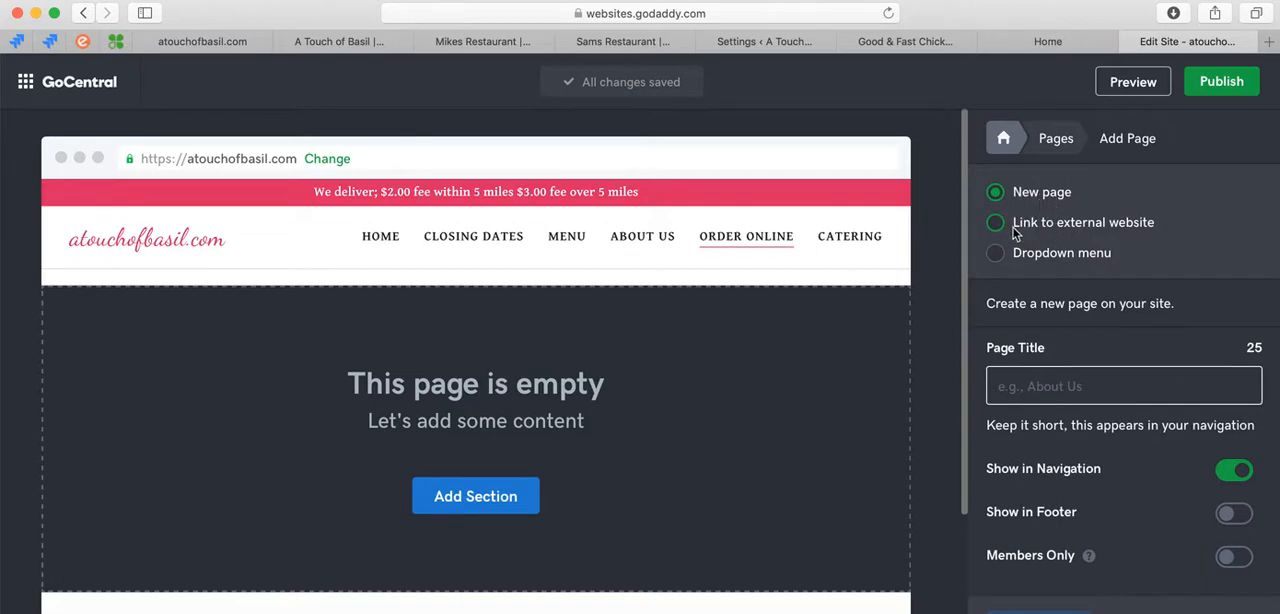
left_click(996, 222)
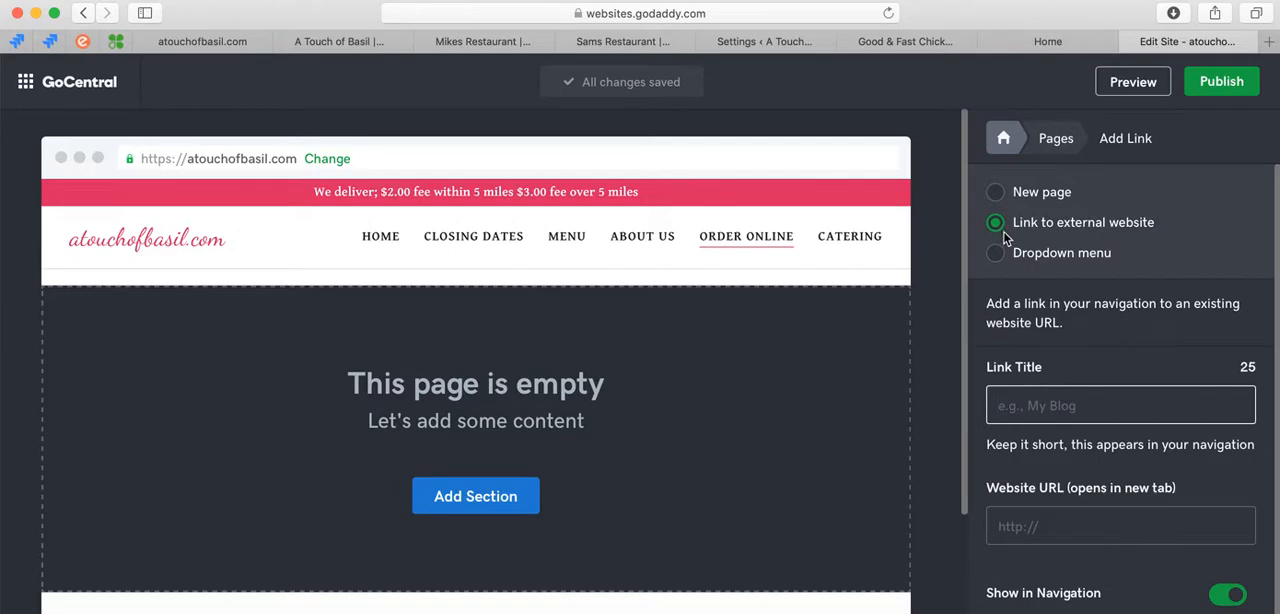
mouse_move(948, 250)
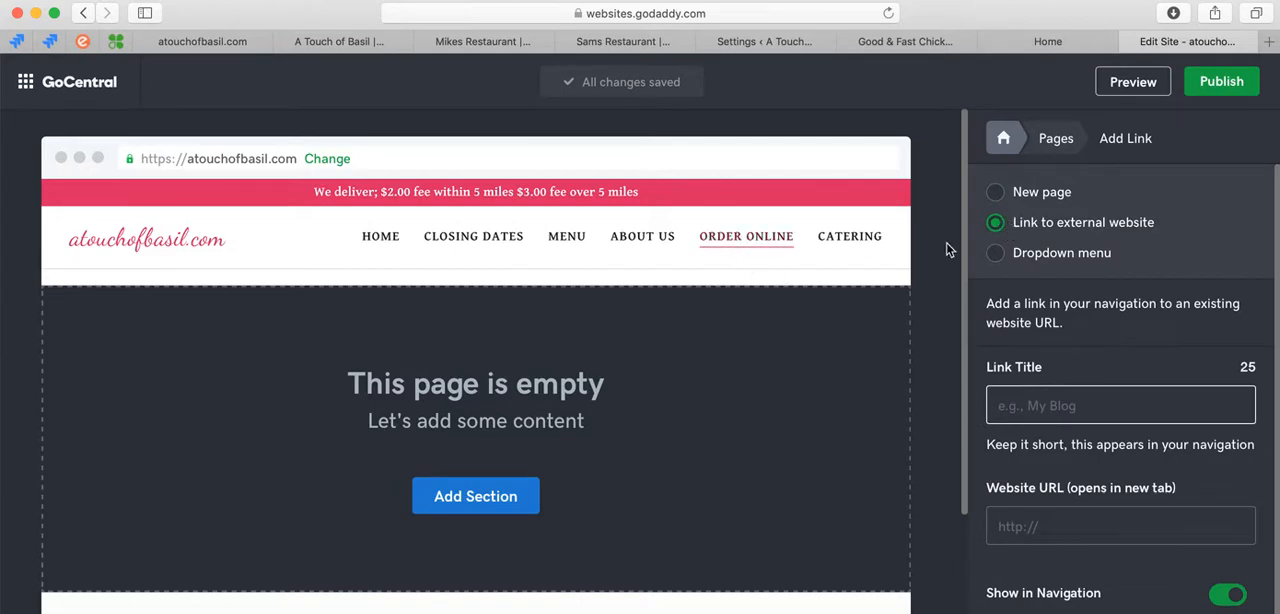
left_click(996, 192)
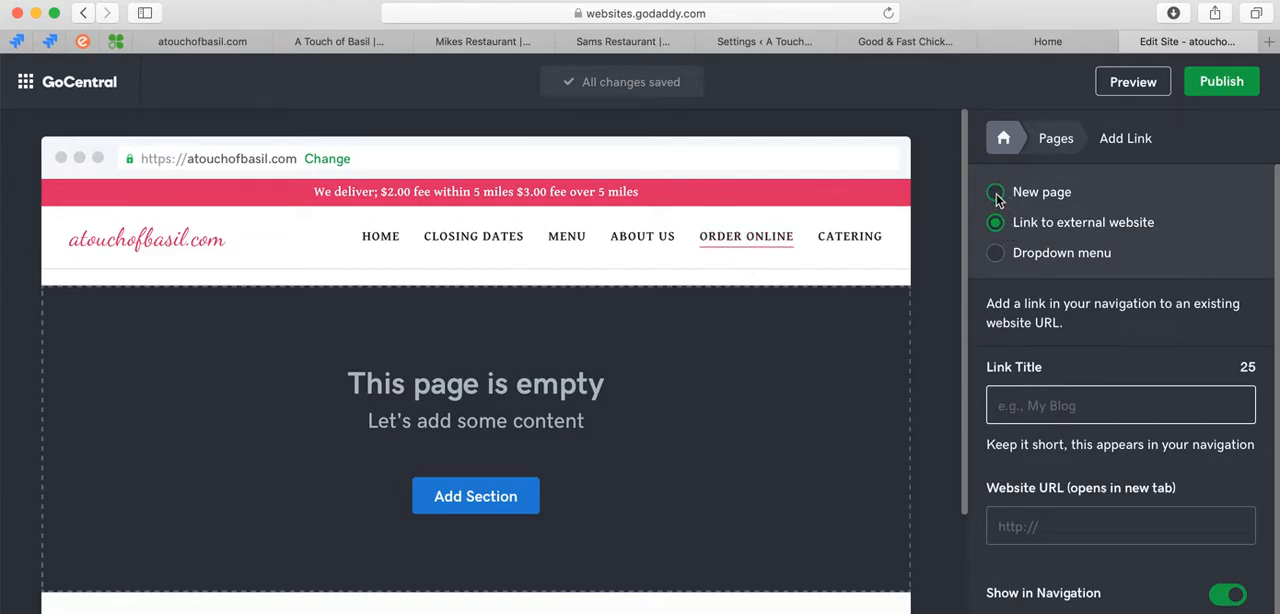
left_click(996, 222)
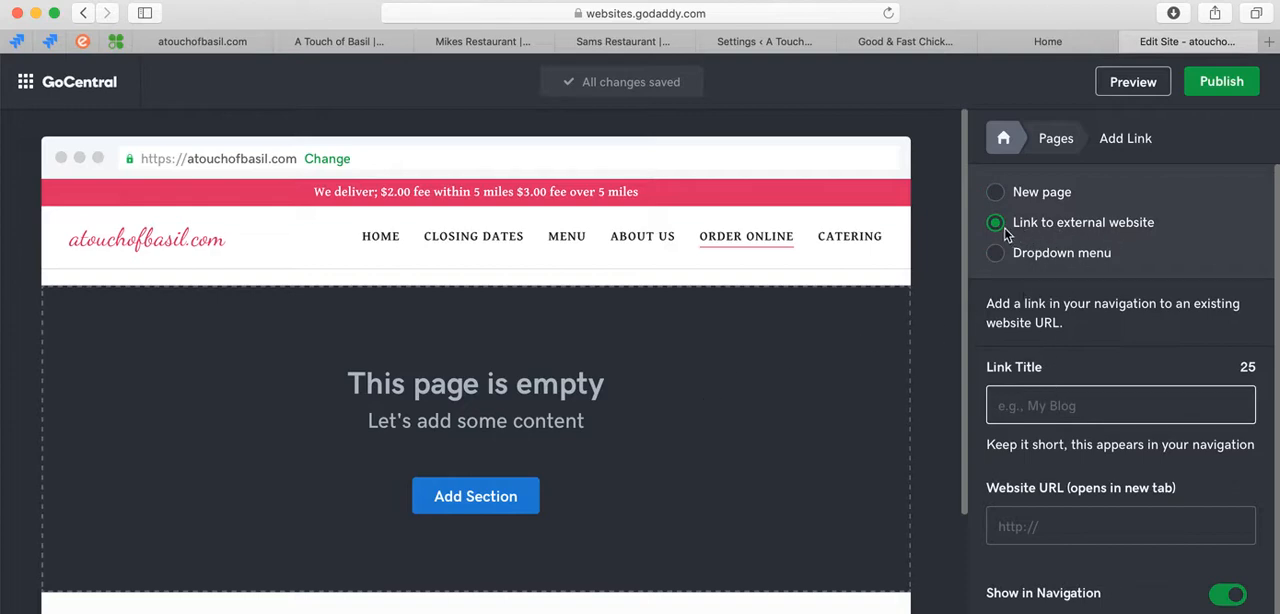
Step: Paste the smartonlineorder URL into the Website URL field
right_click(1120, 404)
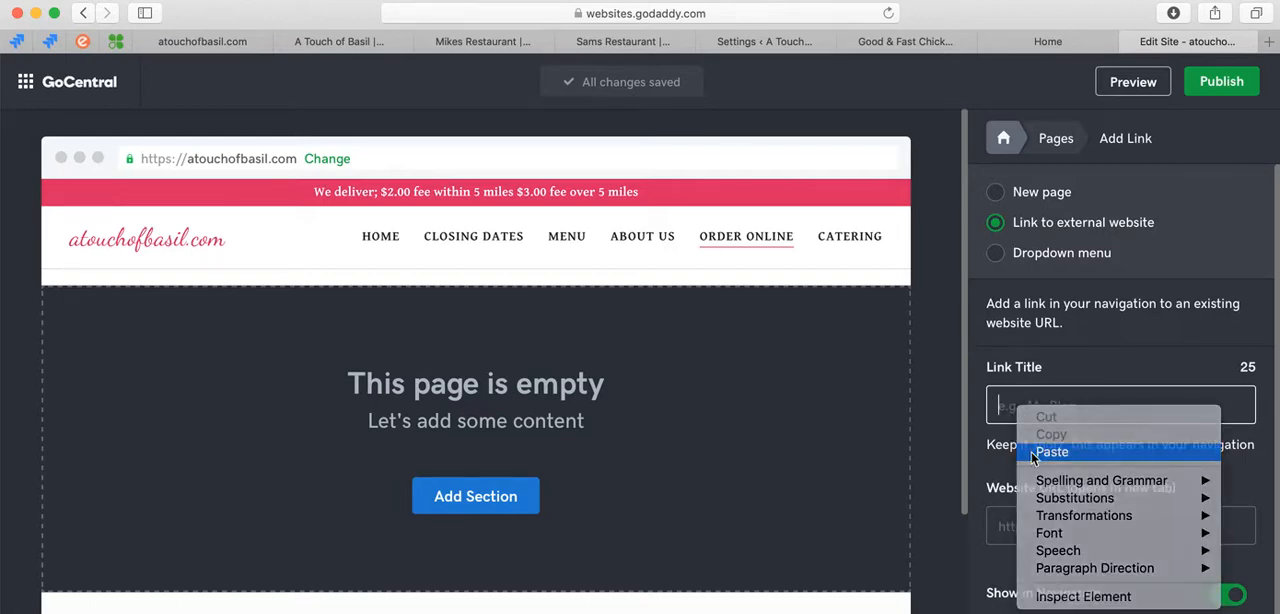
left_click(1052, 452)
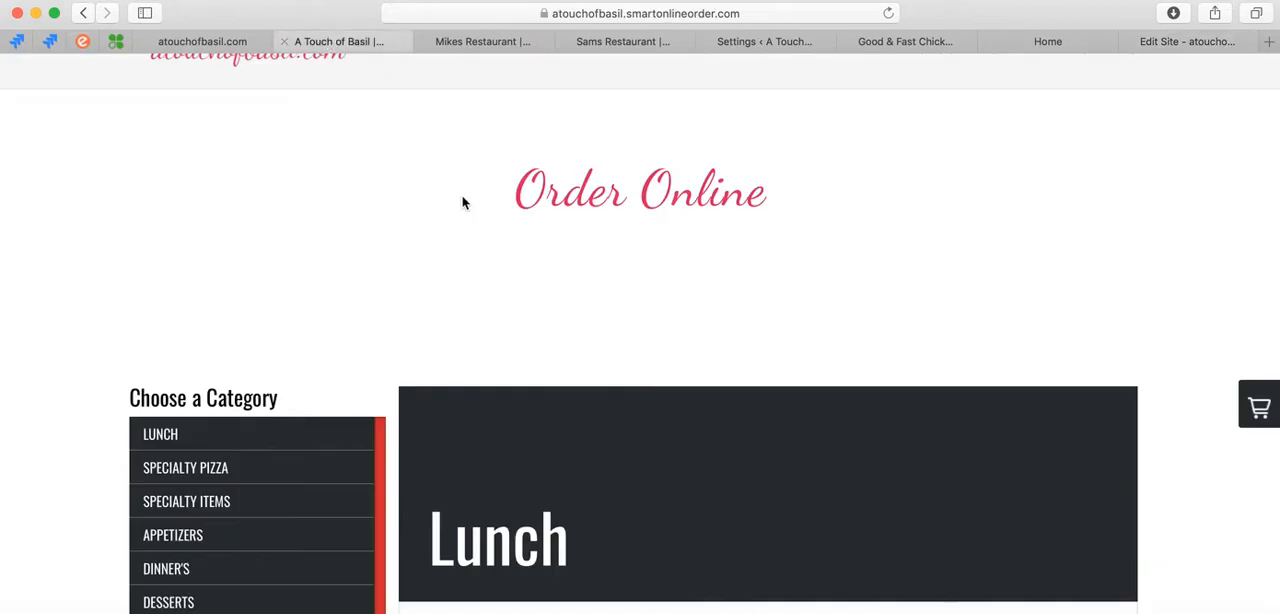
scroll("down", 3)
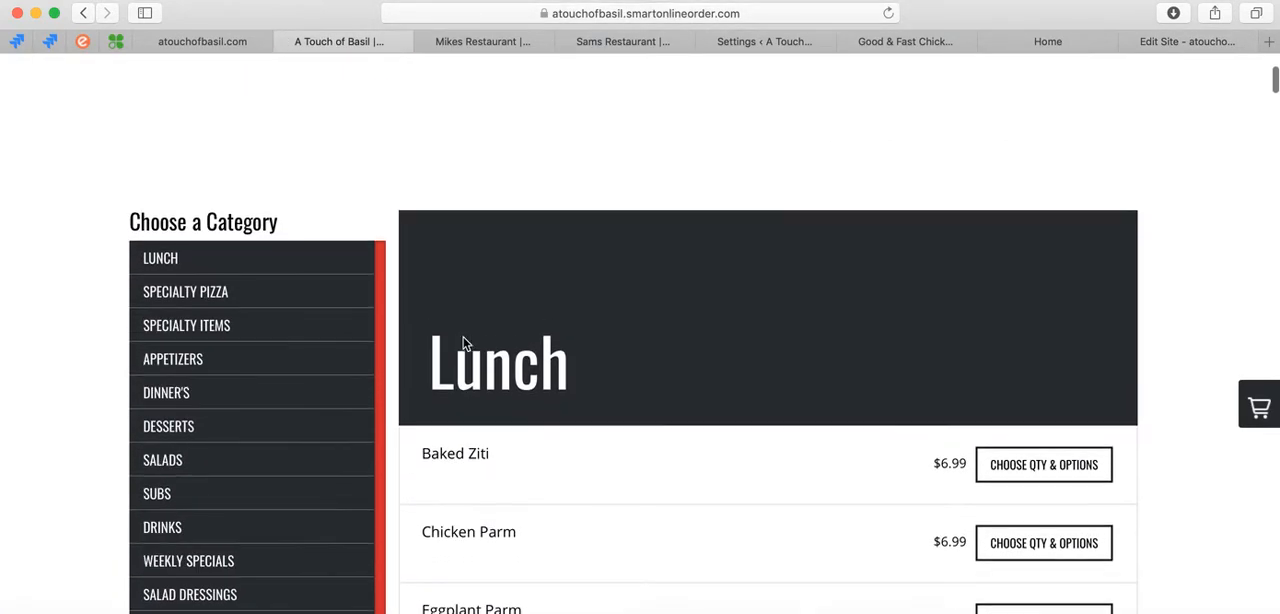
scroll("down", 3)
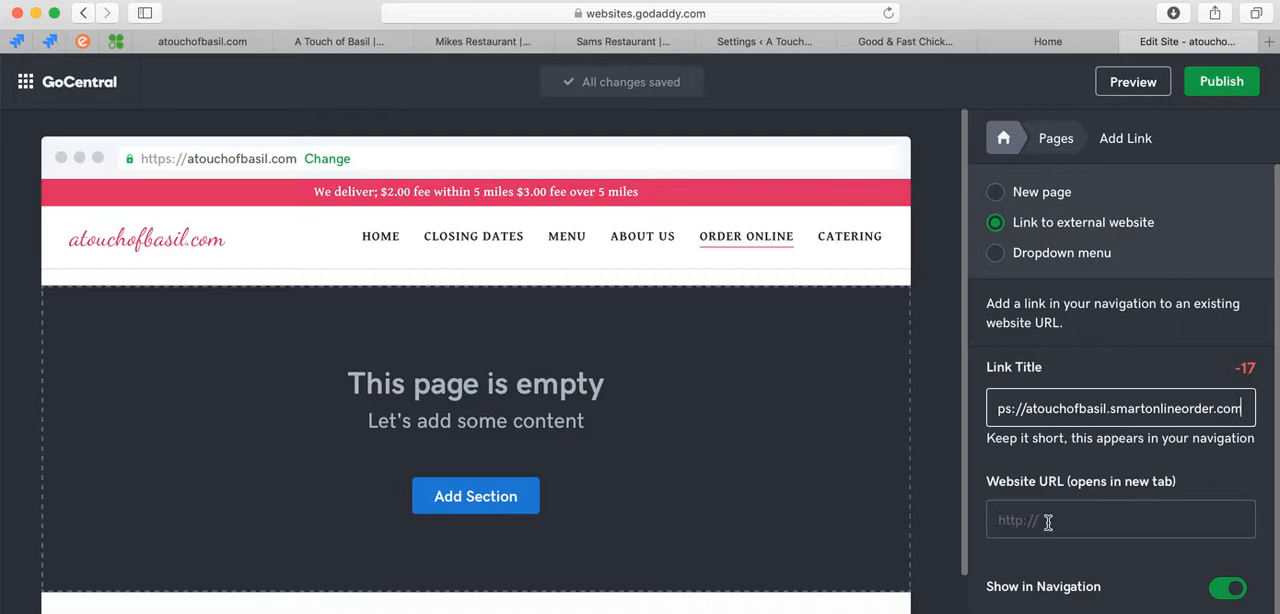
scroll("down", 3)
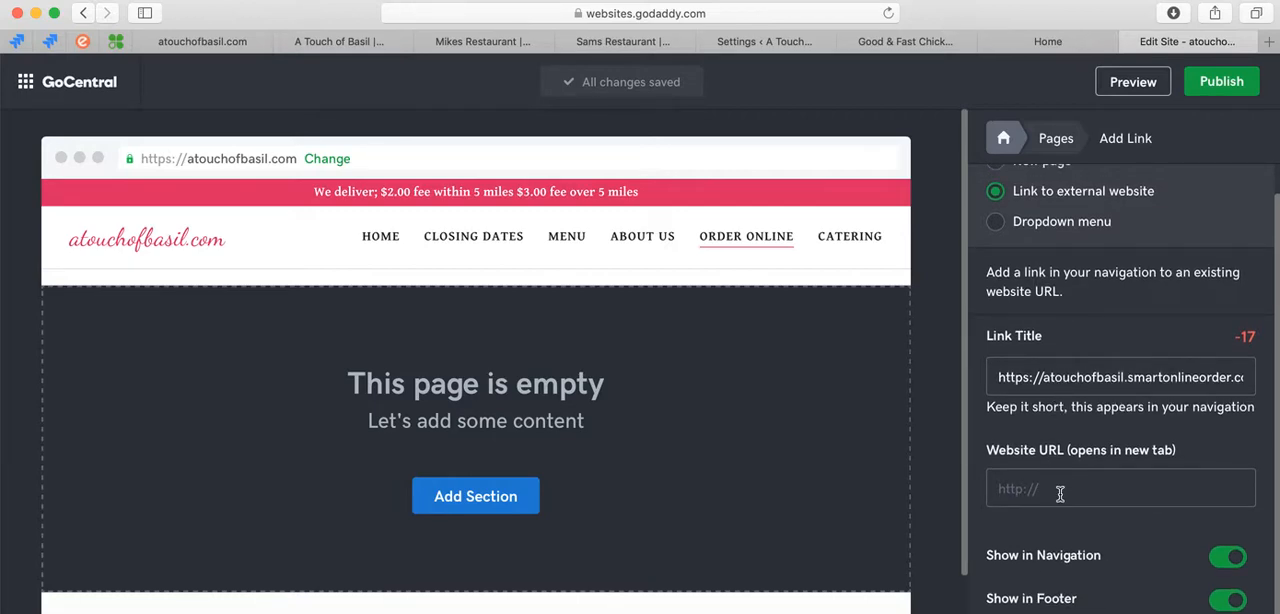
left_click(1120, 378)
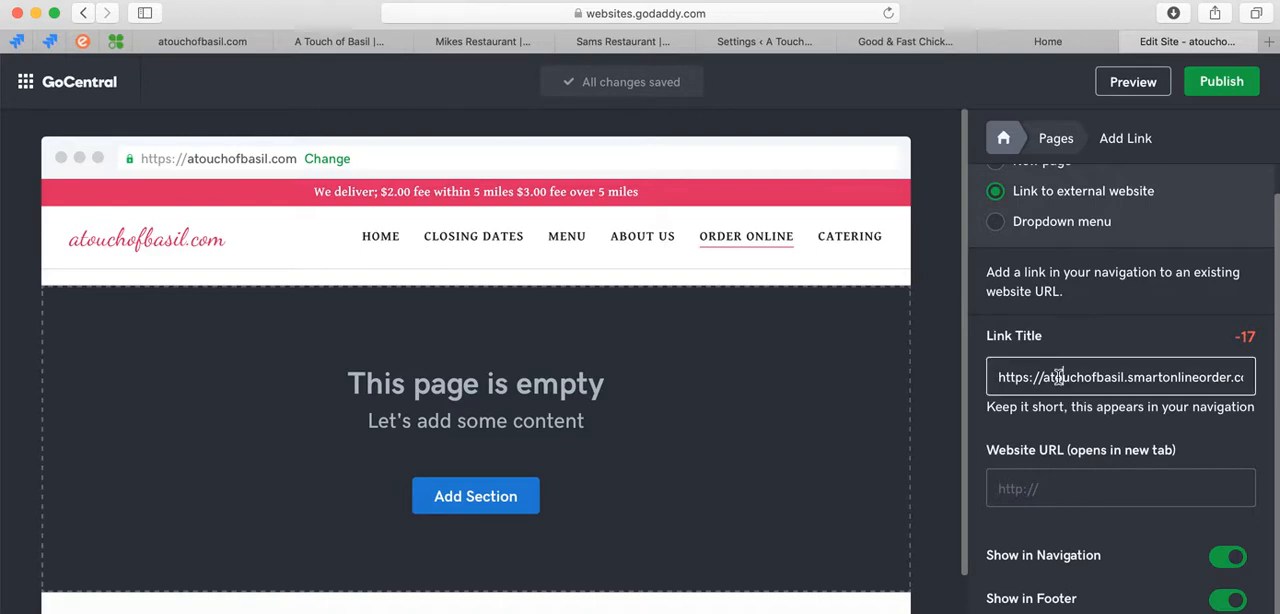
right_click(1120, 488)
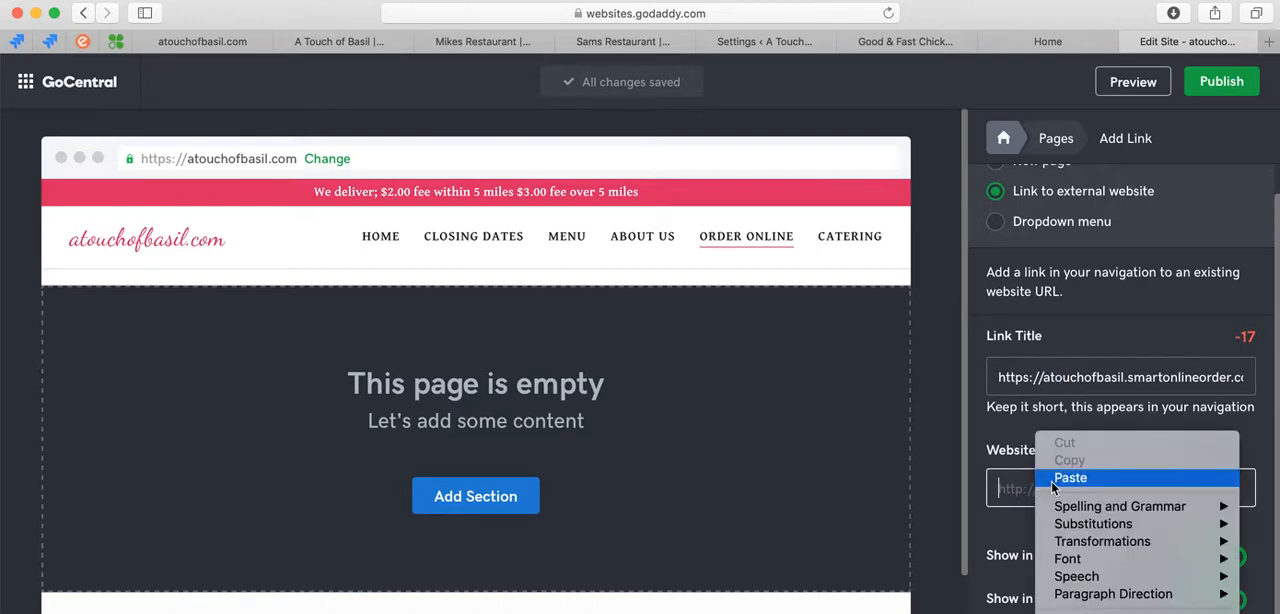
left_click(1070, 478)
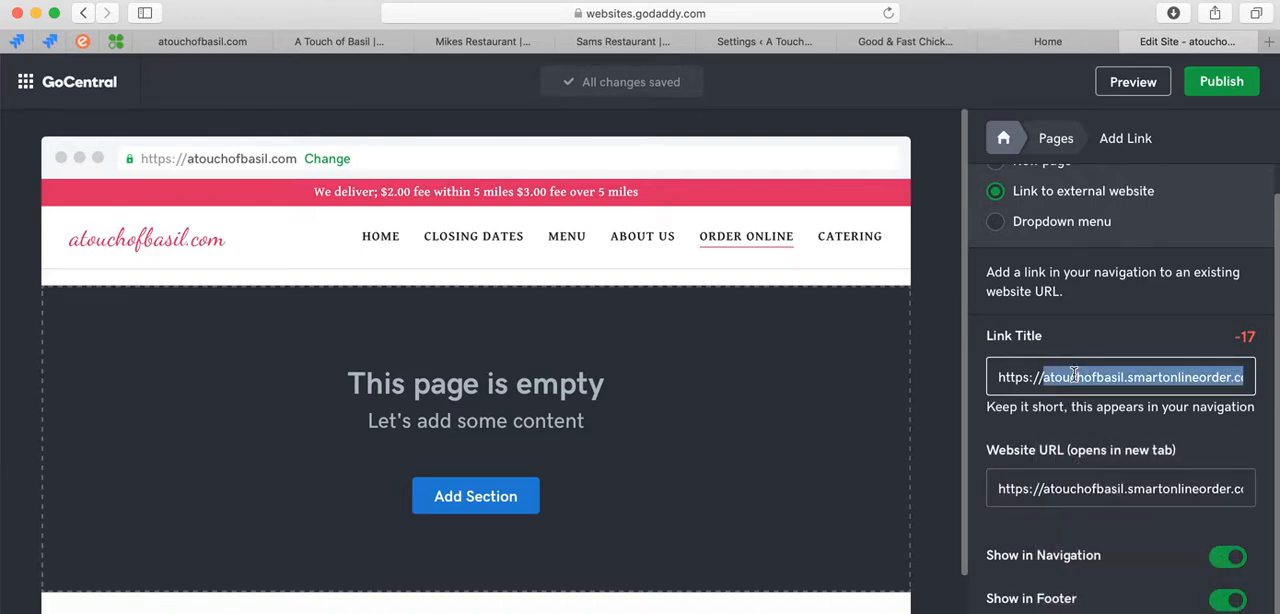
Step: Clear the Link Title and enter ORDER ONLINEs as the link title
key("Delete")
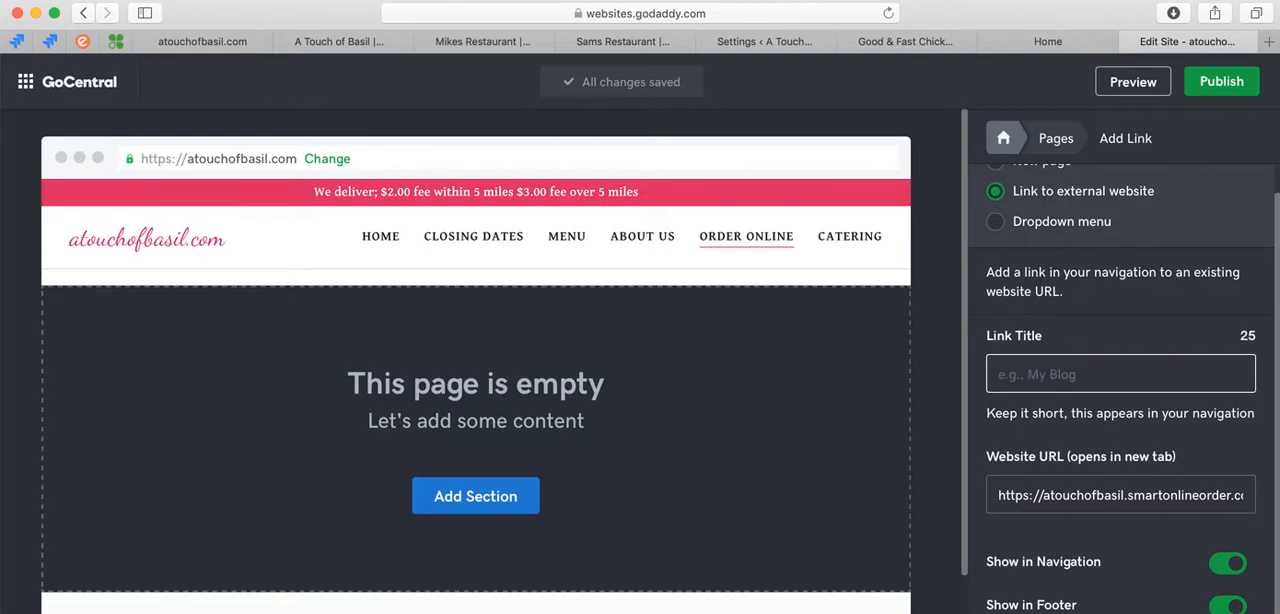
type("ORDER ON")
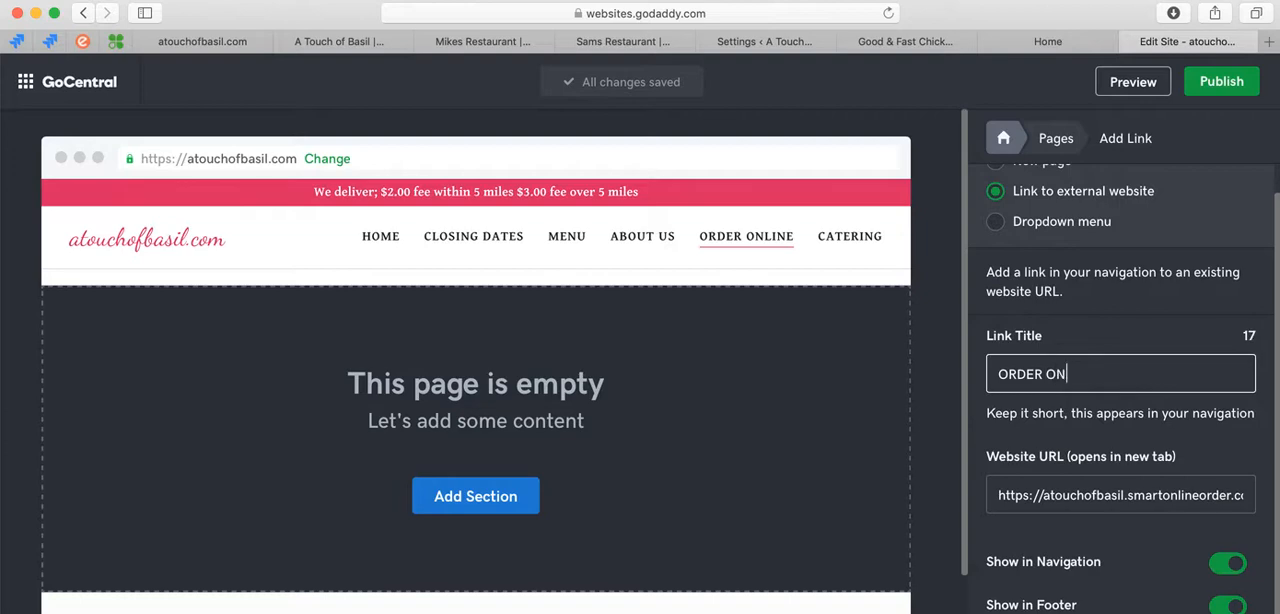
type("LINE")
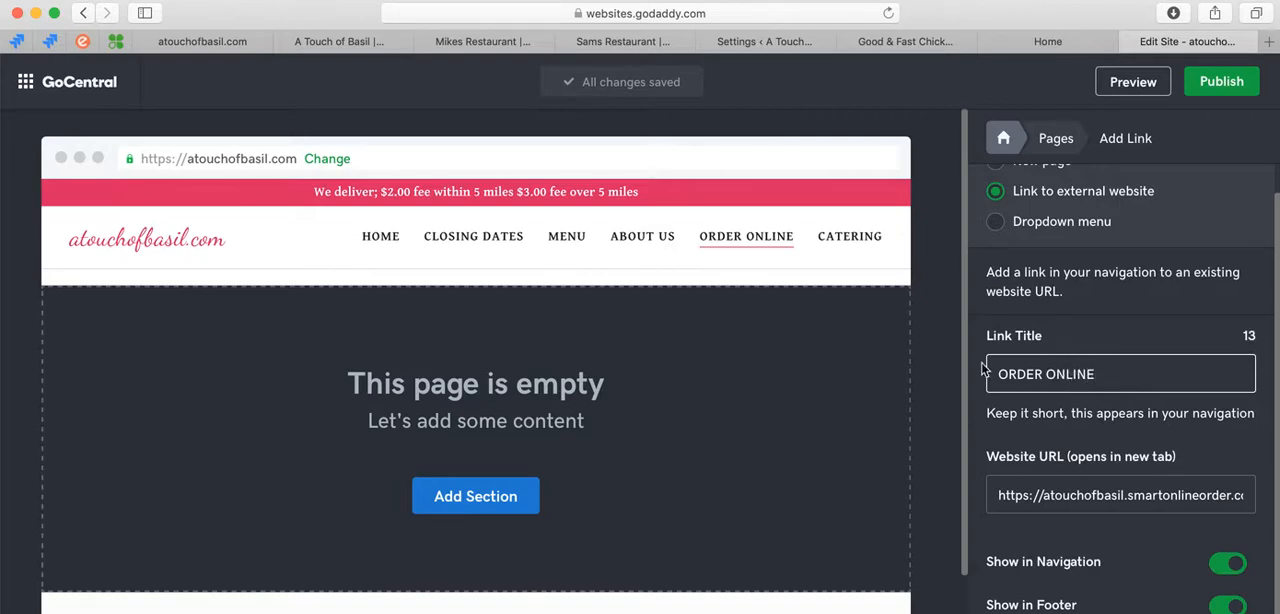
type("S")
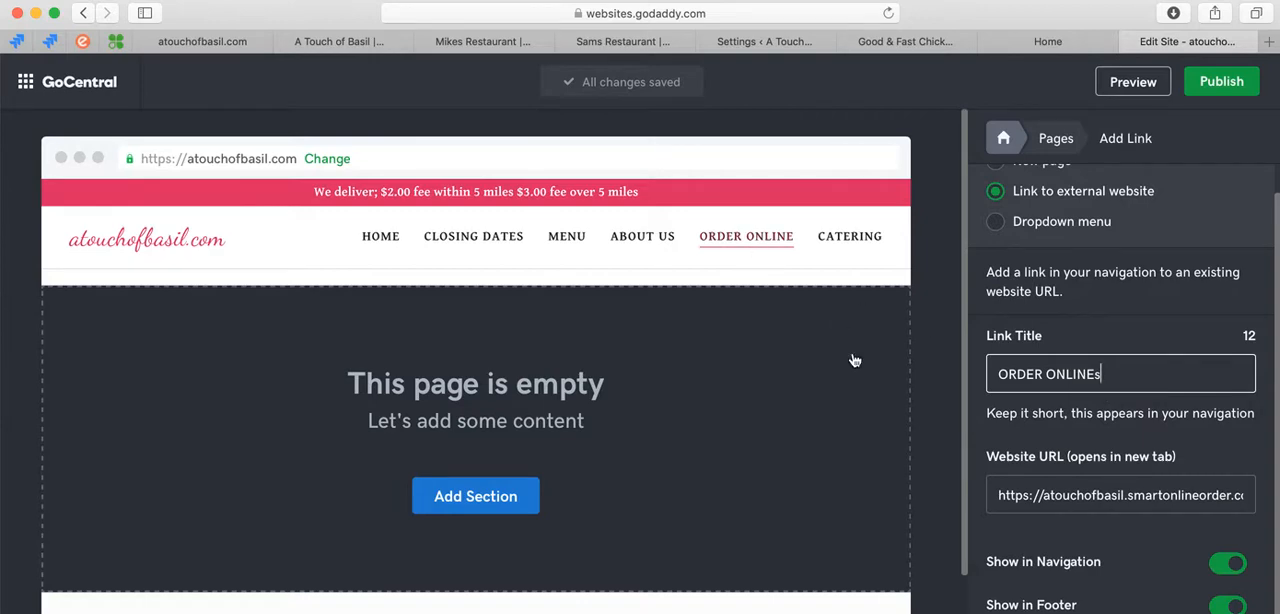
mouse_move(1124, 264)
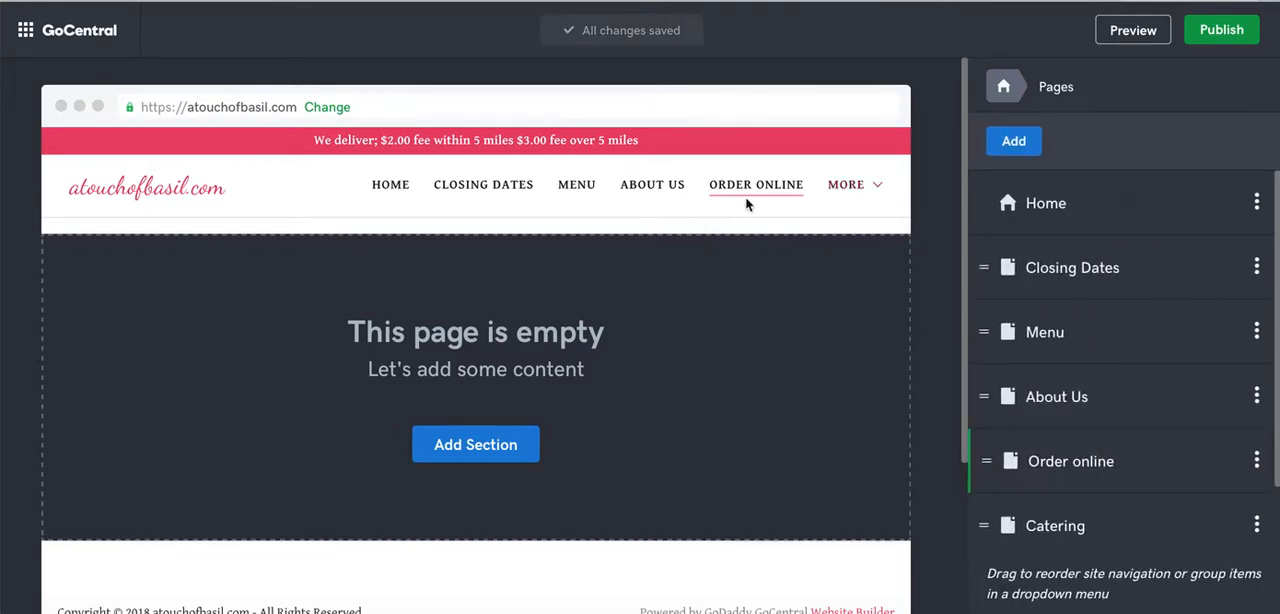
mouse_move(1190, 460)
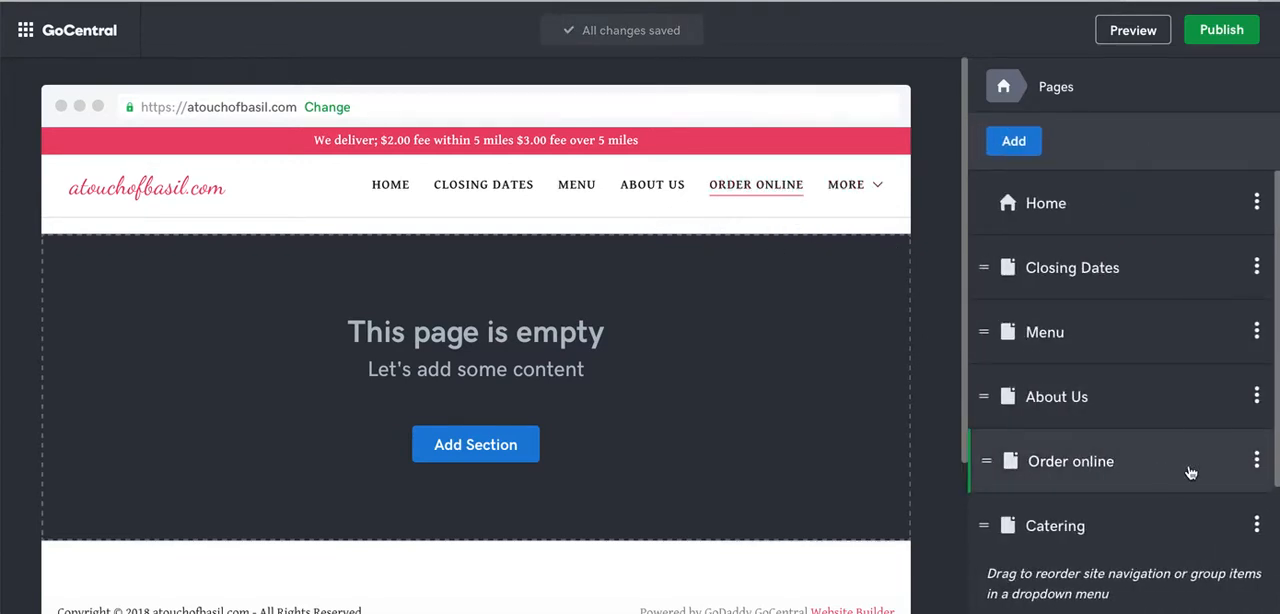
Step: Delete the empty Order online page, leaving the ORDER ONLINEs external link in the page list
left_click(1256, 460)
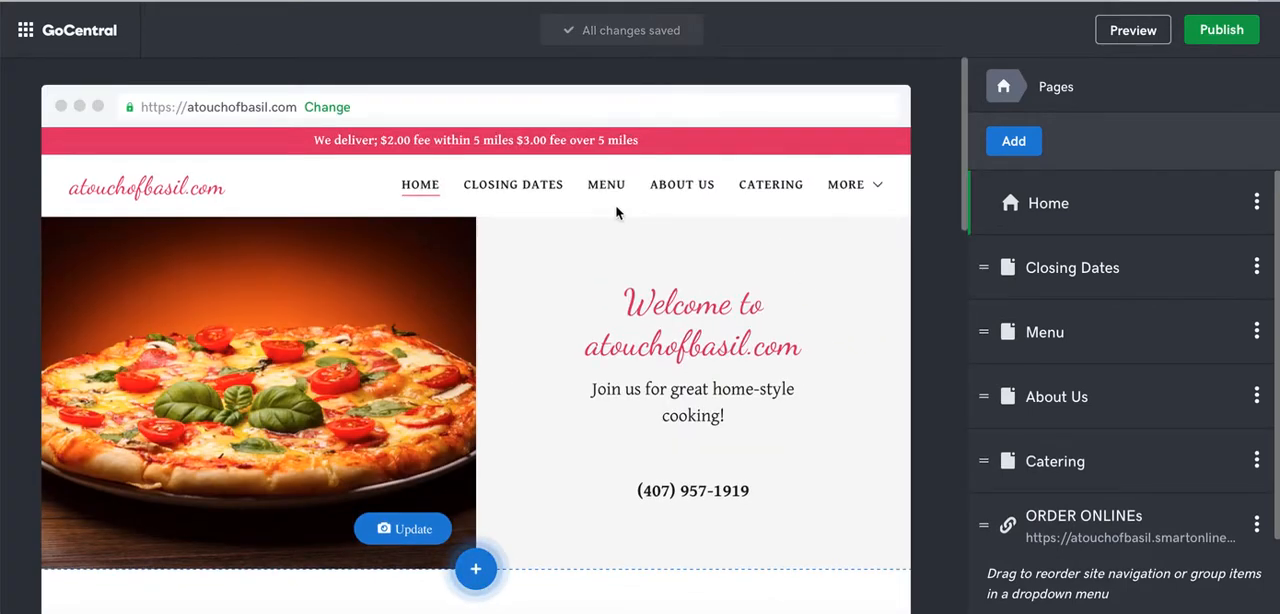
mouse_move(680, 184)
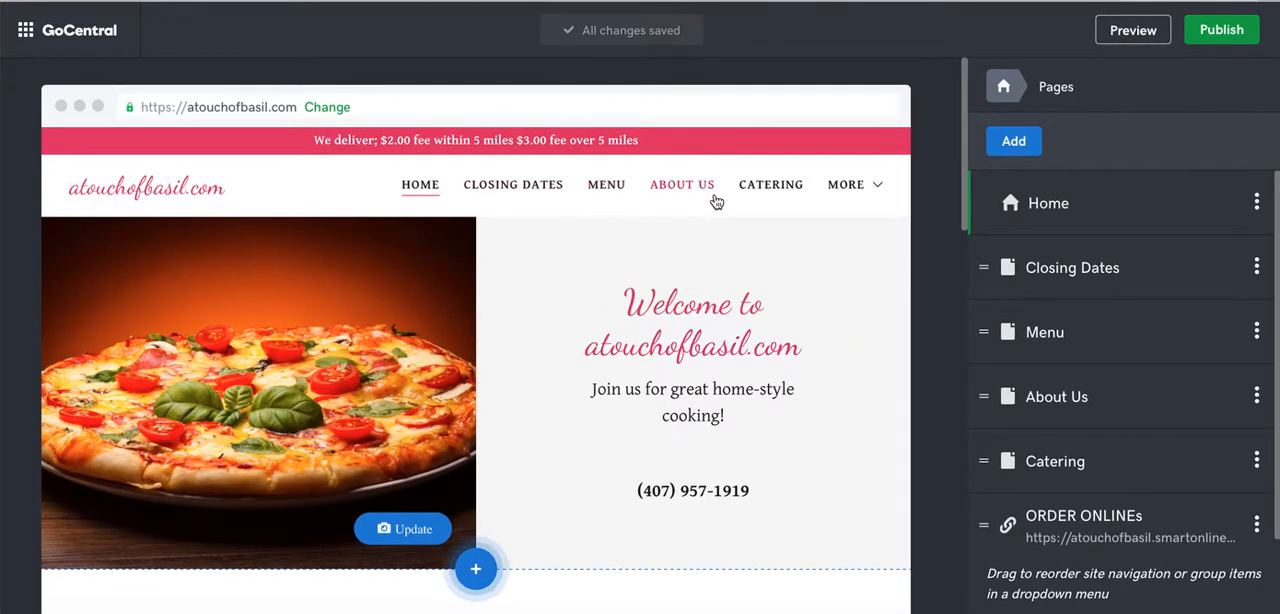
left_click(844, 184)
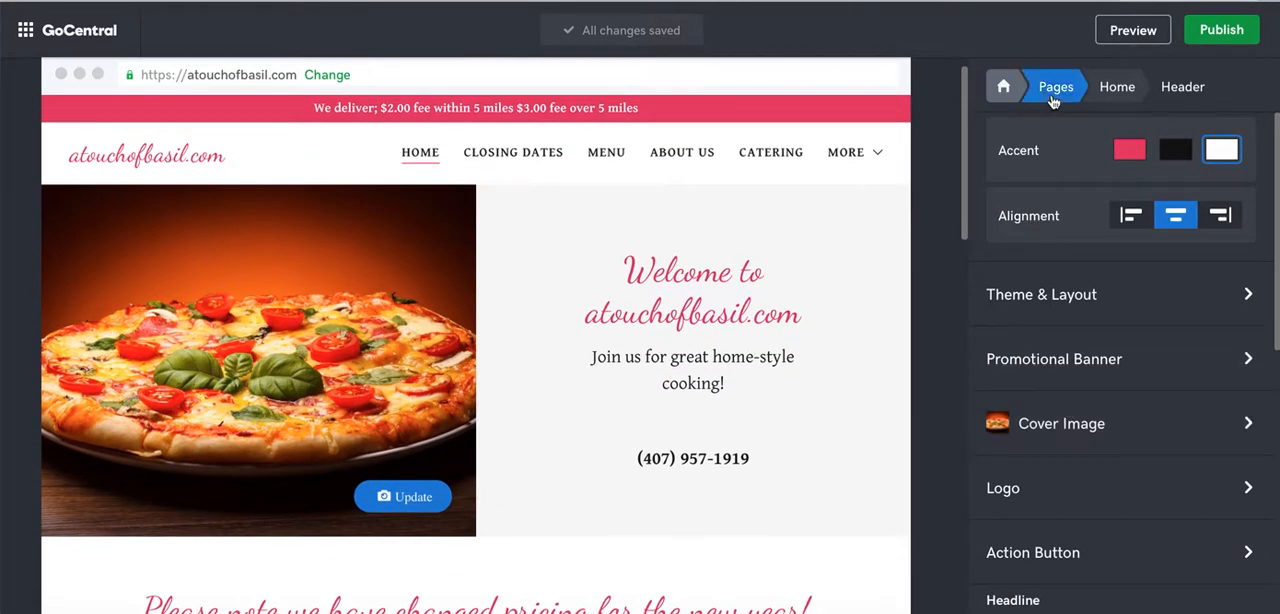
left_click(1056, 86)
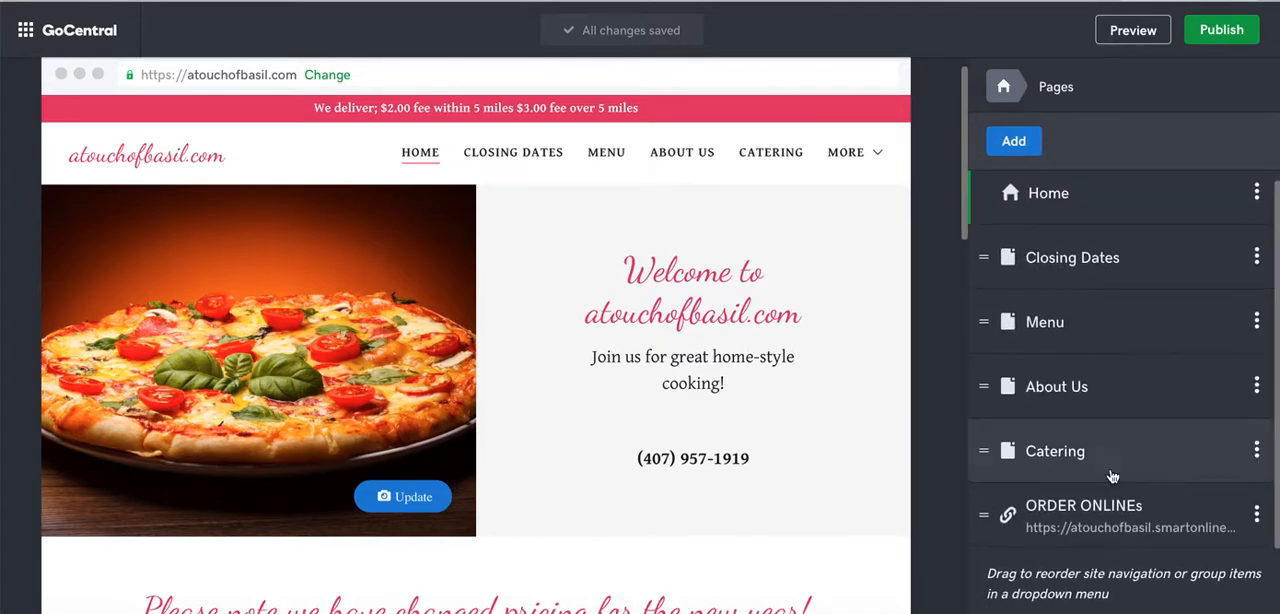
Step: Correct the link title to ORDER ONLINE in its settings and confirm with Done
left_click(1256, 514)
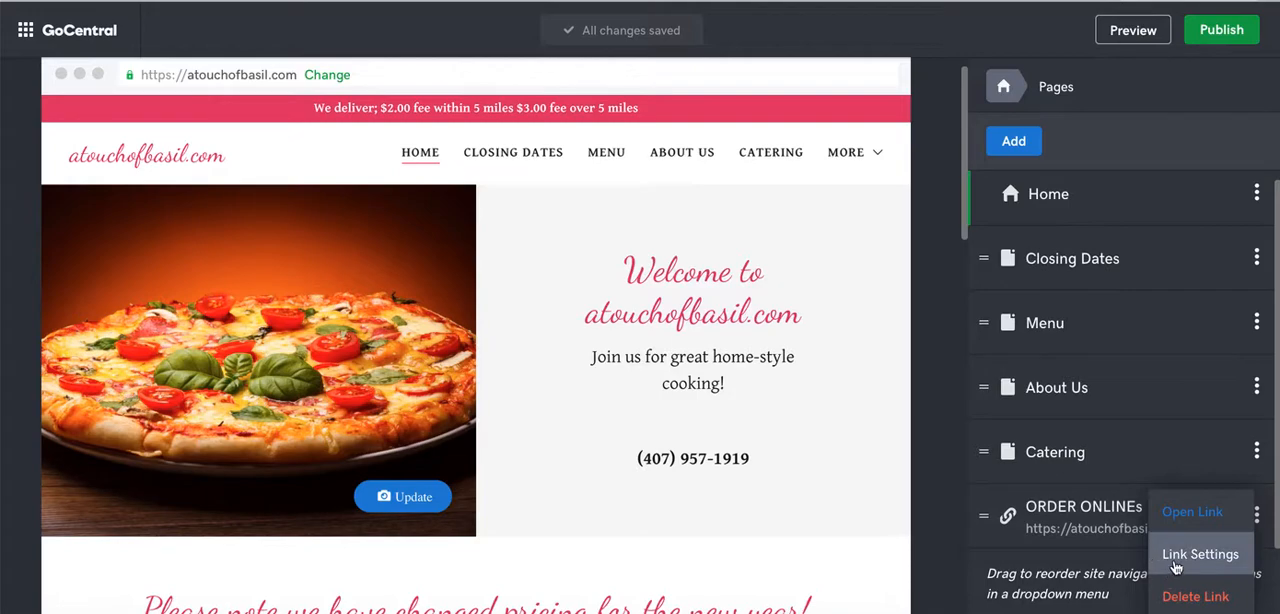
left_click(1200, 554)
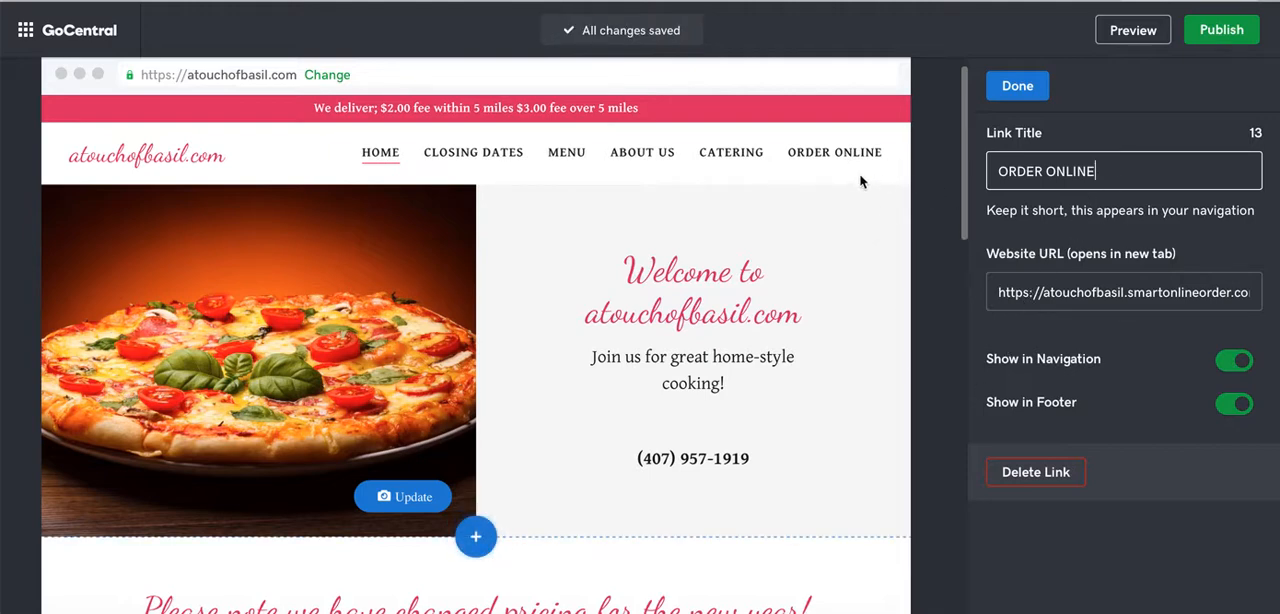
mouse_move(796, 212)
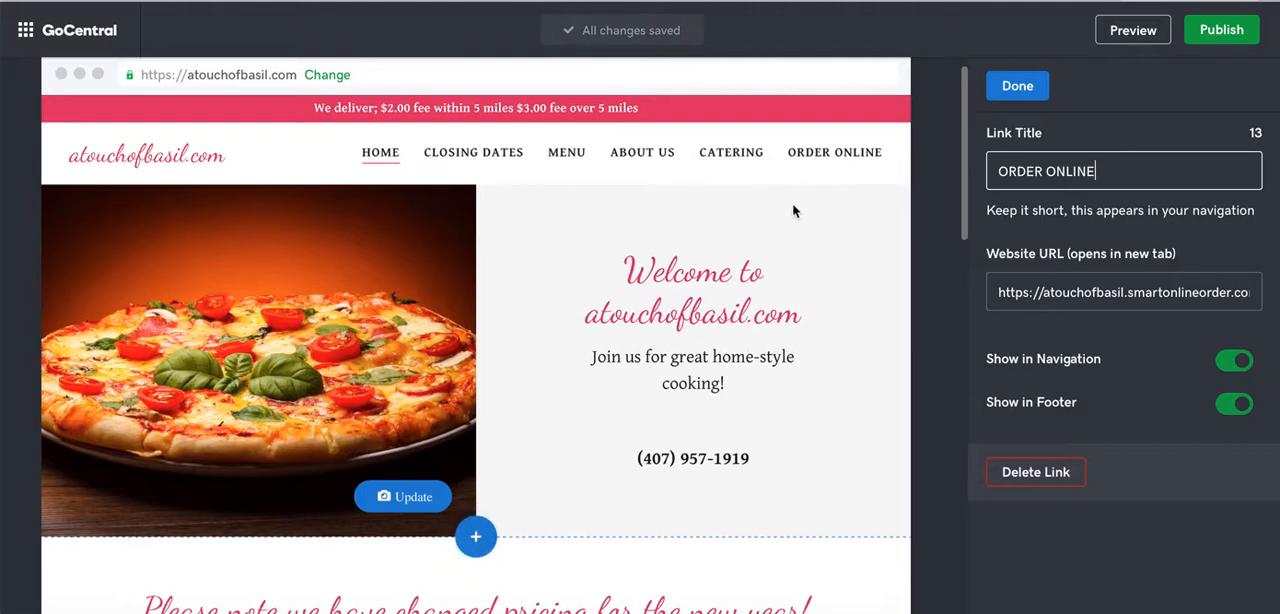
mouse_move(884, 268)
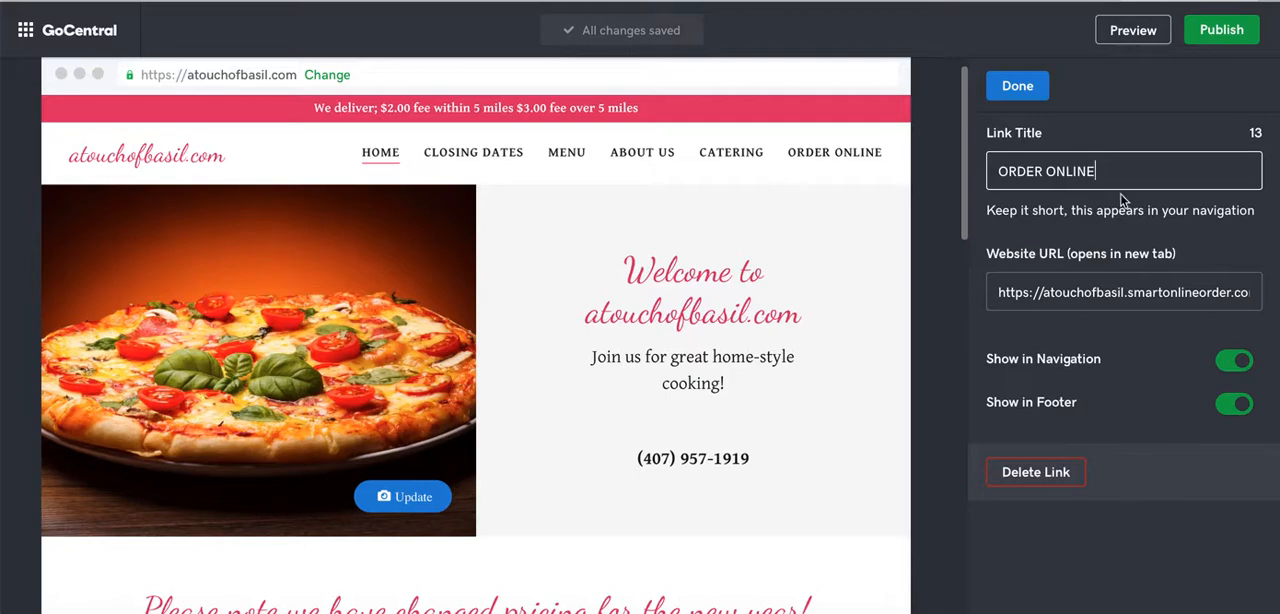
mouse_move(1076, 48)
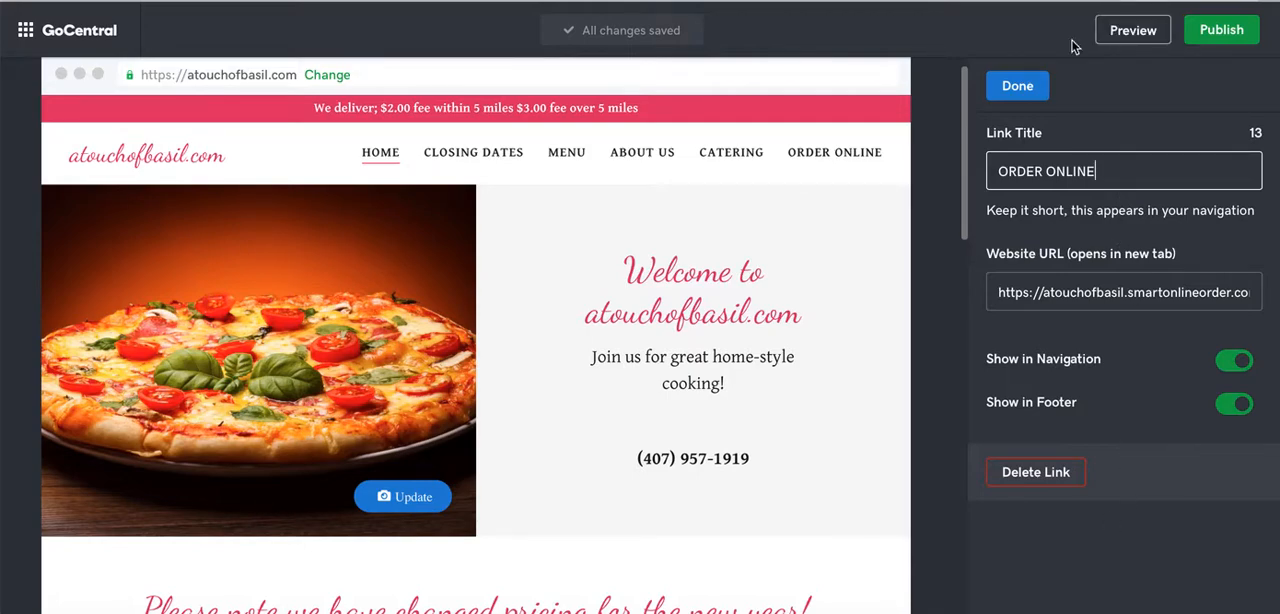
left_click(1016, 84)
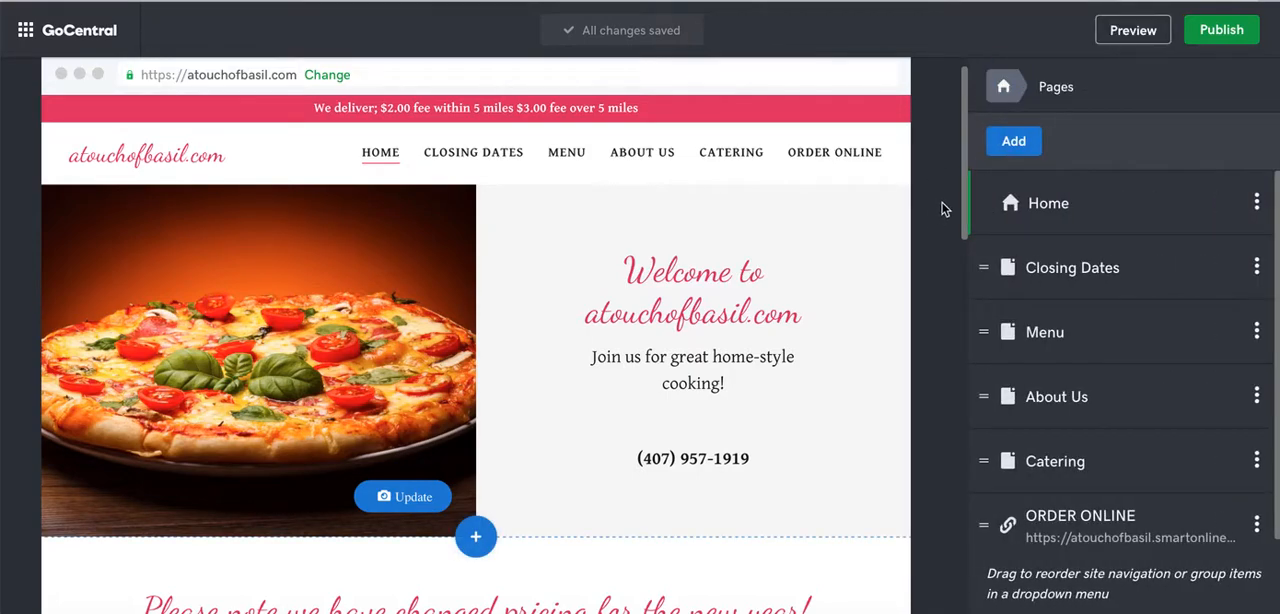
left_click(692, 290)
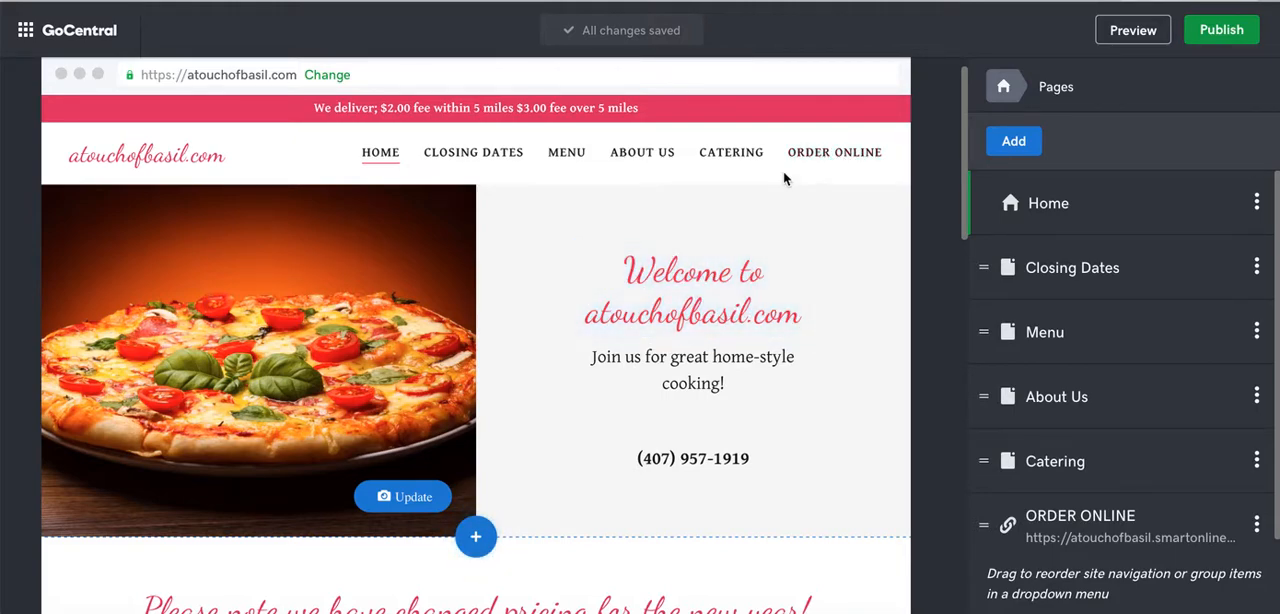
mouse_move(672, 194)
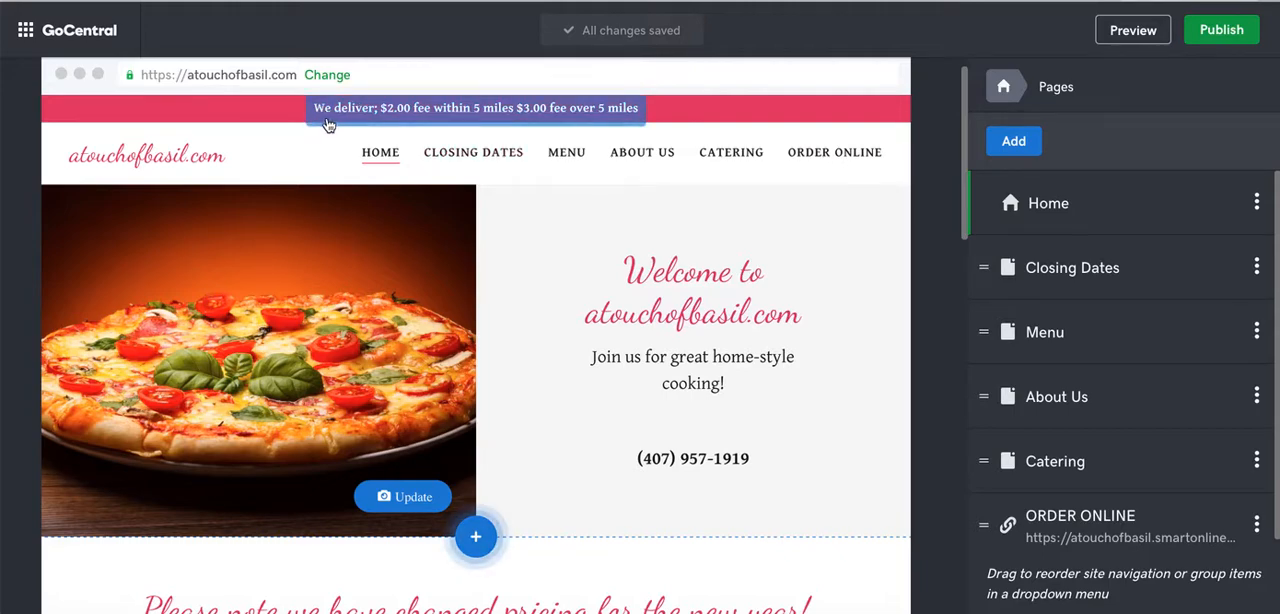
mouse_move(400, 120)
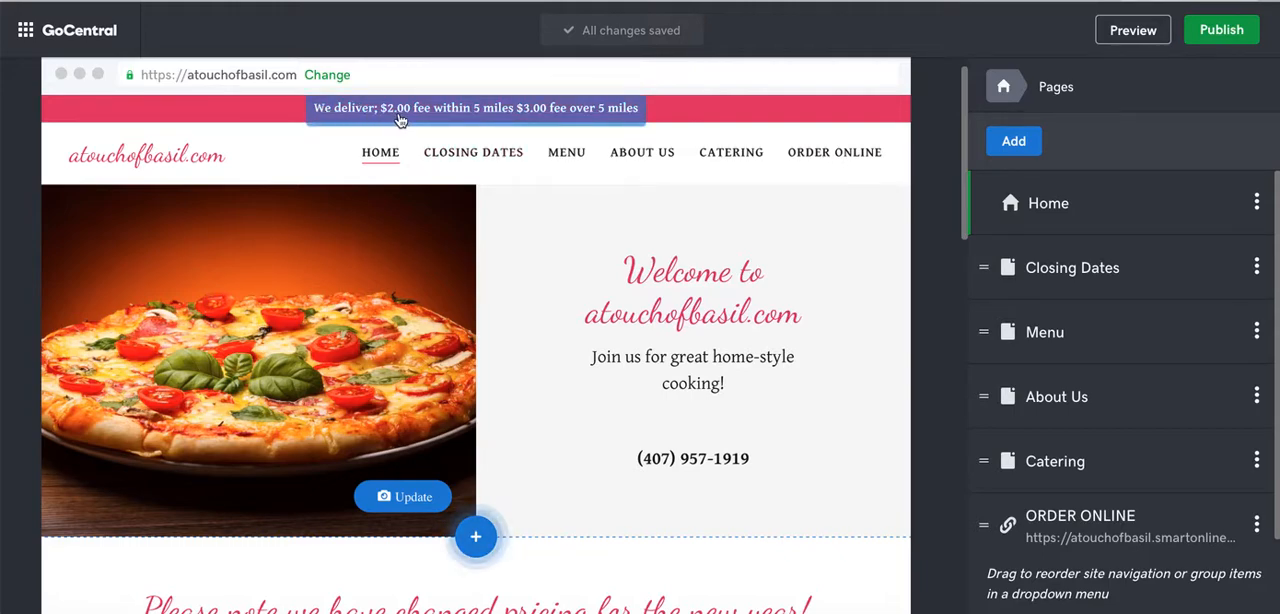
mouse_move(464, 124)
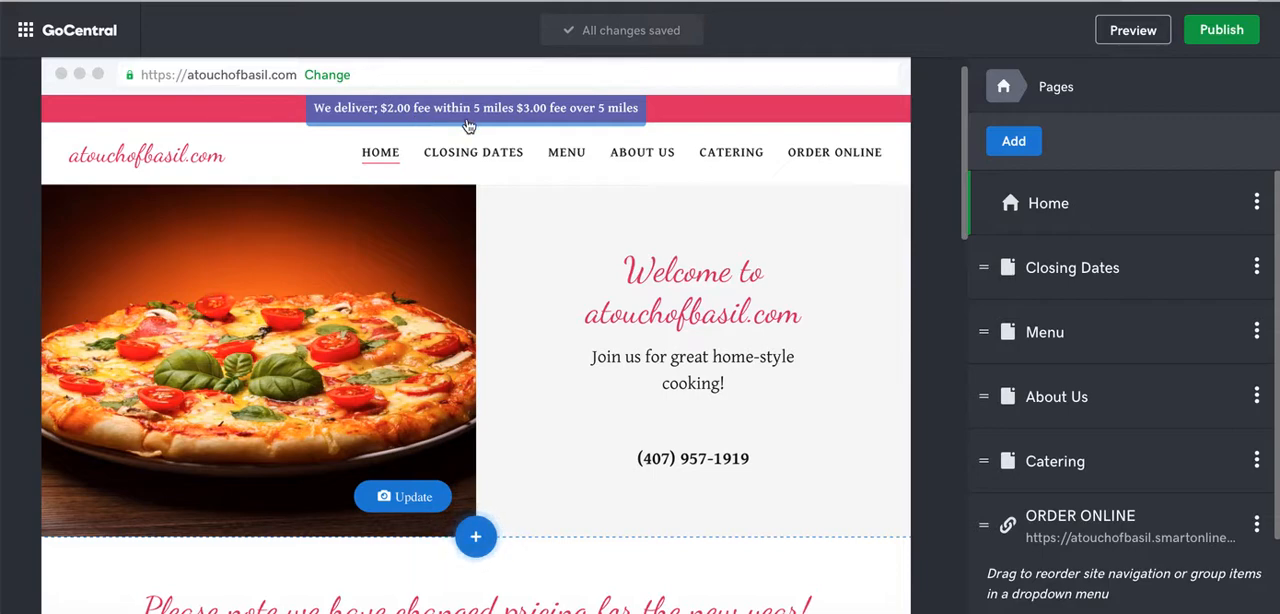
mouse_move(608, 122)
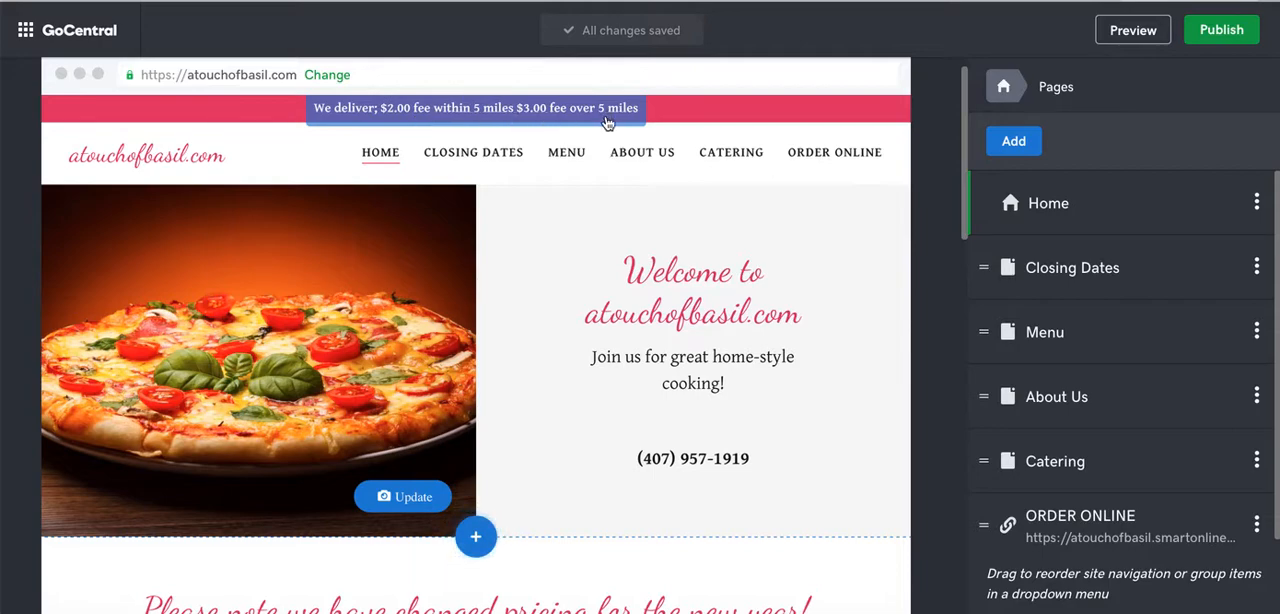
mouse_move(812, 132)
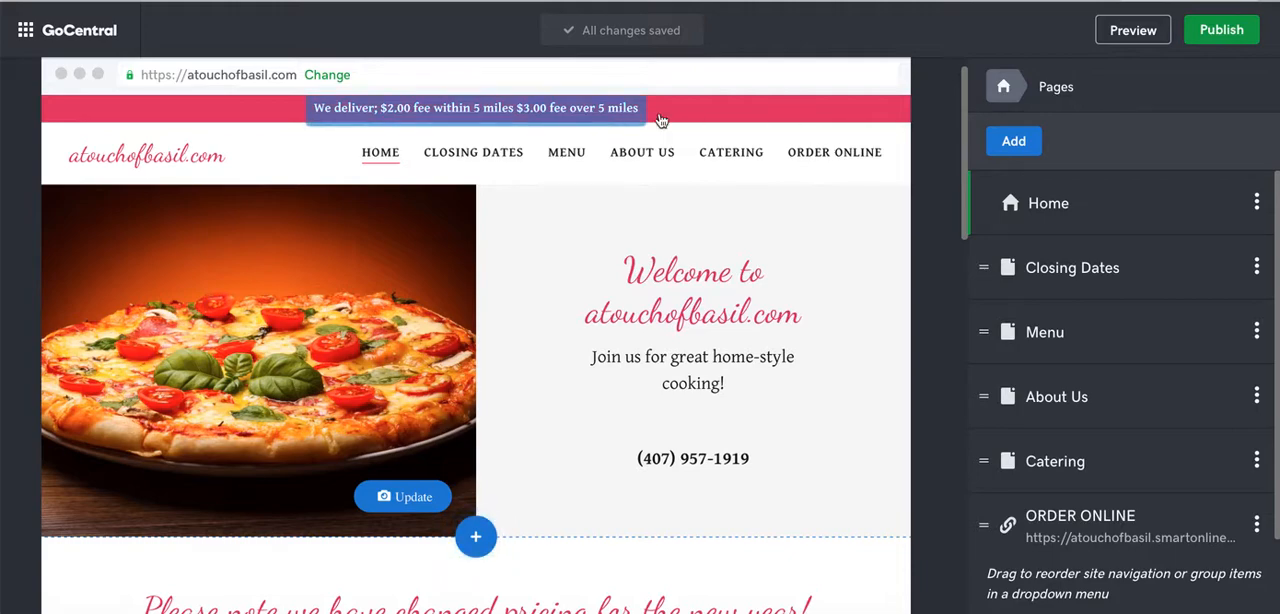
Step: Publish atouchofbasil.com so the banner and ORDER ONLINE link go live
left_click(1220, 28)
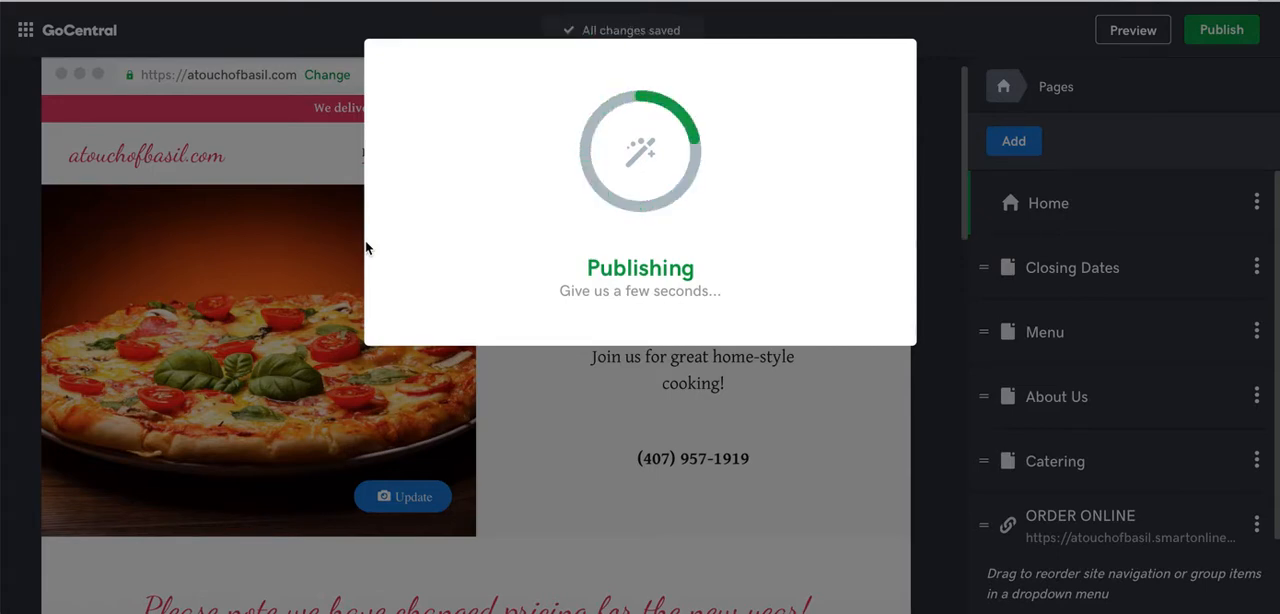
mouse_move(670, 252)
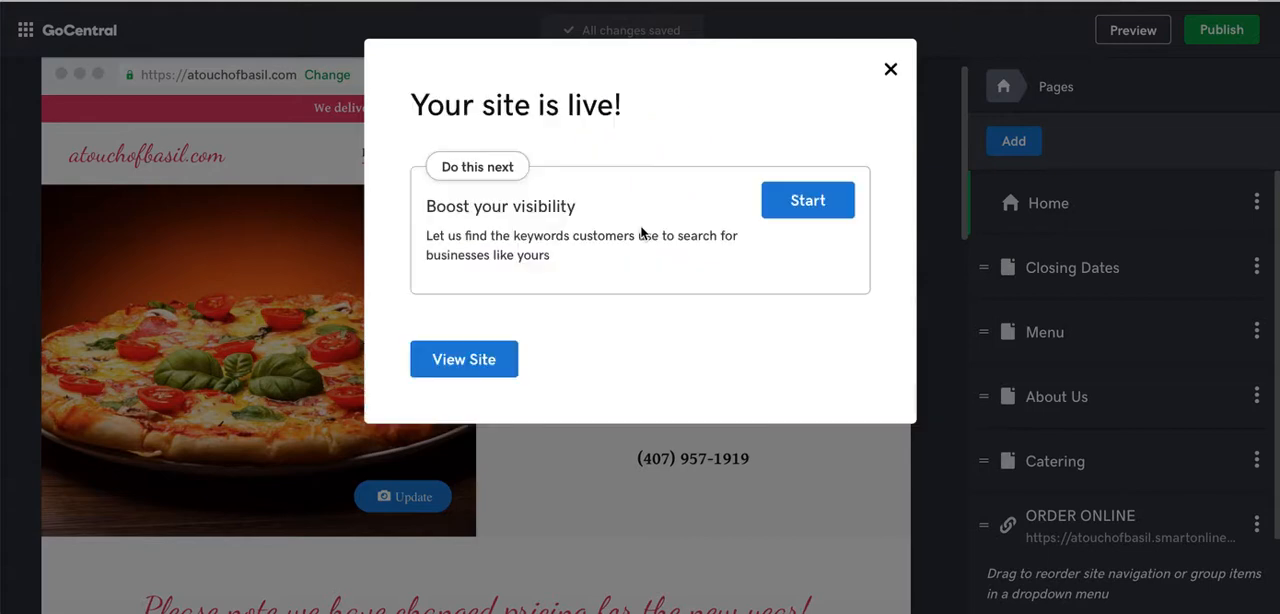
mouse_move(804, 190)
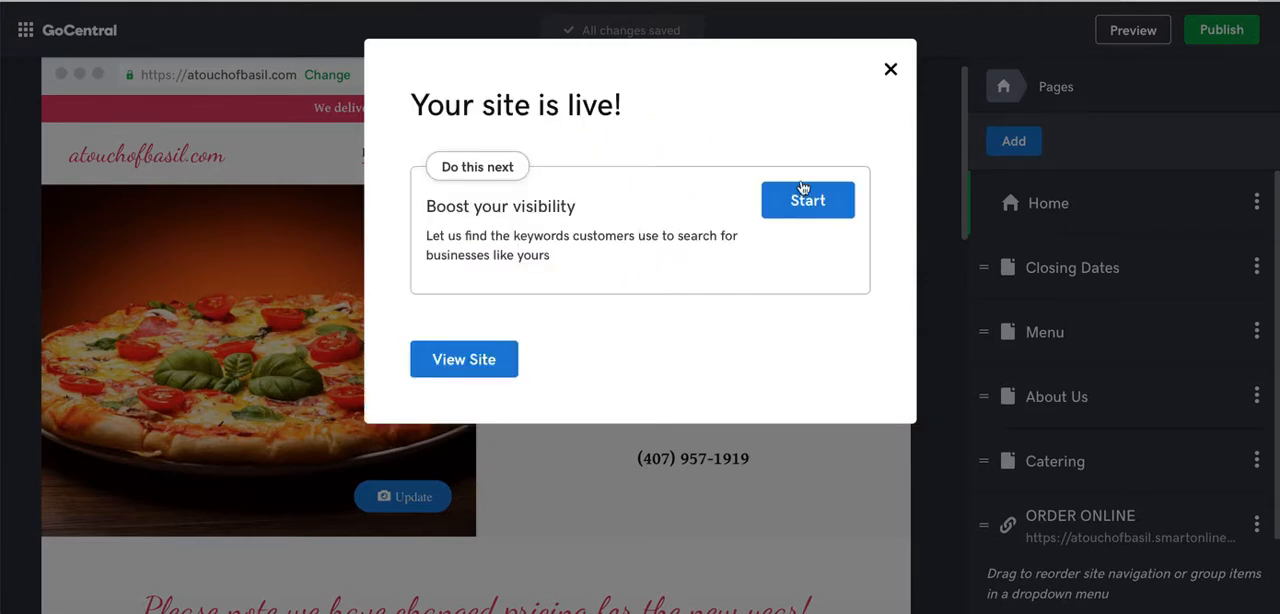
left_click(890, 68)
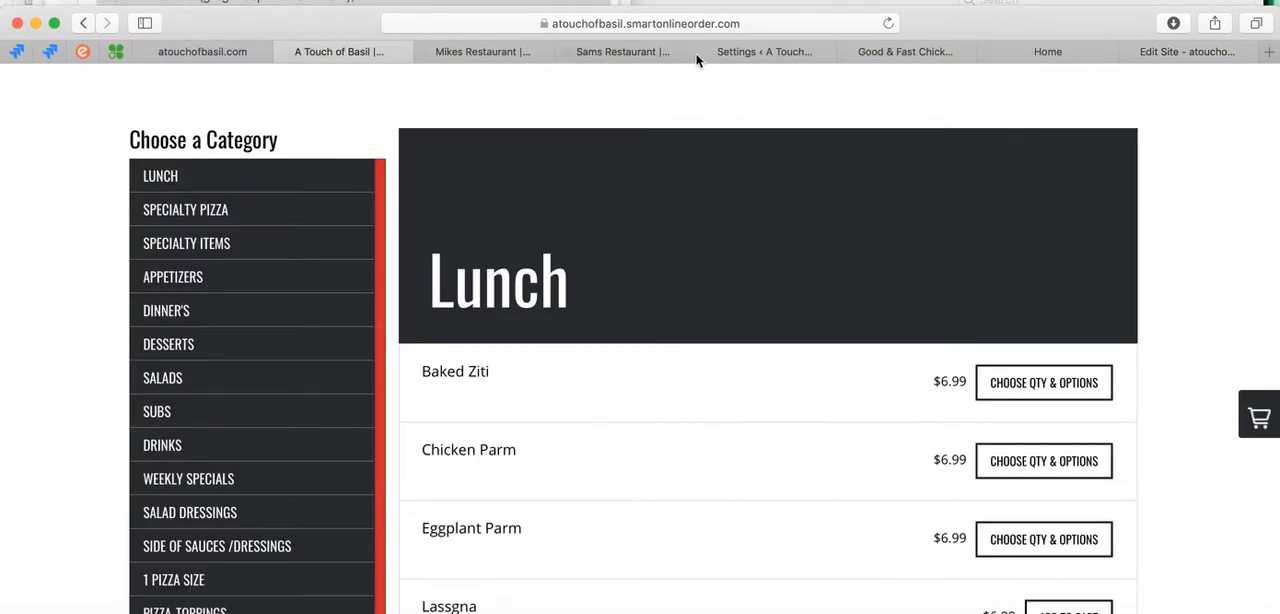
Step: Enter the site's wp-admin URL in Safari and choose the Dashboard suggestion
left_click(644, 24)
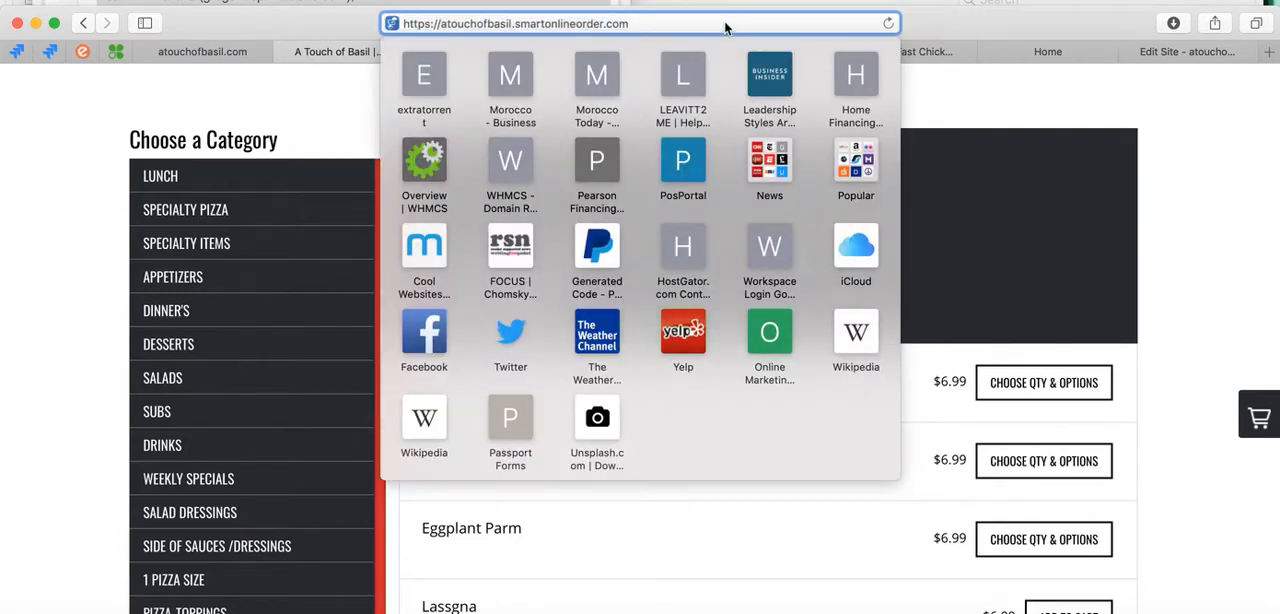
left_click(640, 24)
type("/wp-admin/")
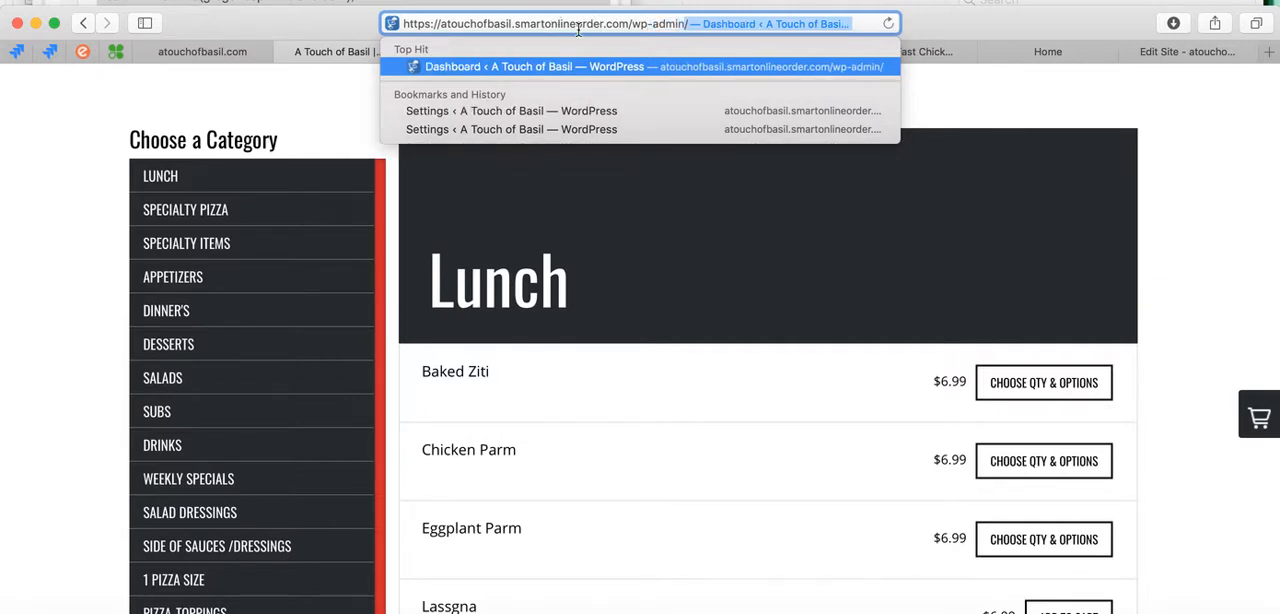
left_click(640, 66)
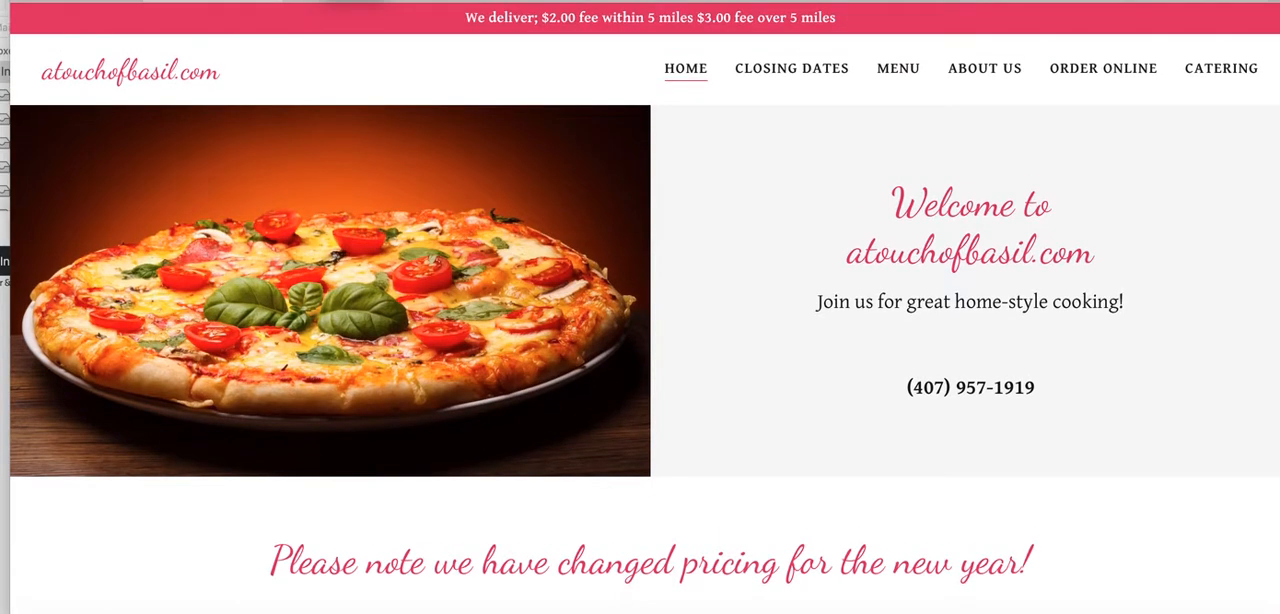
mouse_move(658, 32)
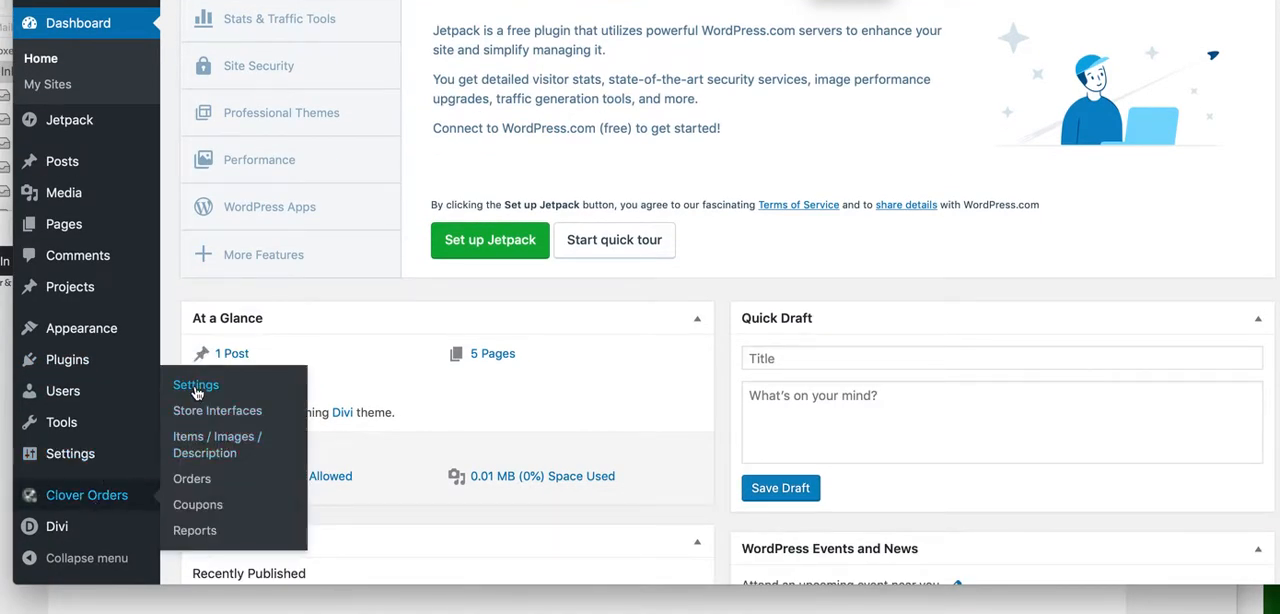
mouse_move(456, 420)
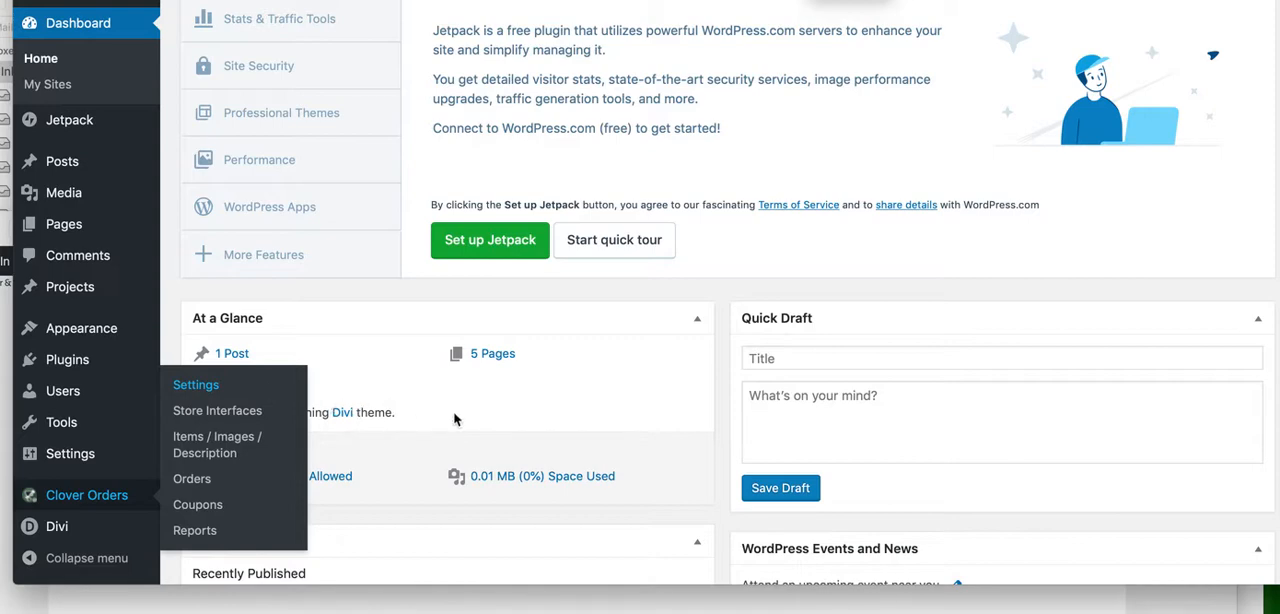
mouse_move(392, 382)
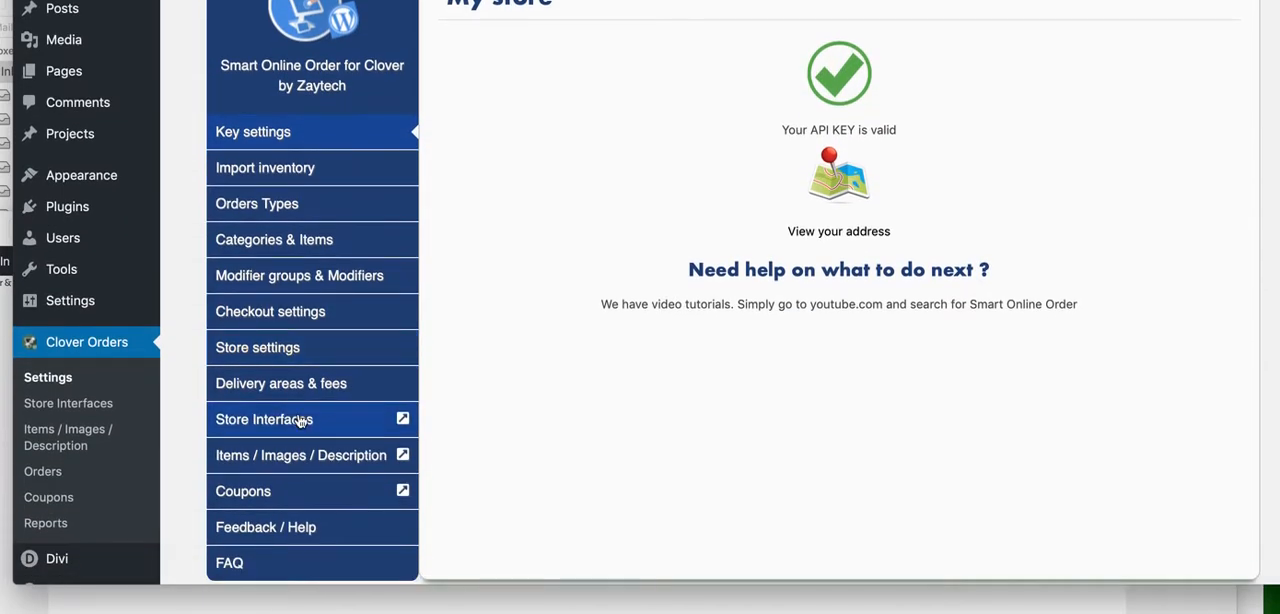
mouse_move(256, 348)
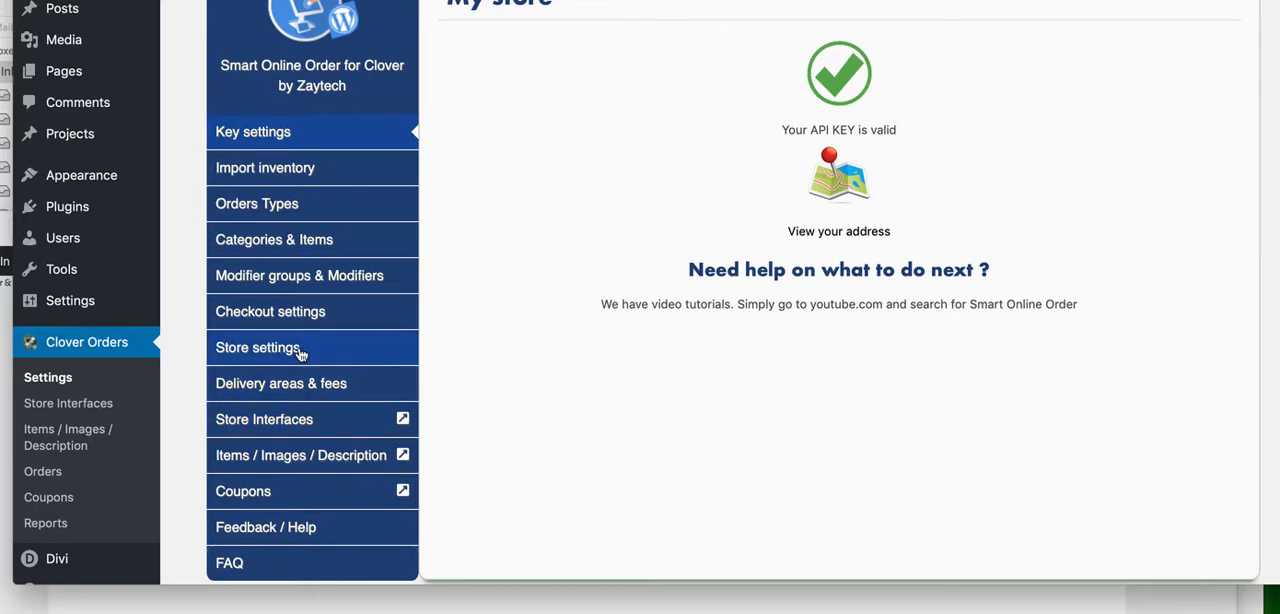
Step: Scroll the Smart Online Order settings page confirming the Clover API key is valid
scroll("down", 3)
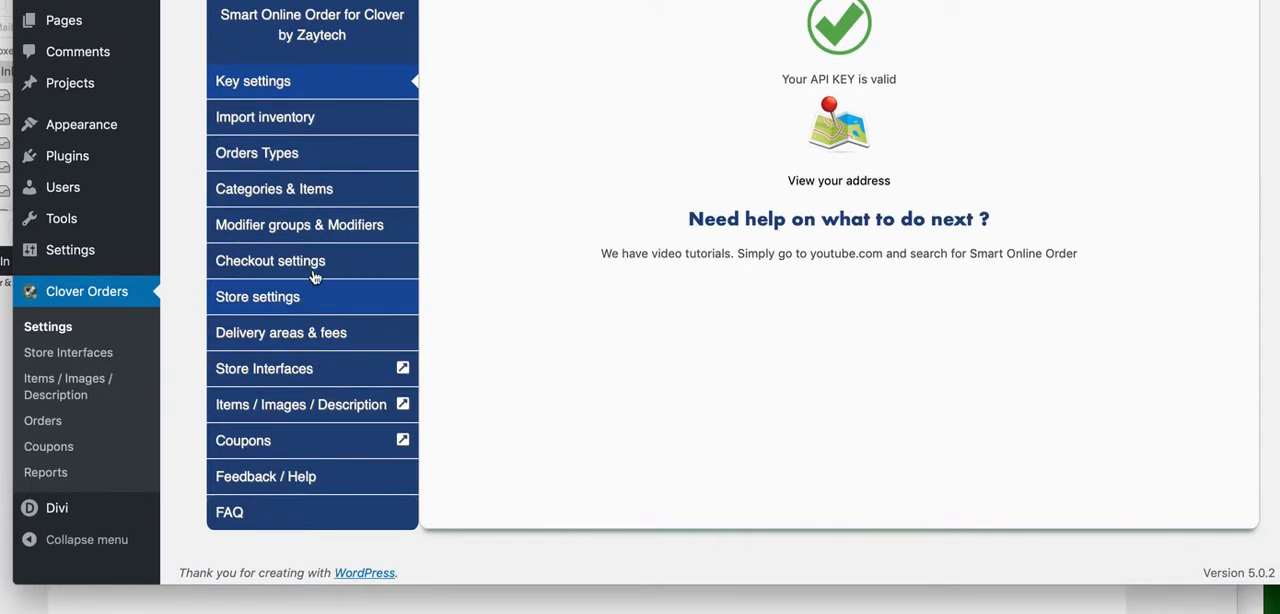
Step: View the Orders Types list, then move on to the Delivery areas & fees page
left_click(256, 152)
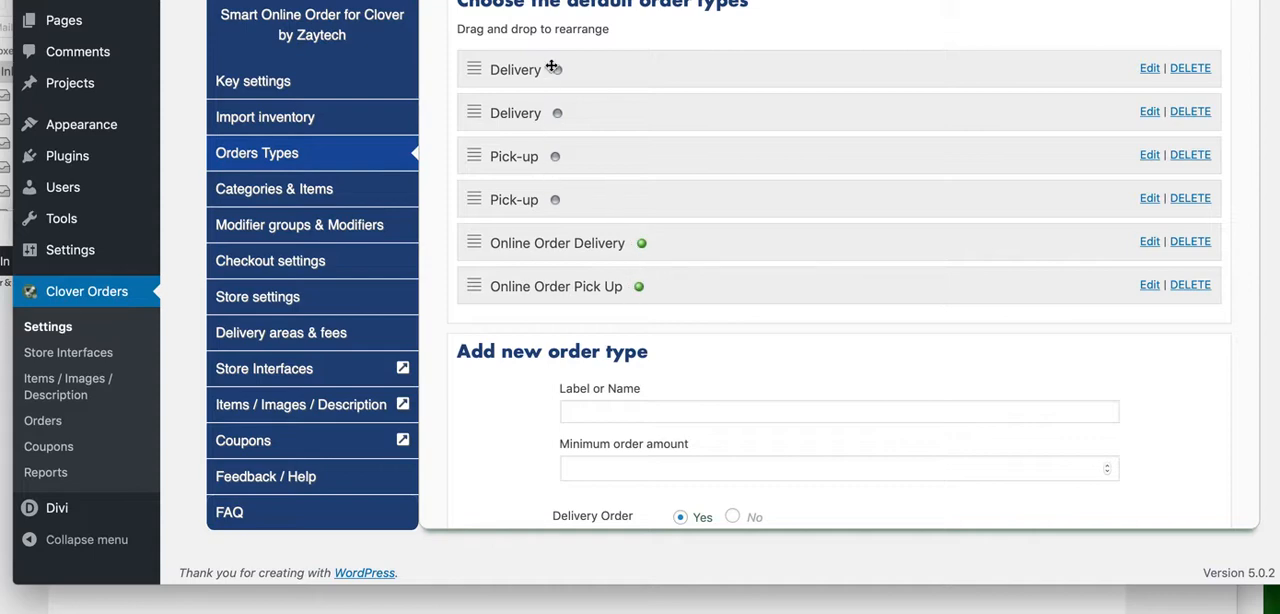
mouse_move(548, 158)
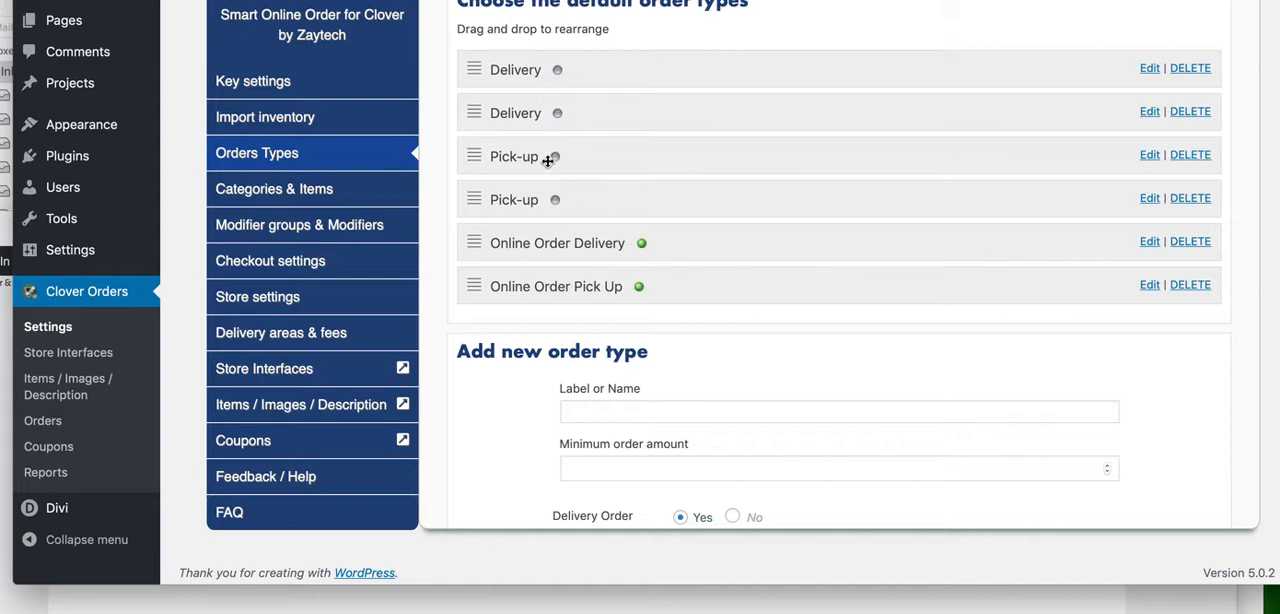
mouse_move(520, 280)
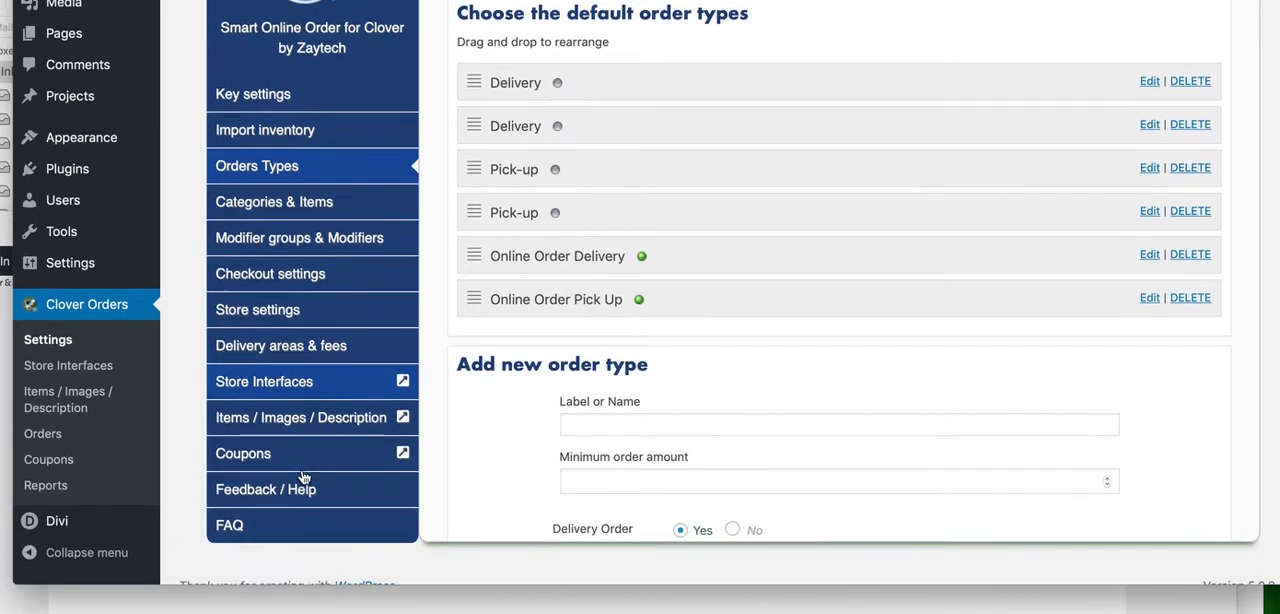
scroll("down", 3)
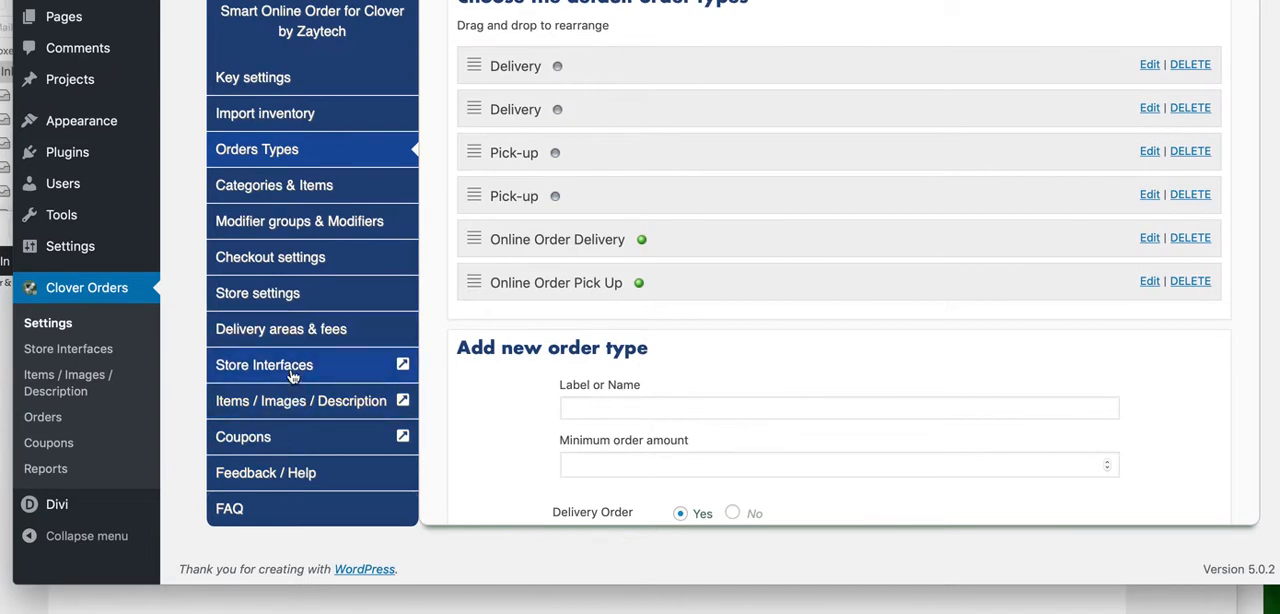
left_click(280, 328)
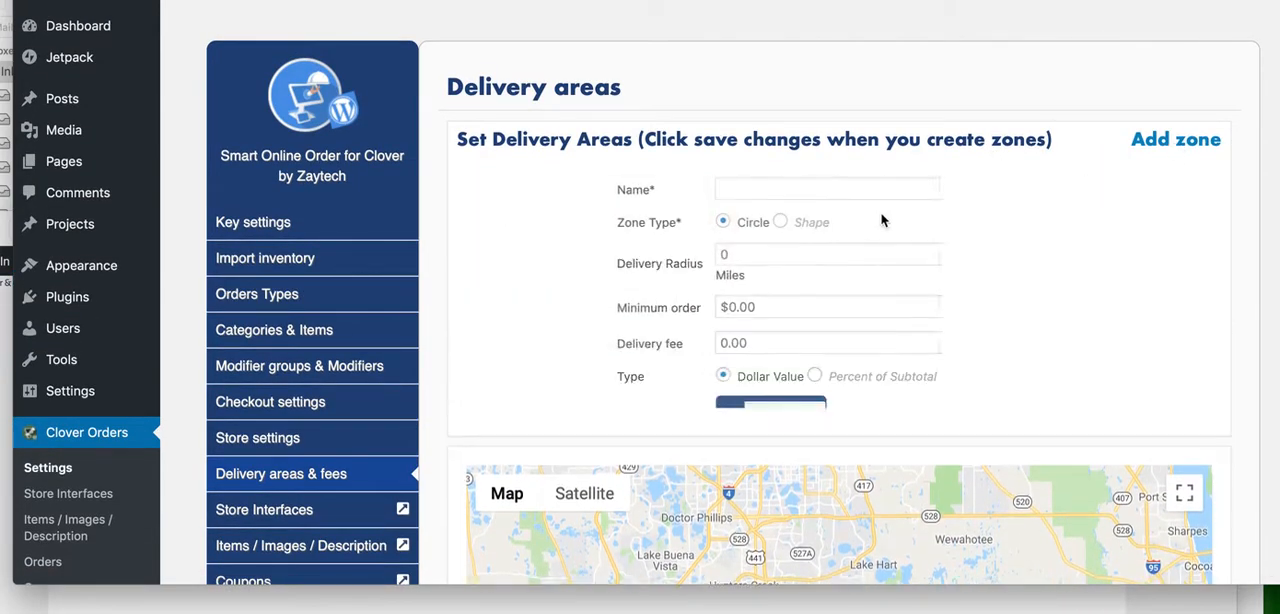
Step: Define Zone 1 with a 5-mile radius and $2.00 fee and draw its circle on the map
type("Zone 1")
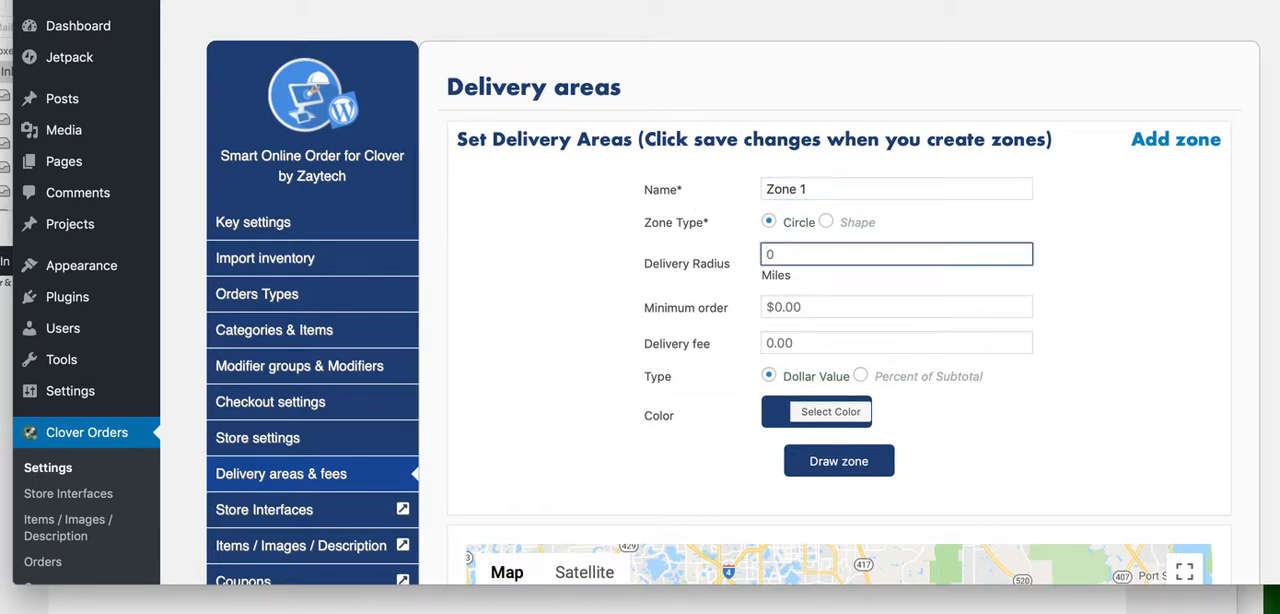
scroll("down", 3)
type("5")
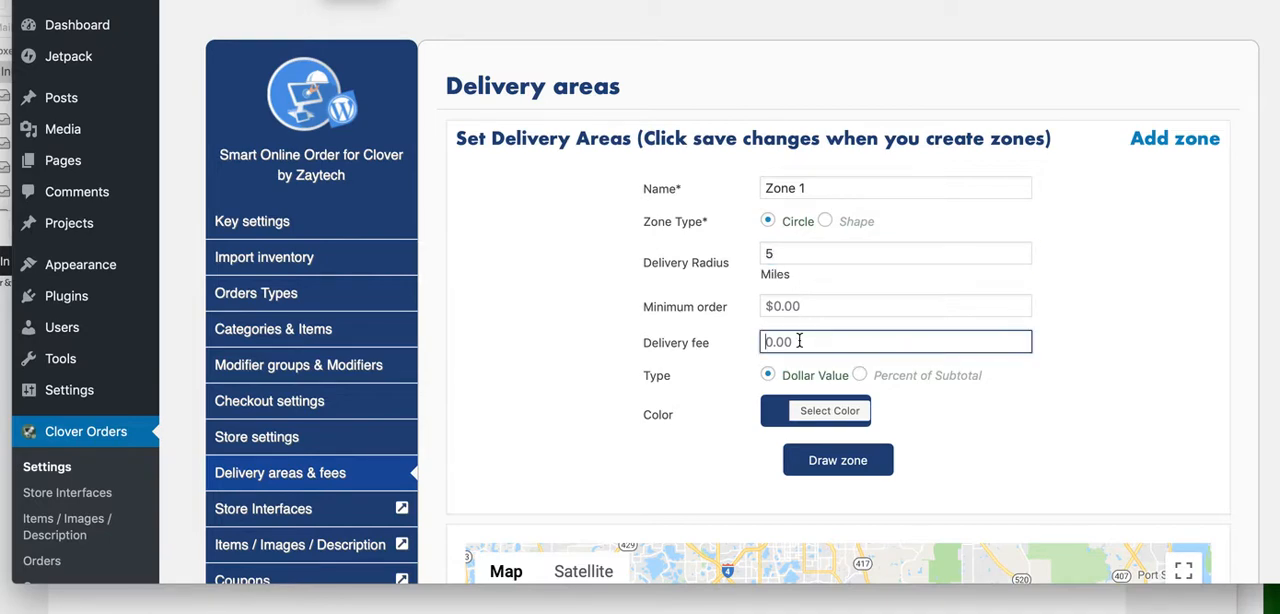
type("2.00")
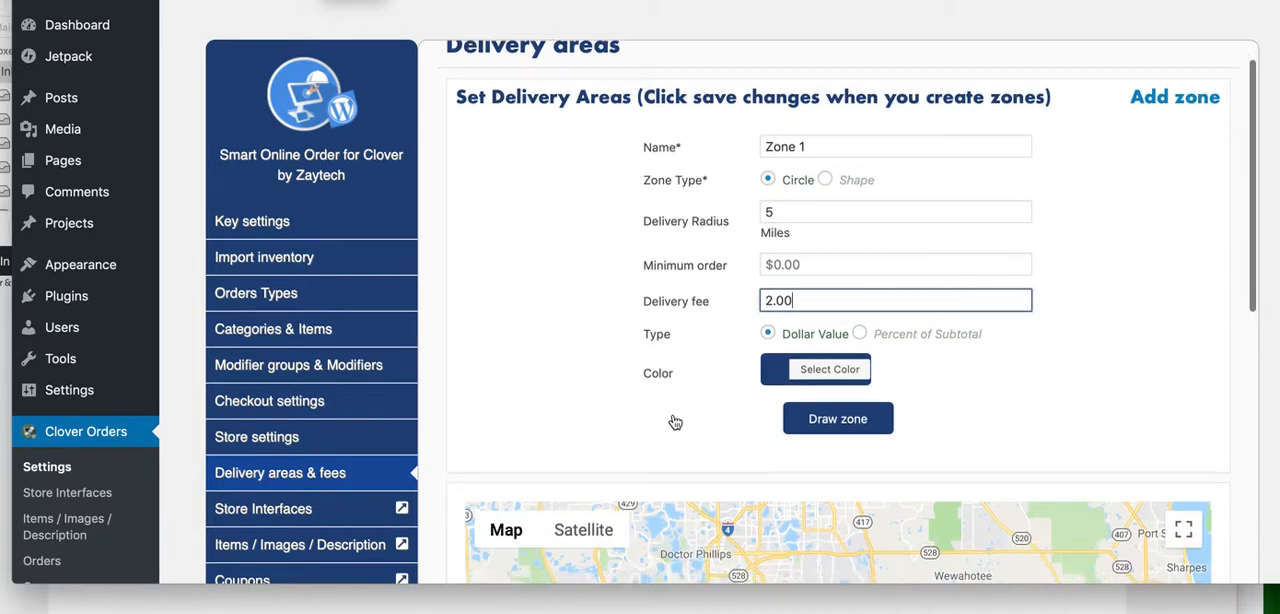
scroll("down", 3)
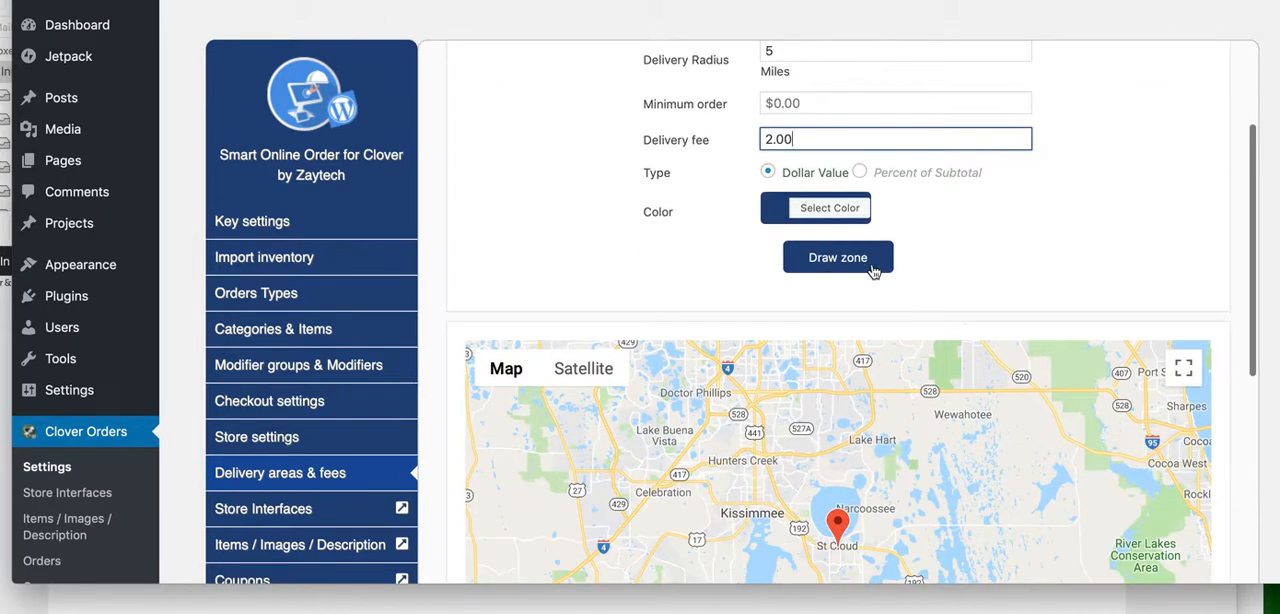
left_click(838, 256)
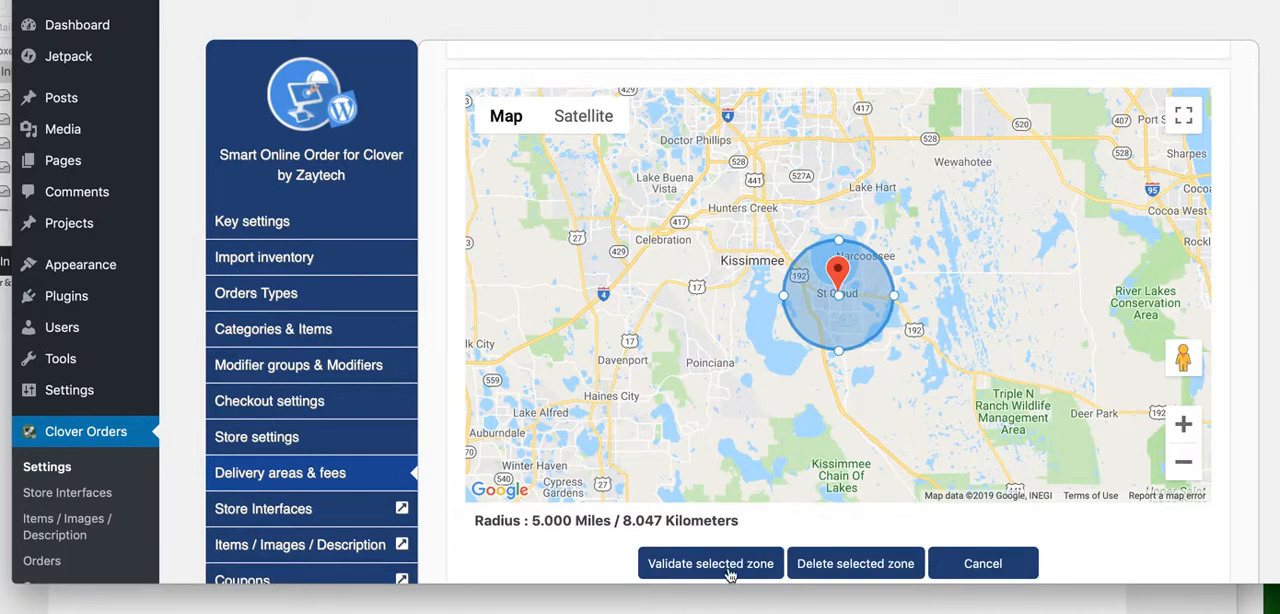
mouse_move(696, 558)
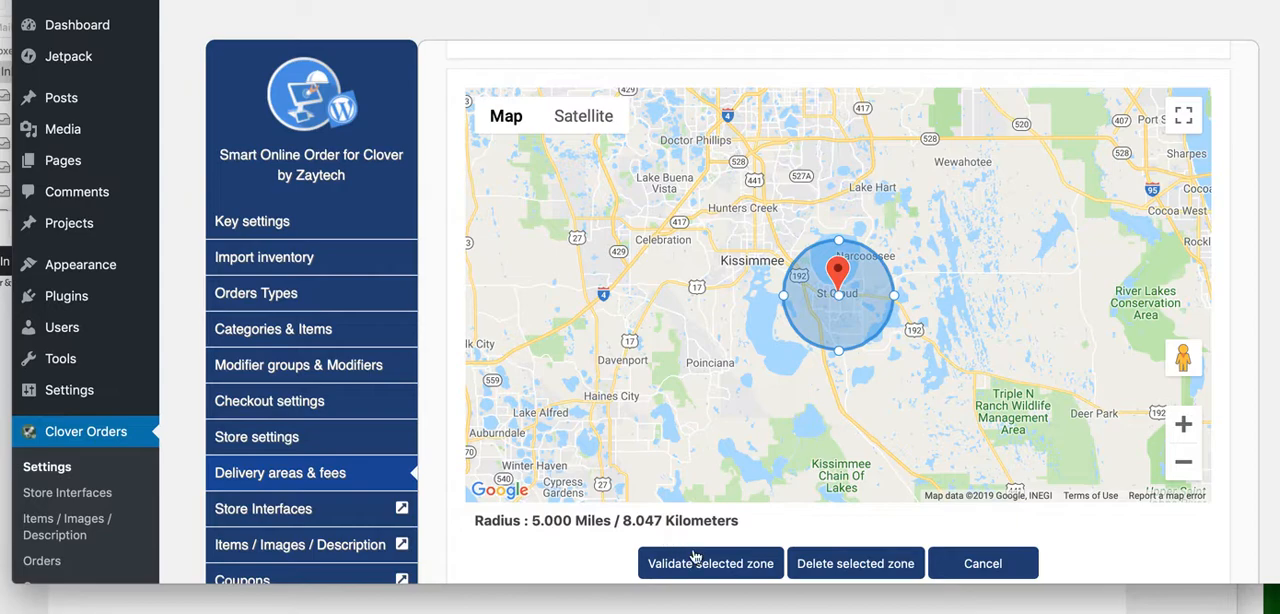
scroll("down", 3)
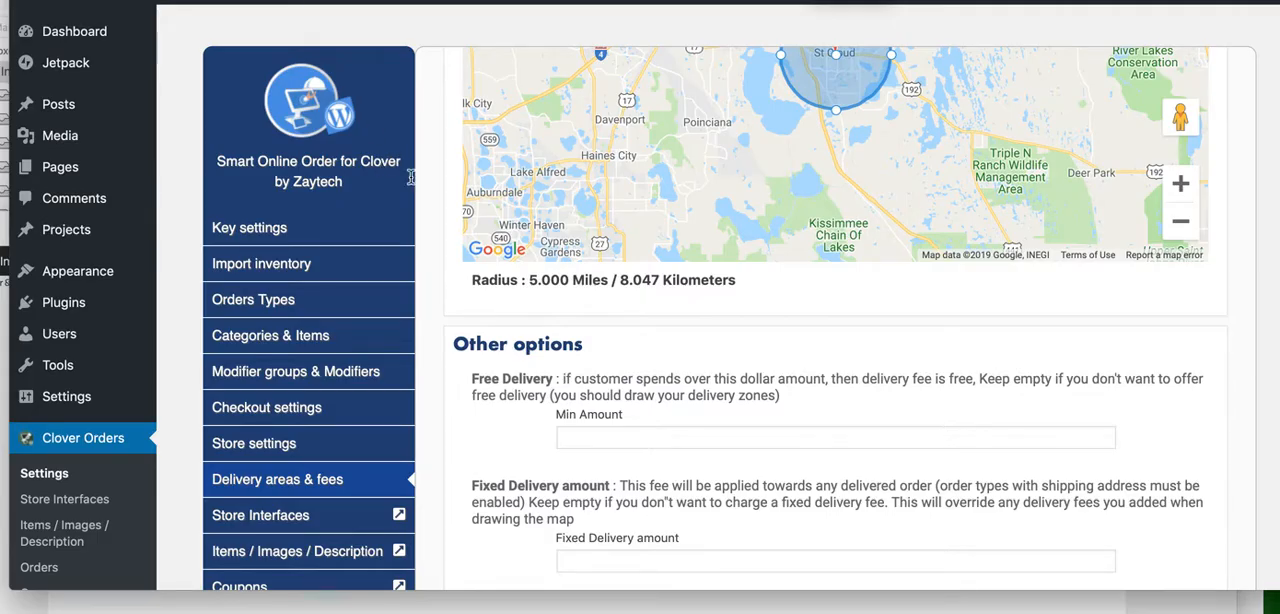
Step: Enter 3.00 as the Other Zones Delivery fee under Other options and save the changes
scroll("down", 3)
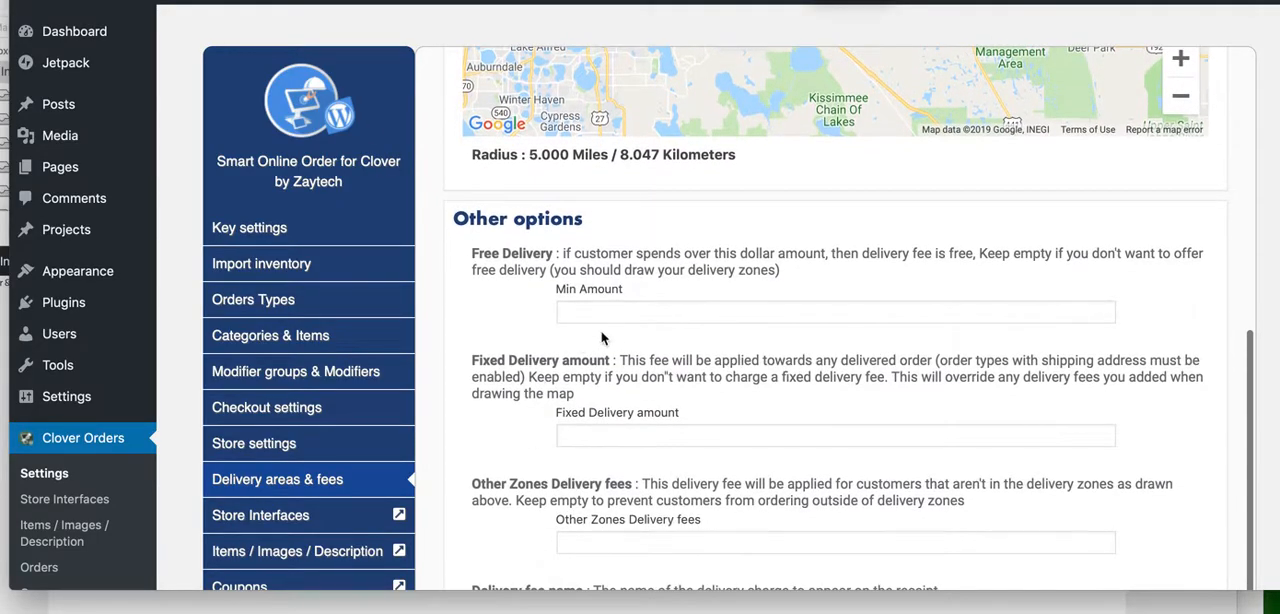
scroll("down", 3)
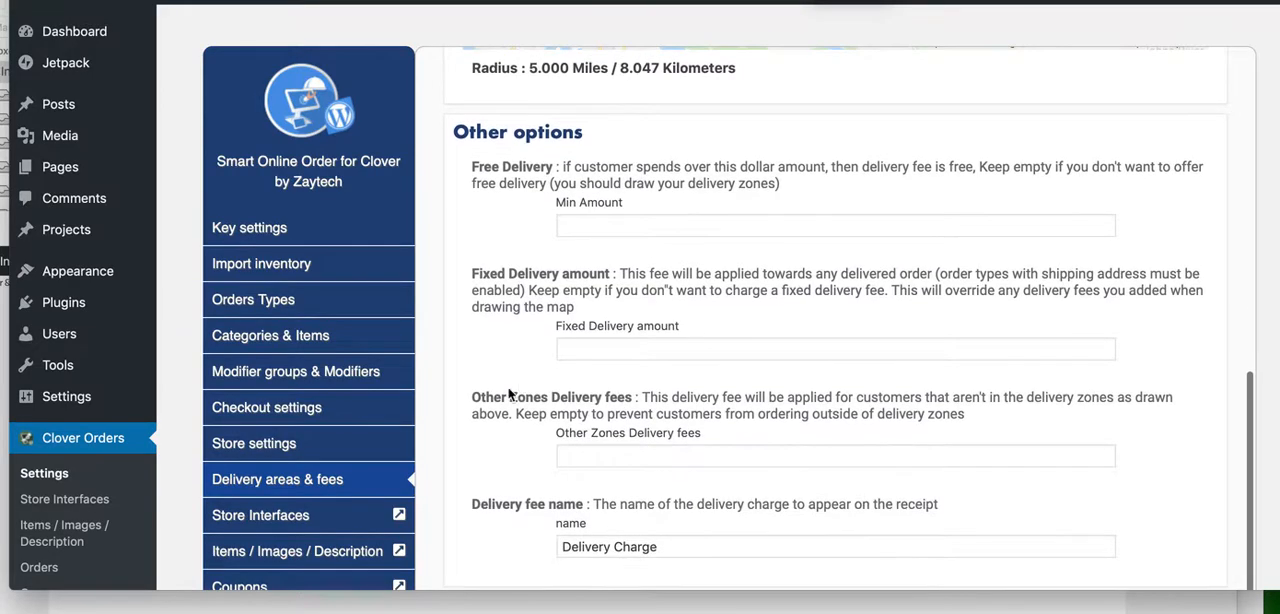
left_click(836, 456)
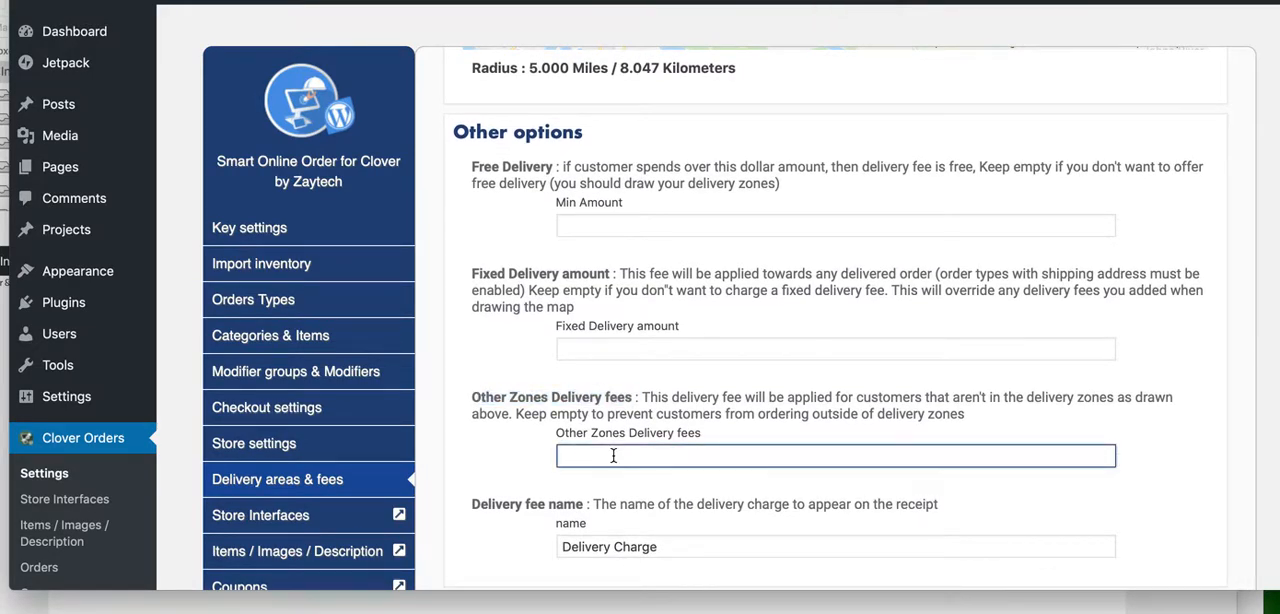
type("3.00")
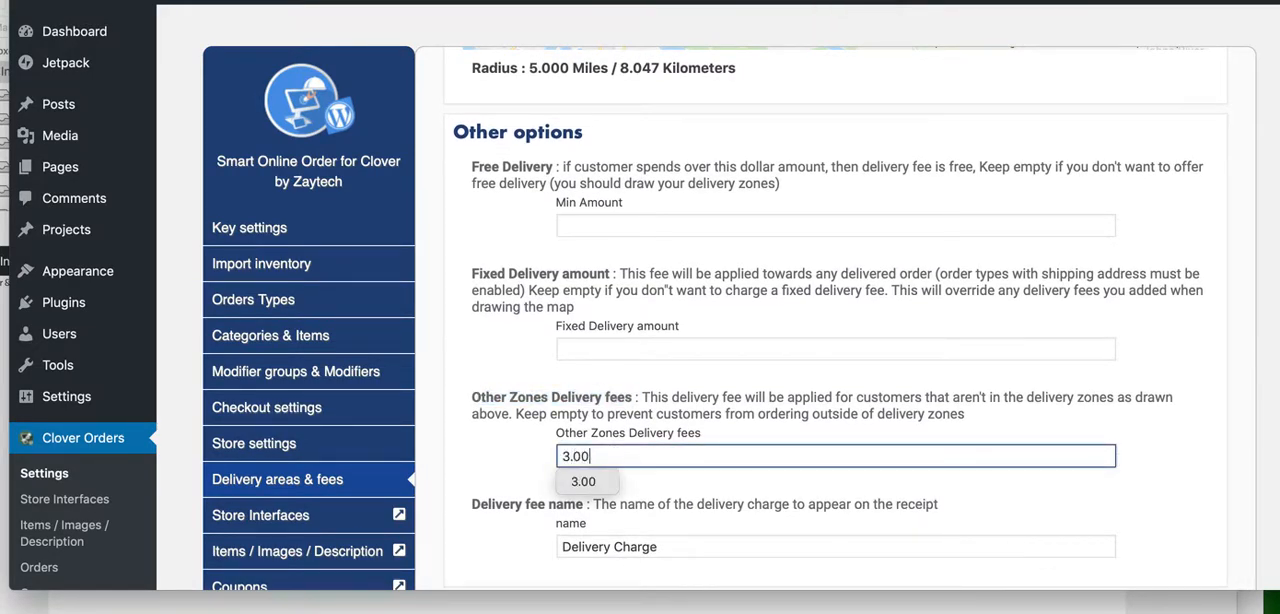
scroll("down", 3)
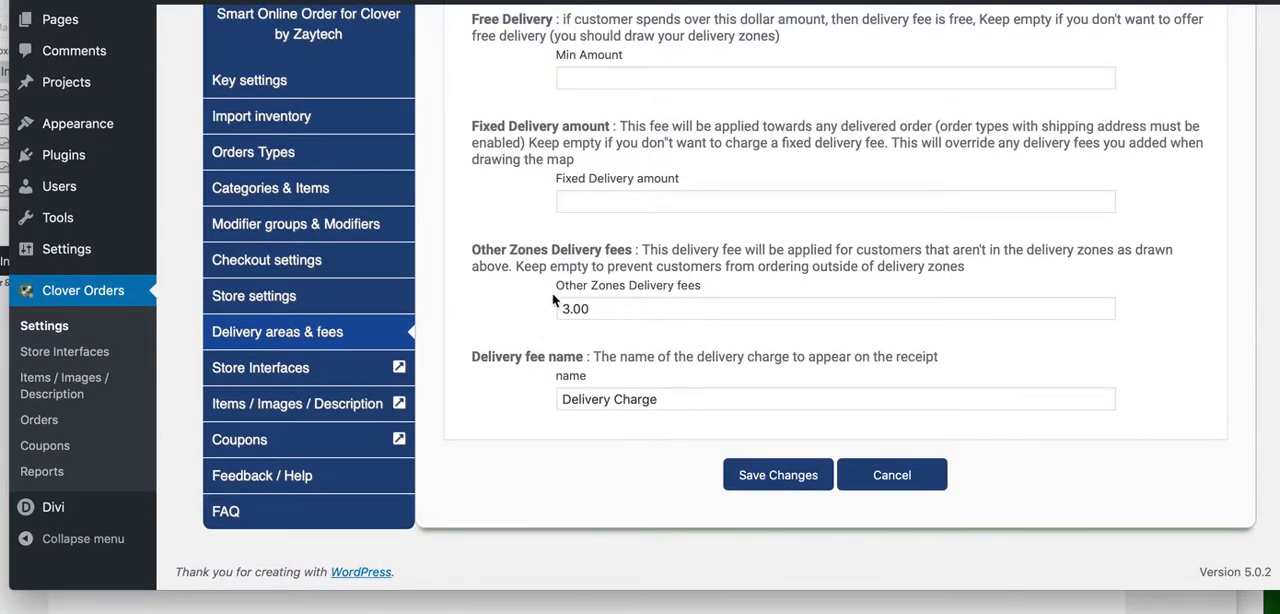
left_click(776, 474)
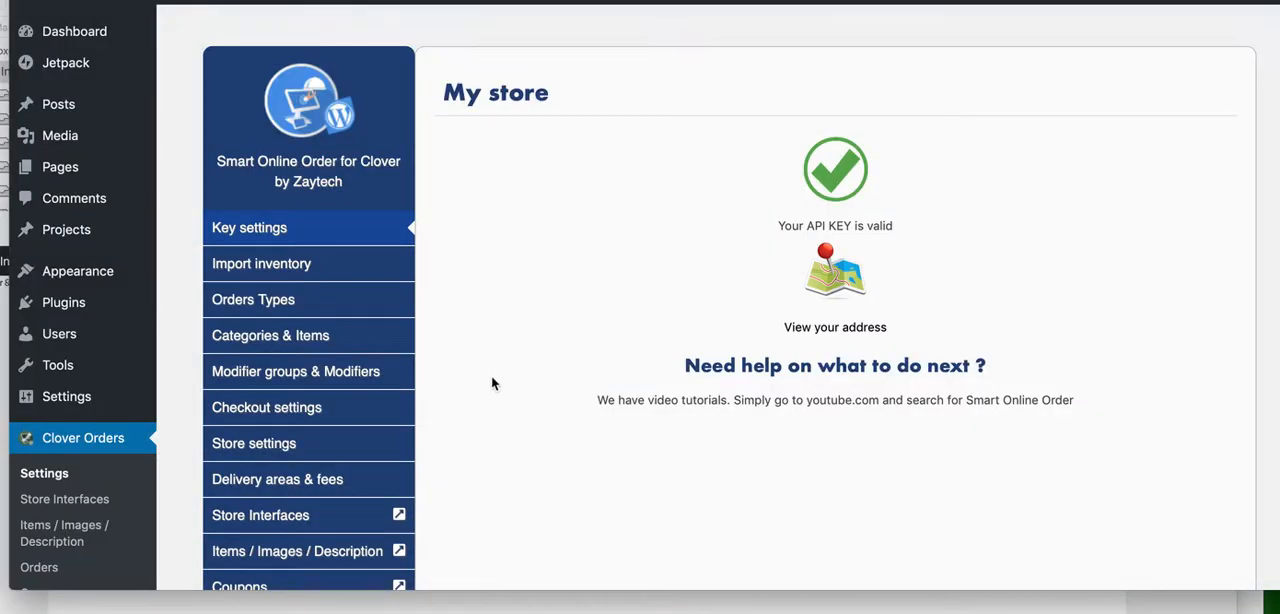
Step: Review the delivery areas page listing Zone 1 at $2.00 and the $3.00 other-zones fee explanation
scroll("down", 3)
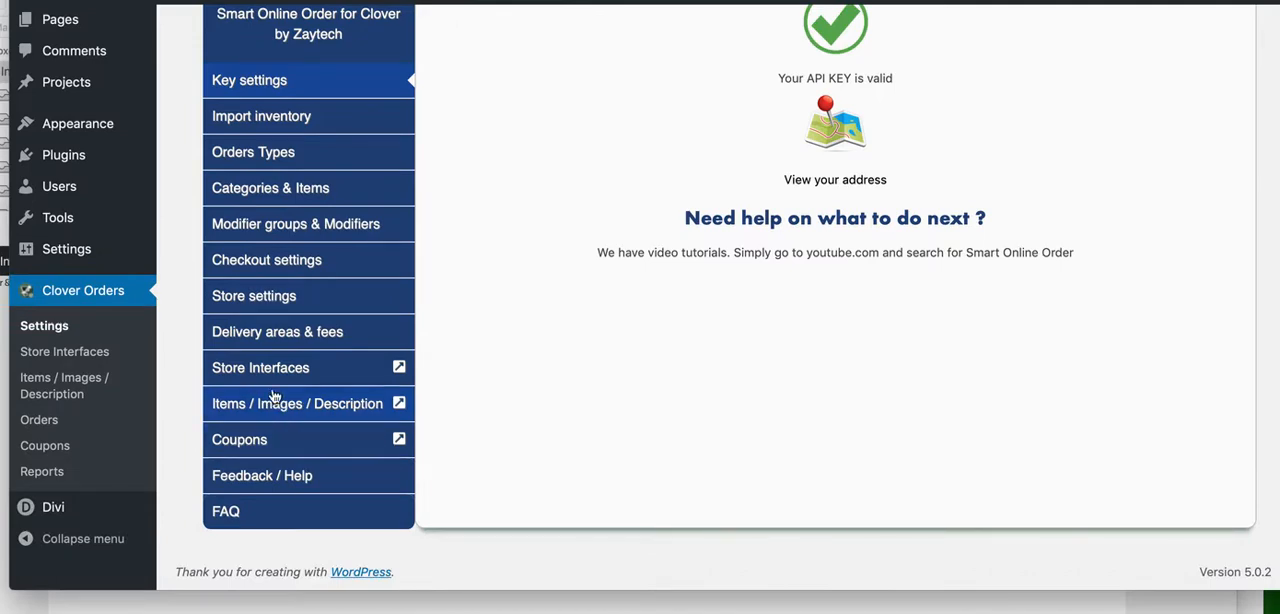
left_click(276, 332)
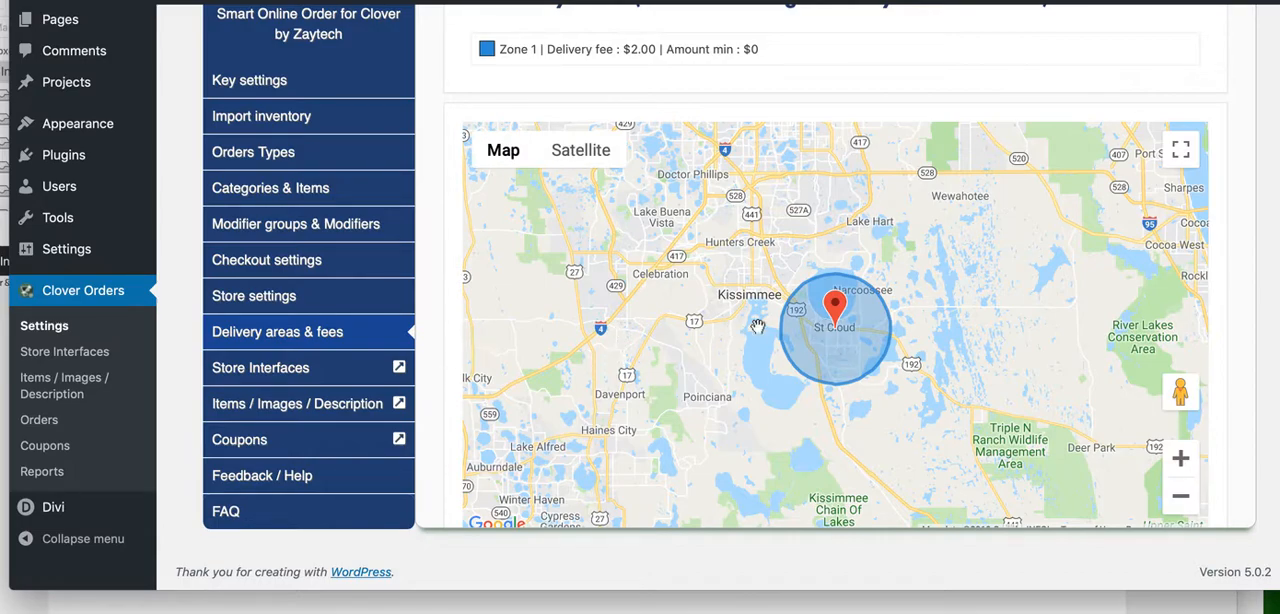
scroll("down", 3)
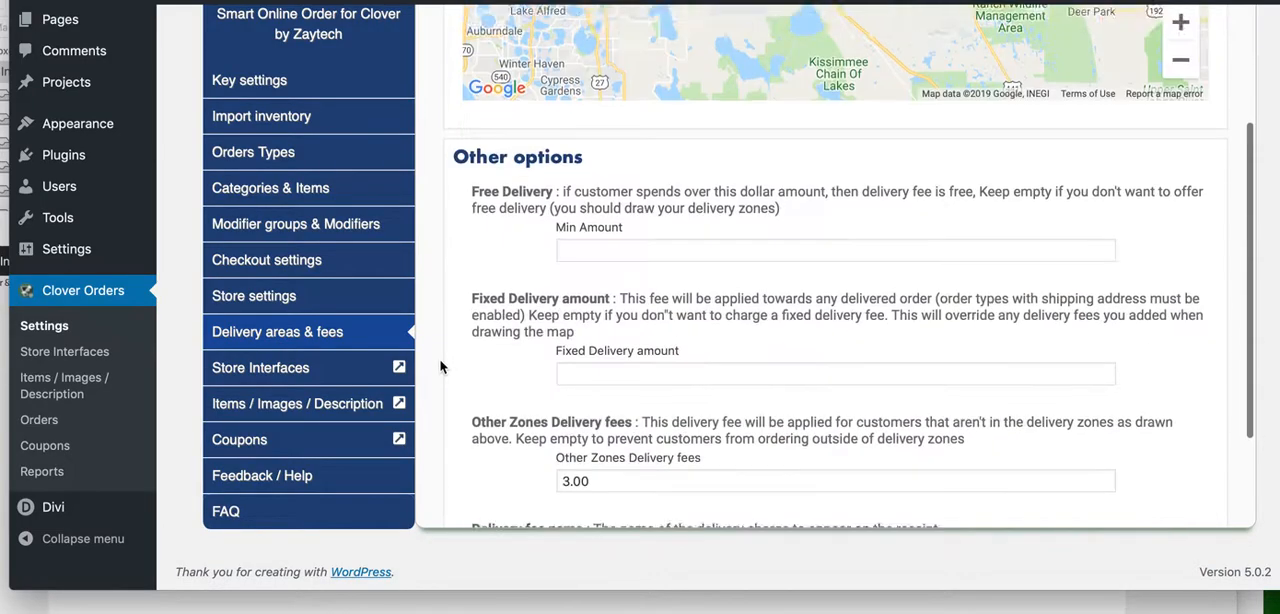
scroll("down", 3)
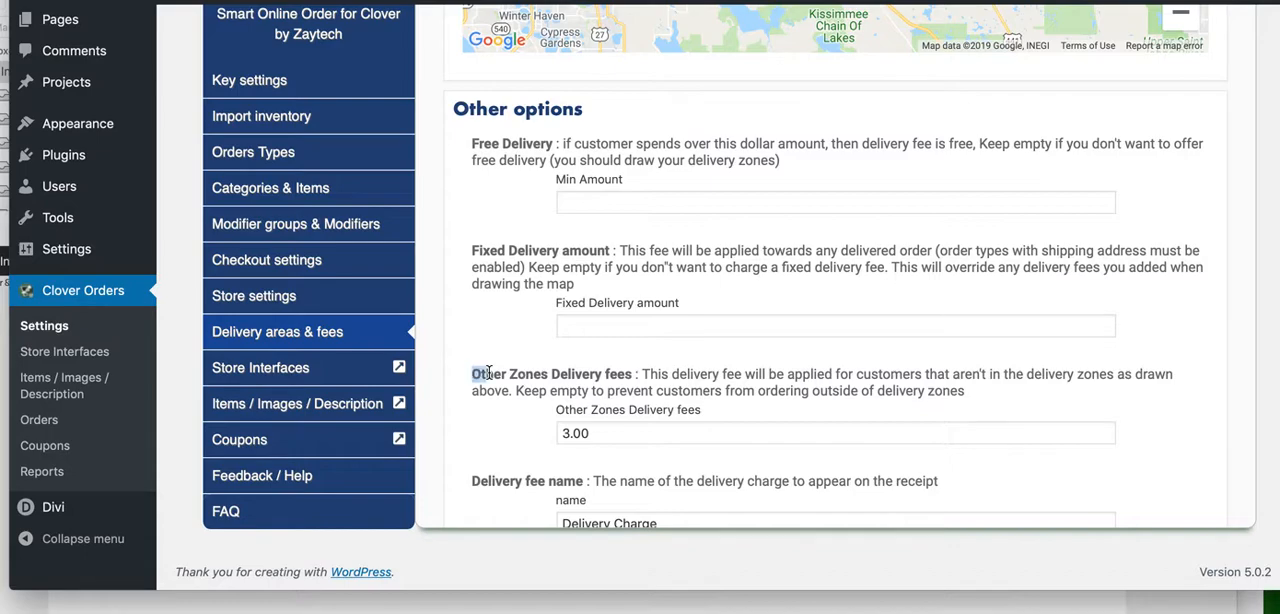
double_click(552, 374)
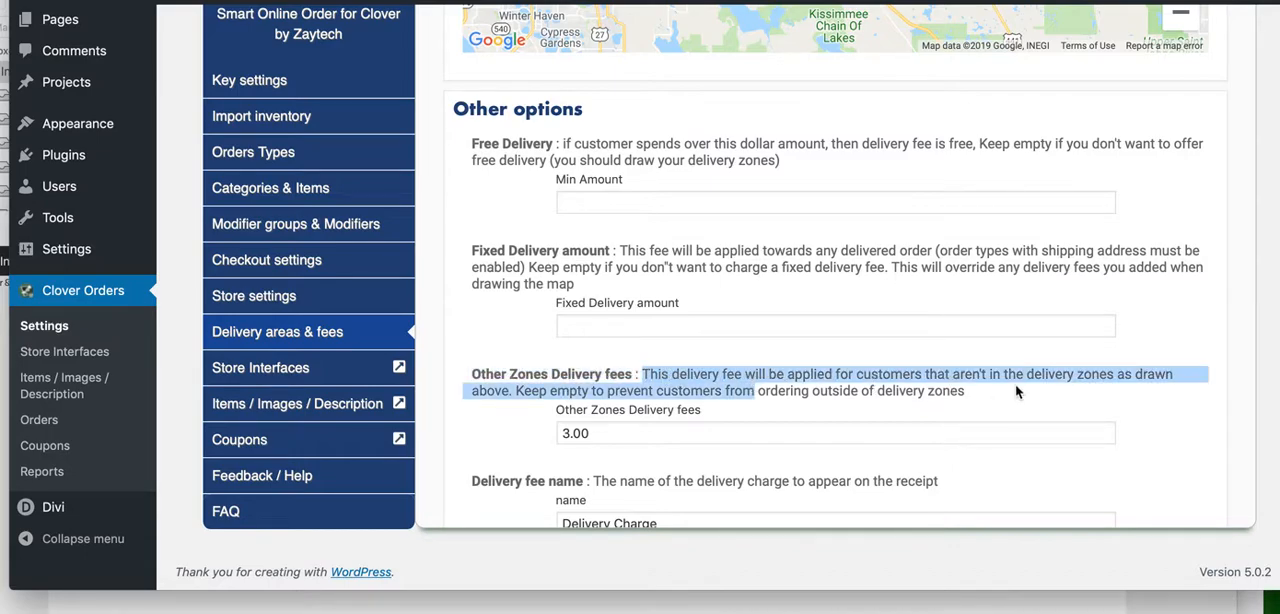
scroll("down", 3)
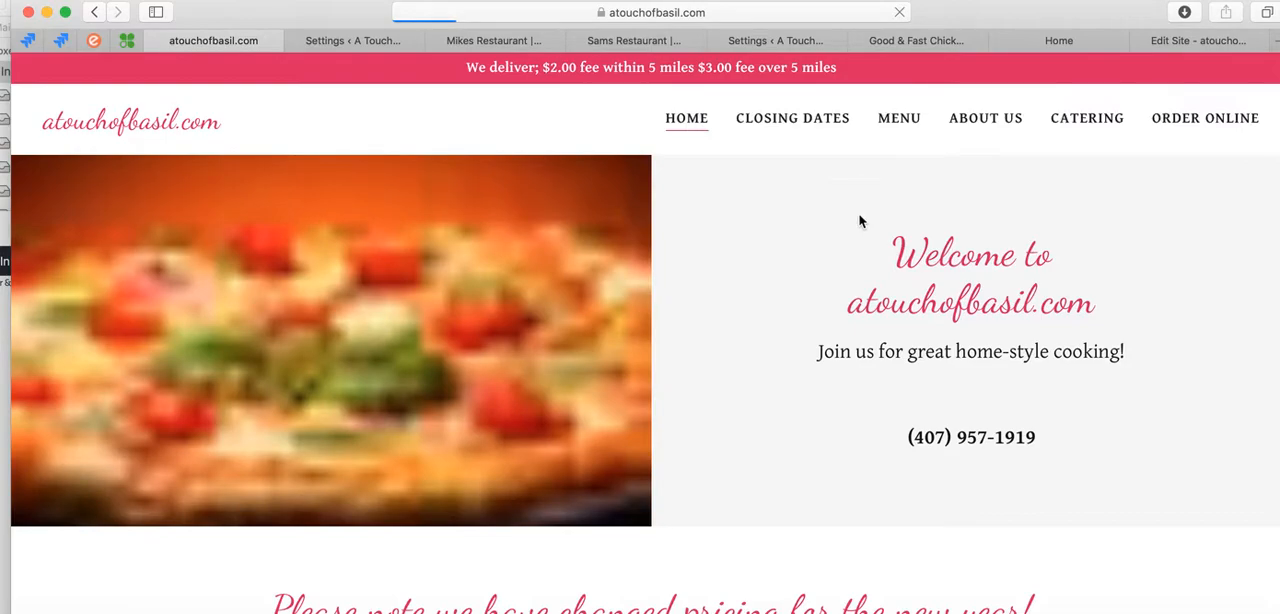
Step: Follow ORDER ONLINE on atouchofbasil.com to the Smart Online Order menu with Lunch items and prices
scroll("down", 3)
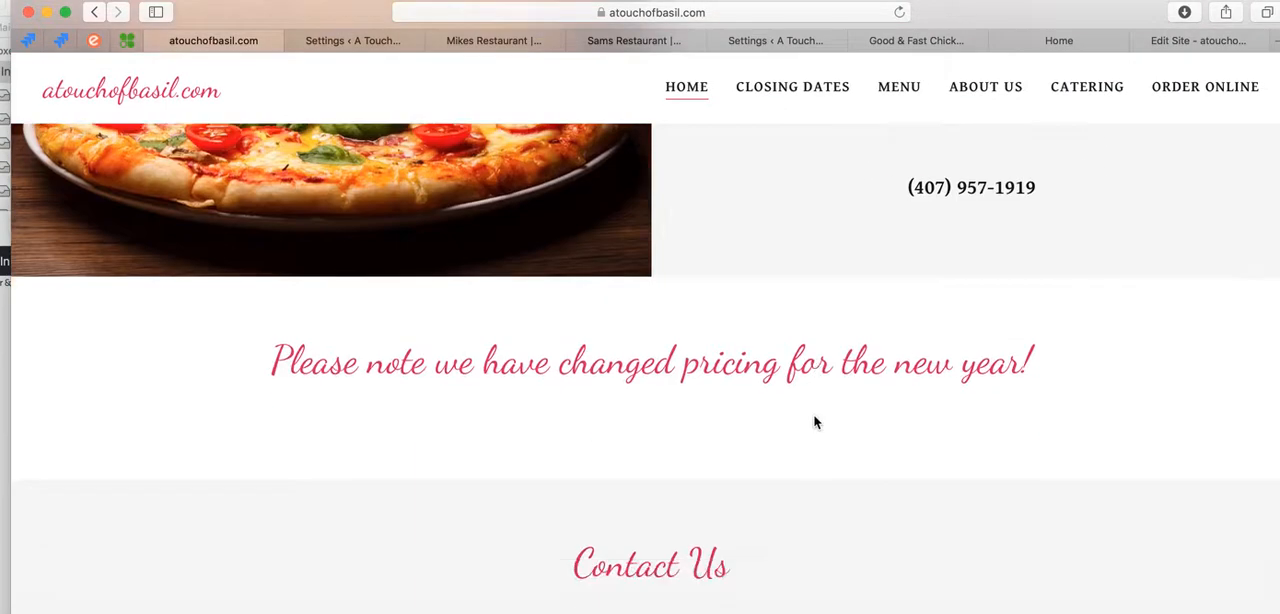
scroll("down", 3)
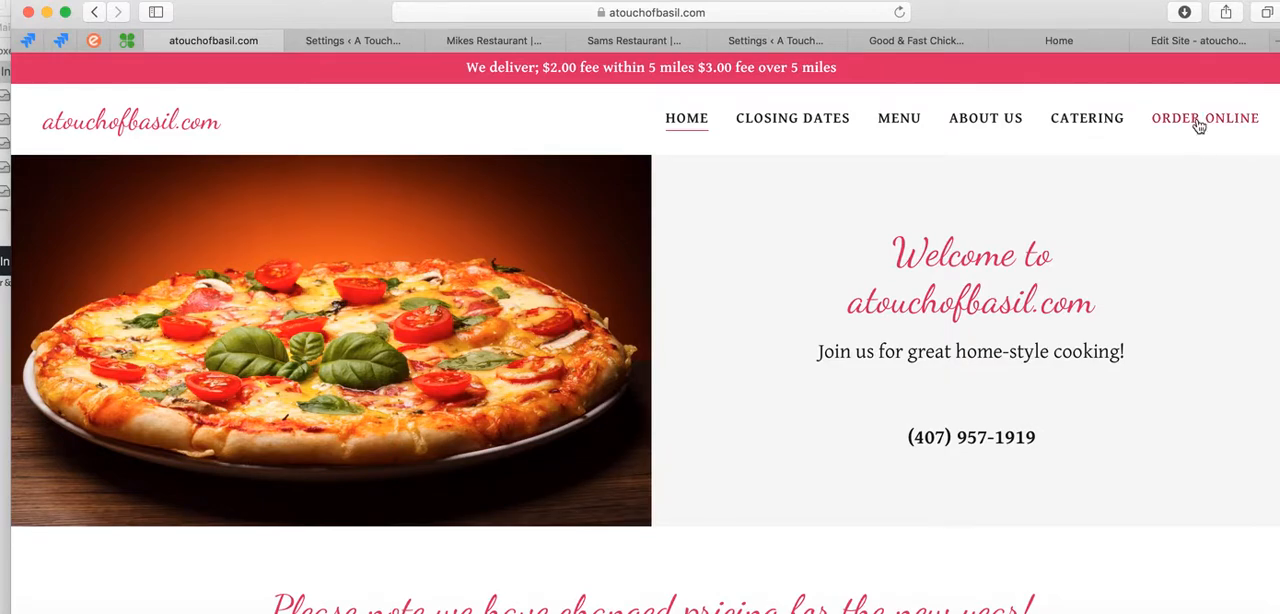
left_click(1204, 118)
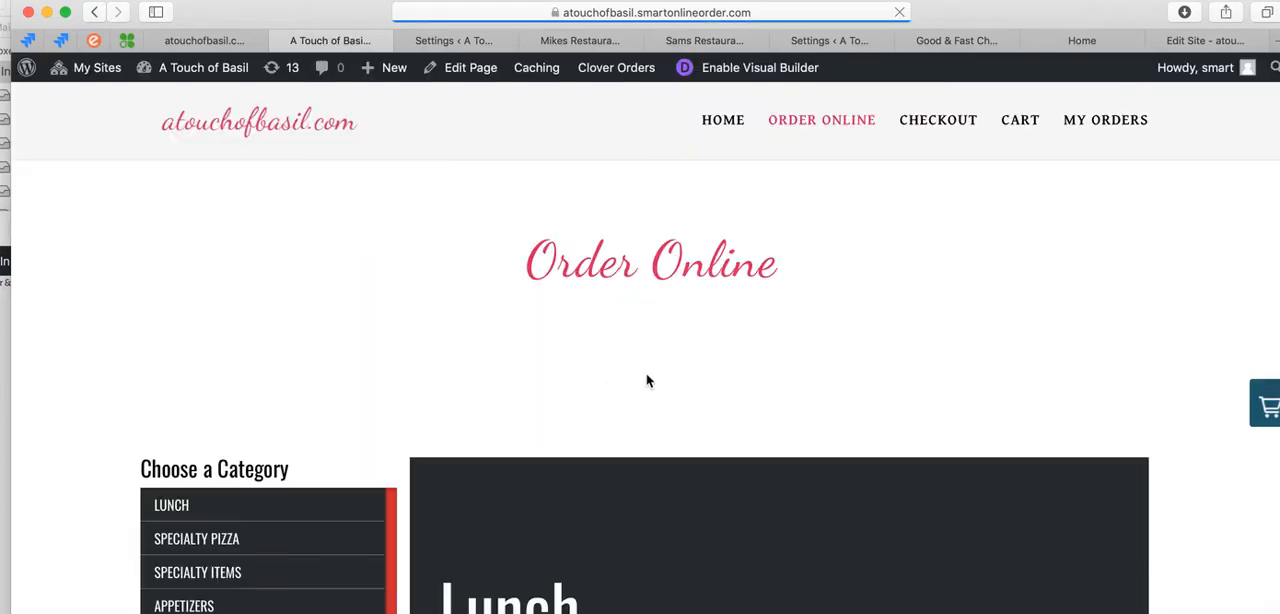
scroll("down", 3)
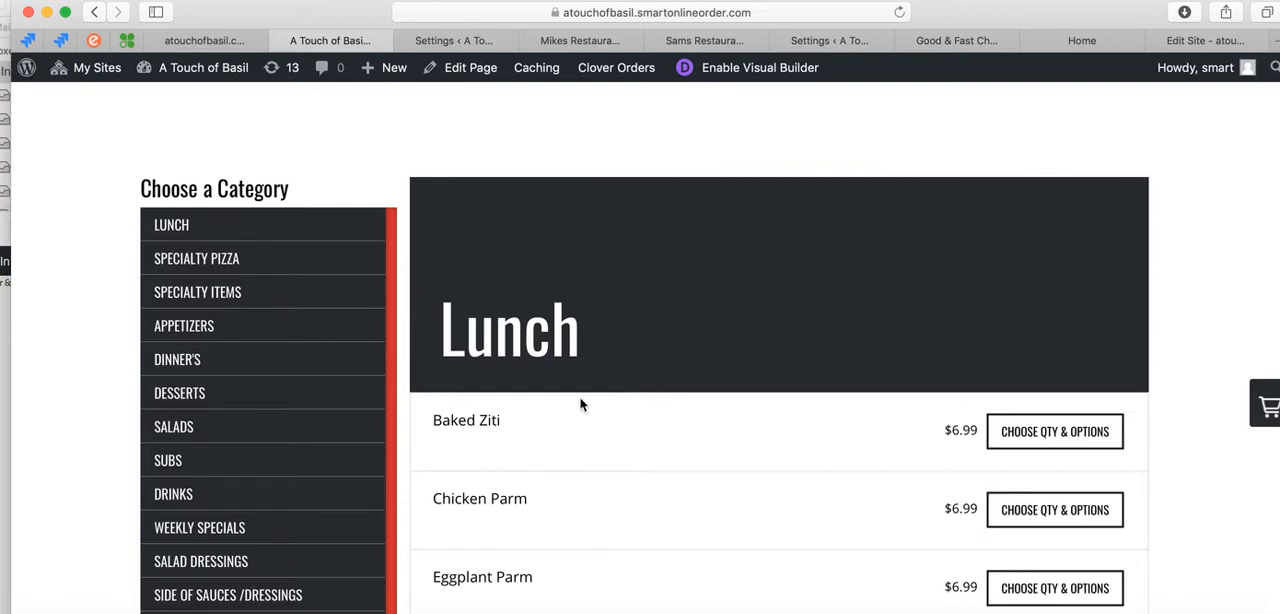
mouse_move(590, 372)
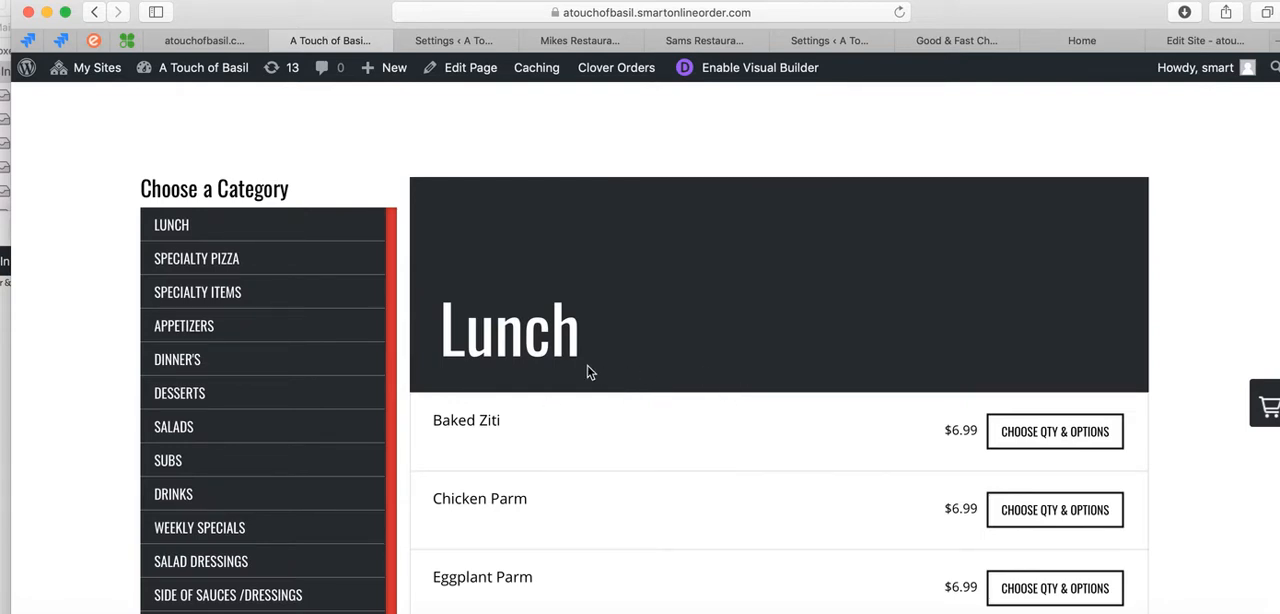